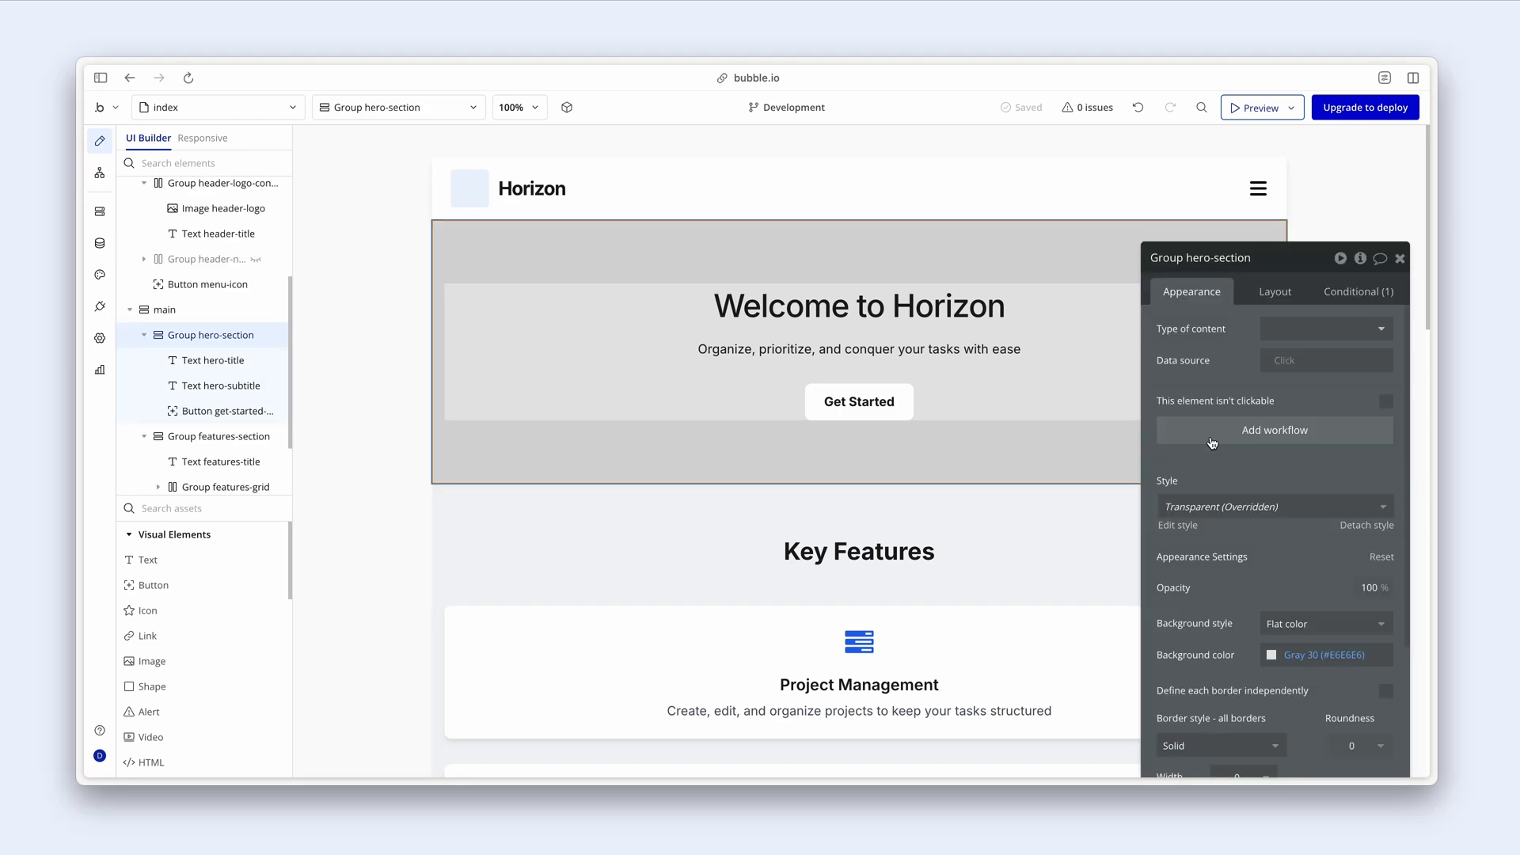
# - Inspect the hero elements, then select the Get Started button and detach its style
pyautogui.click(857, 349)
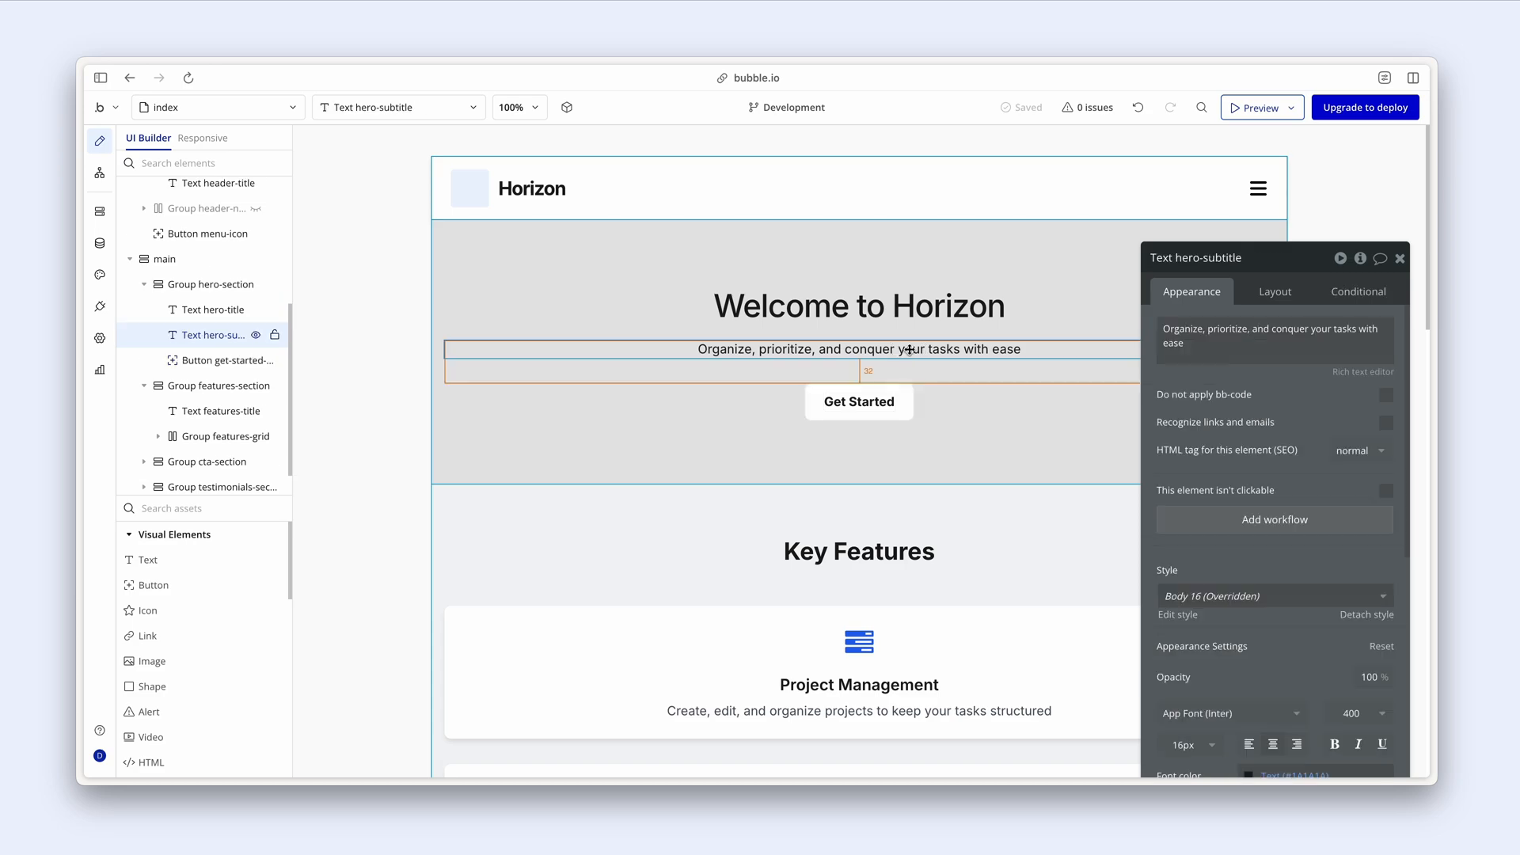
pyautogui.click(856, 642)
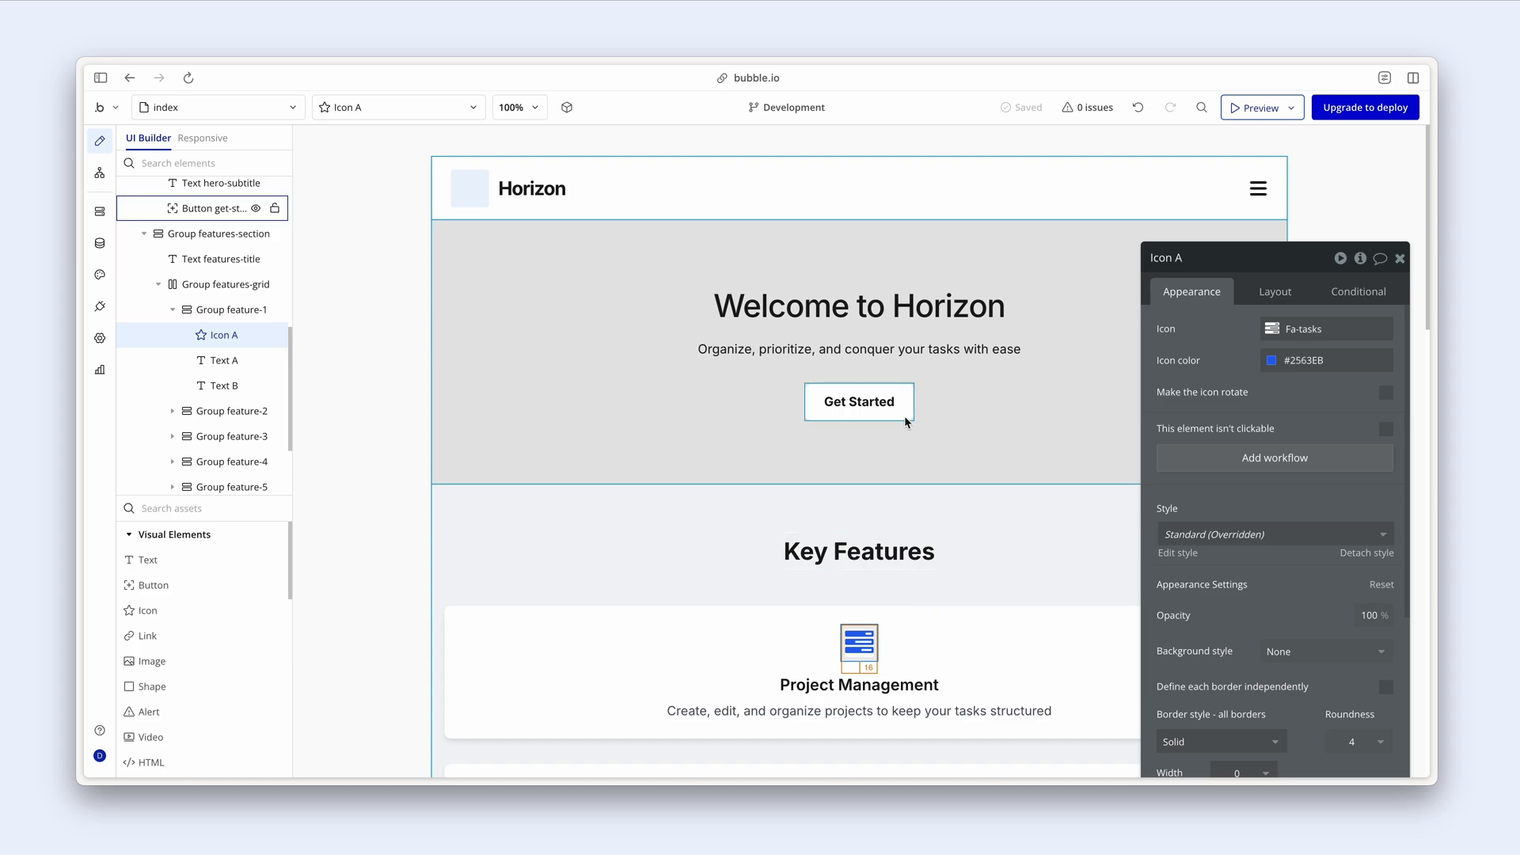
pyautogui.click(857, 402)
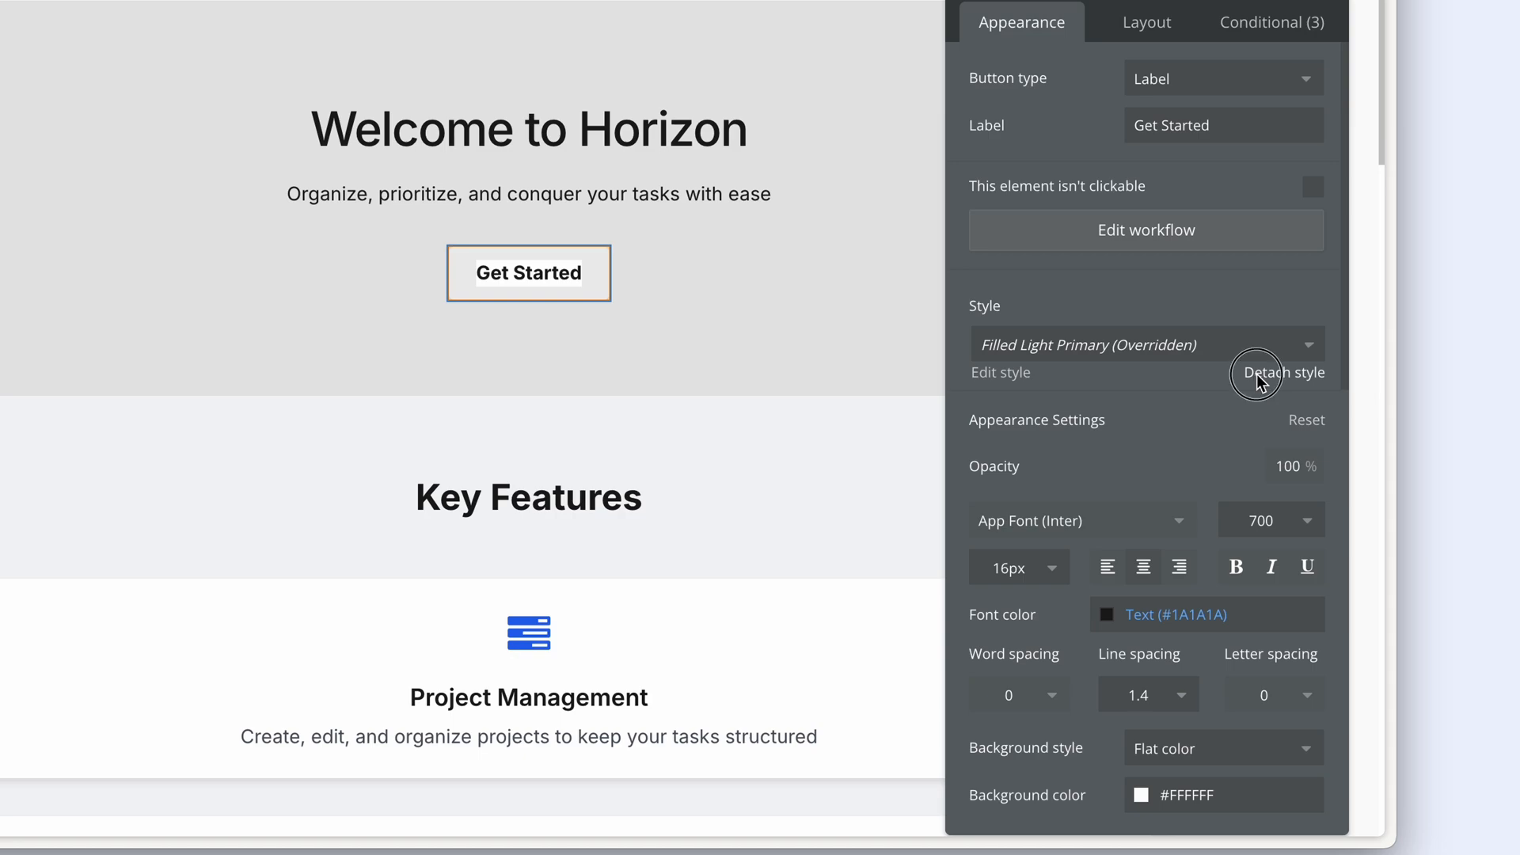
pyautogui.click(1286, 372)
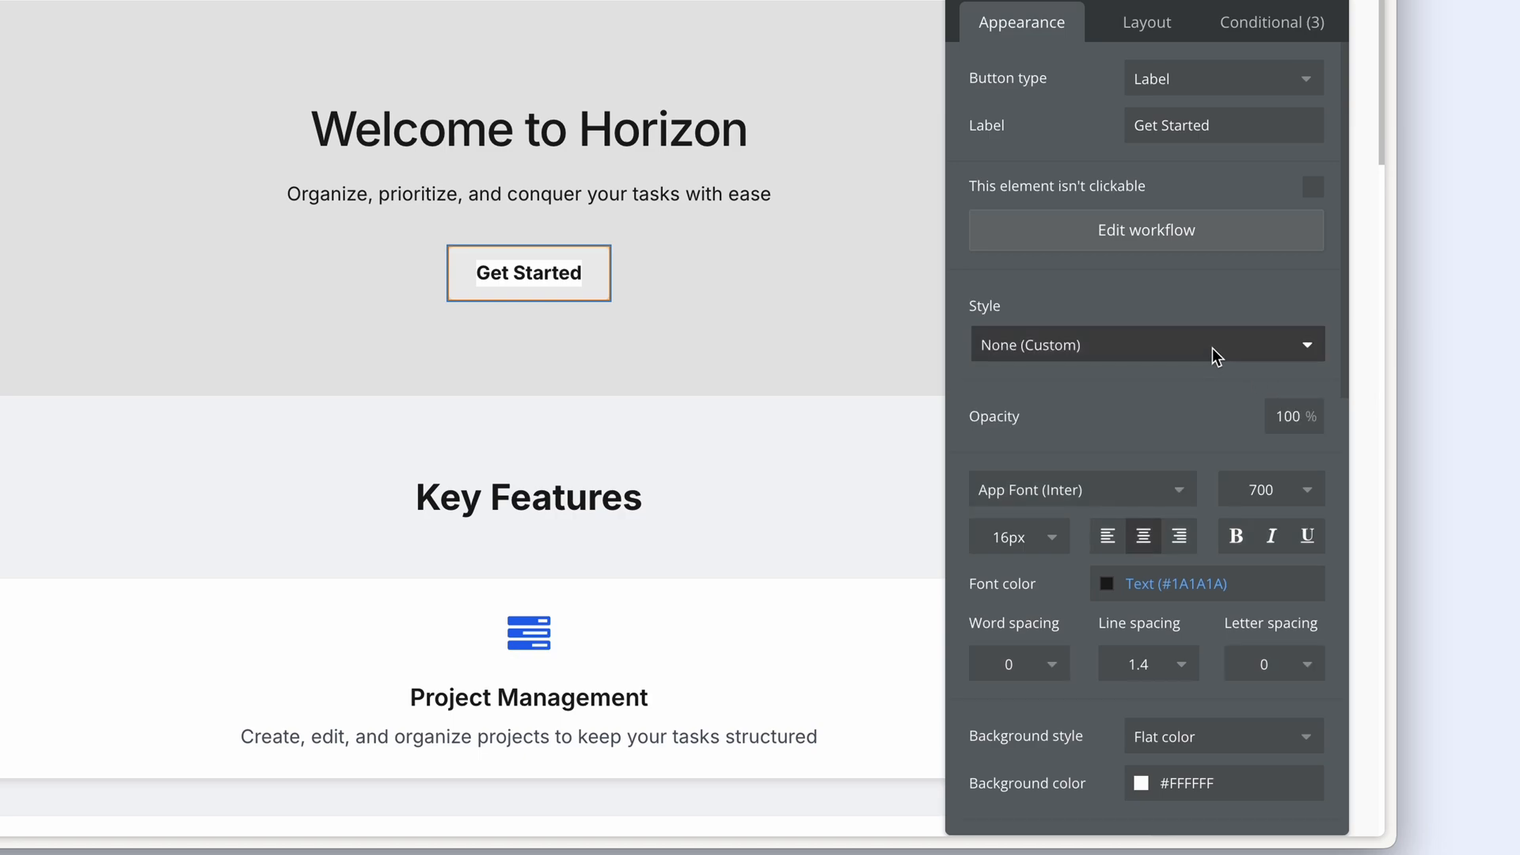
# - Create a new button style named Primary from the button's current look
pyautogui.click(1144, 344)
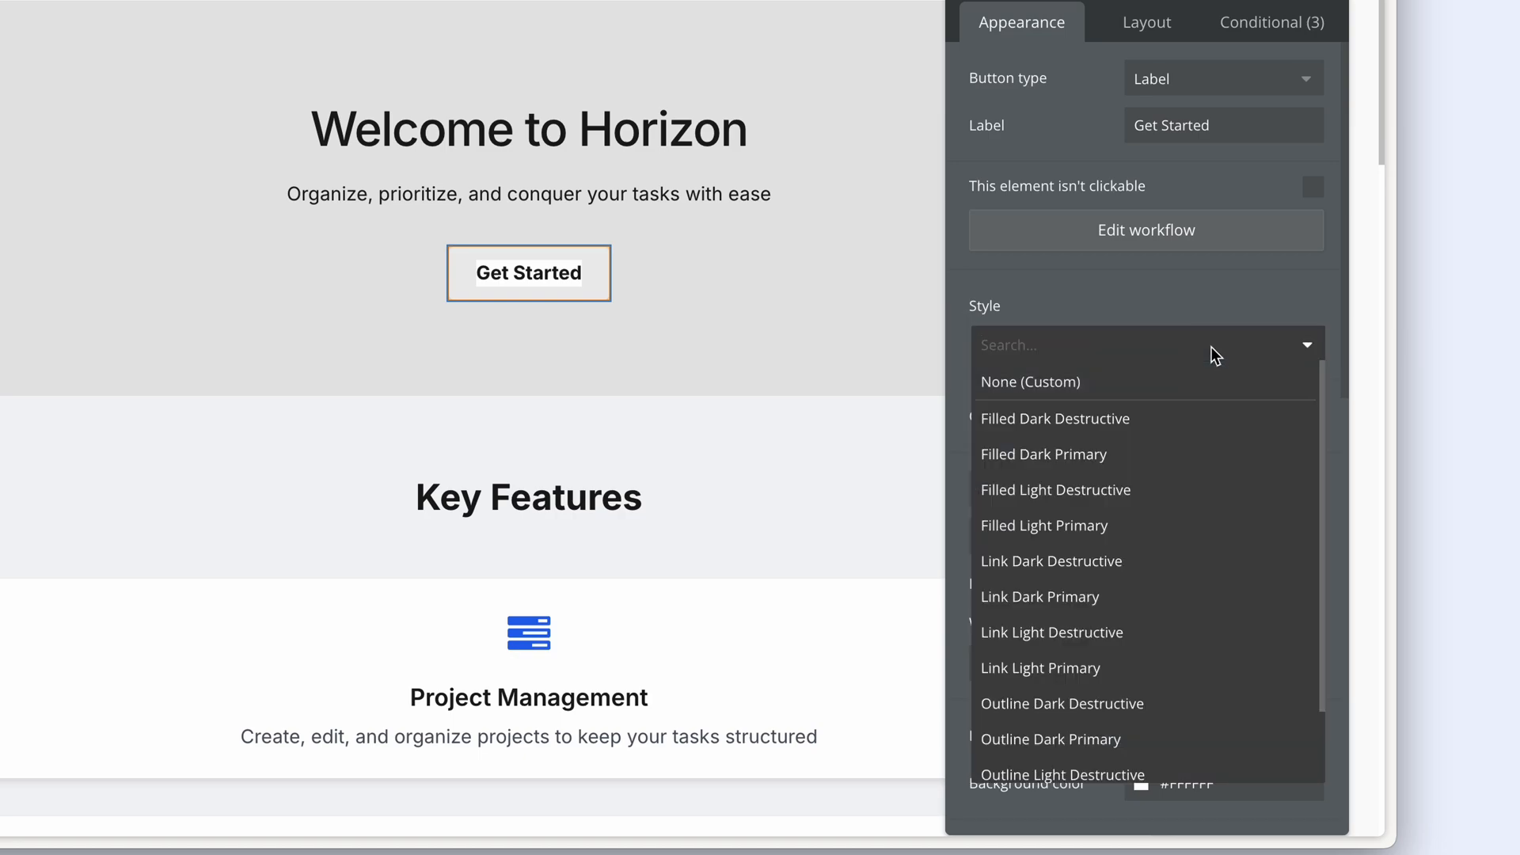
pyautogui.scroll(-3)
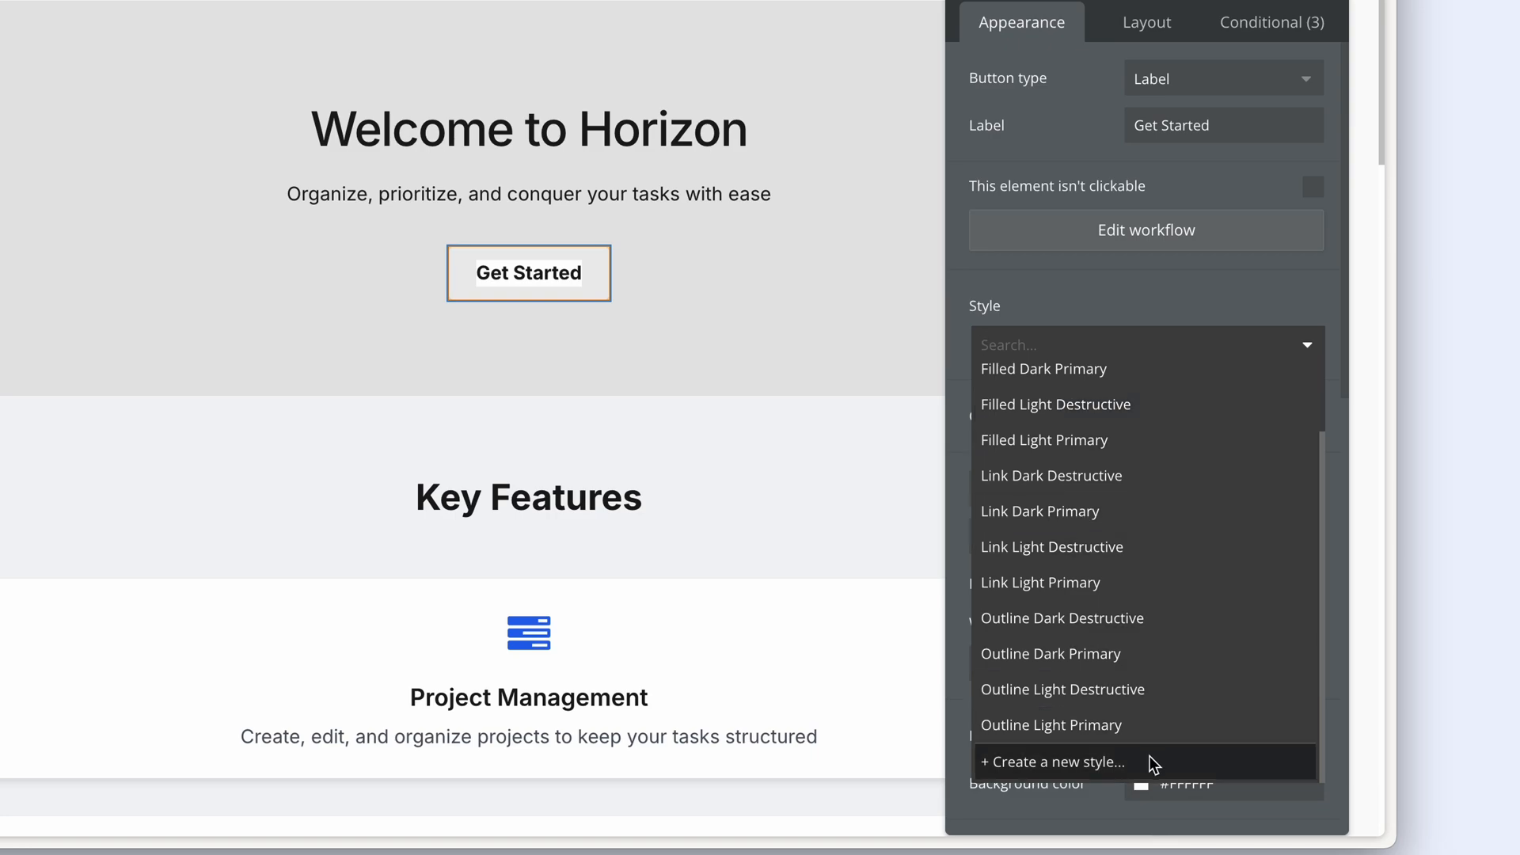
pyautogui.click(1052, 761)
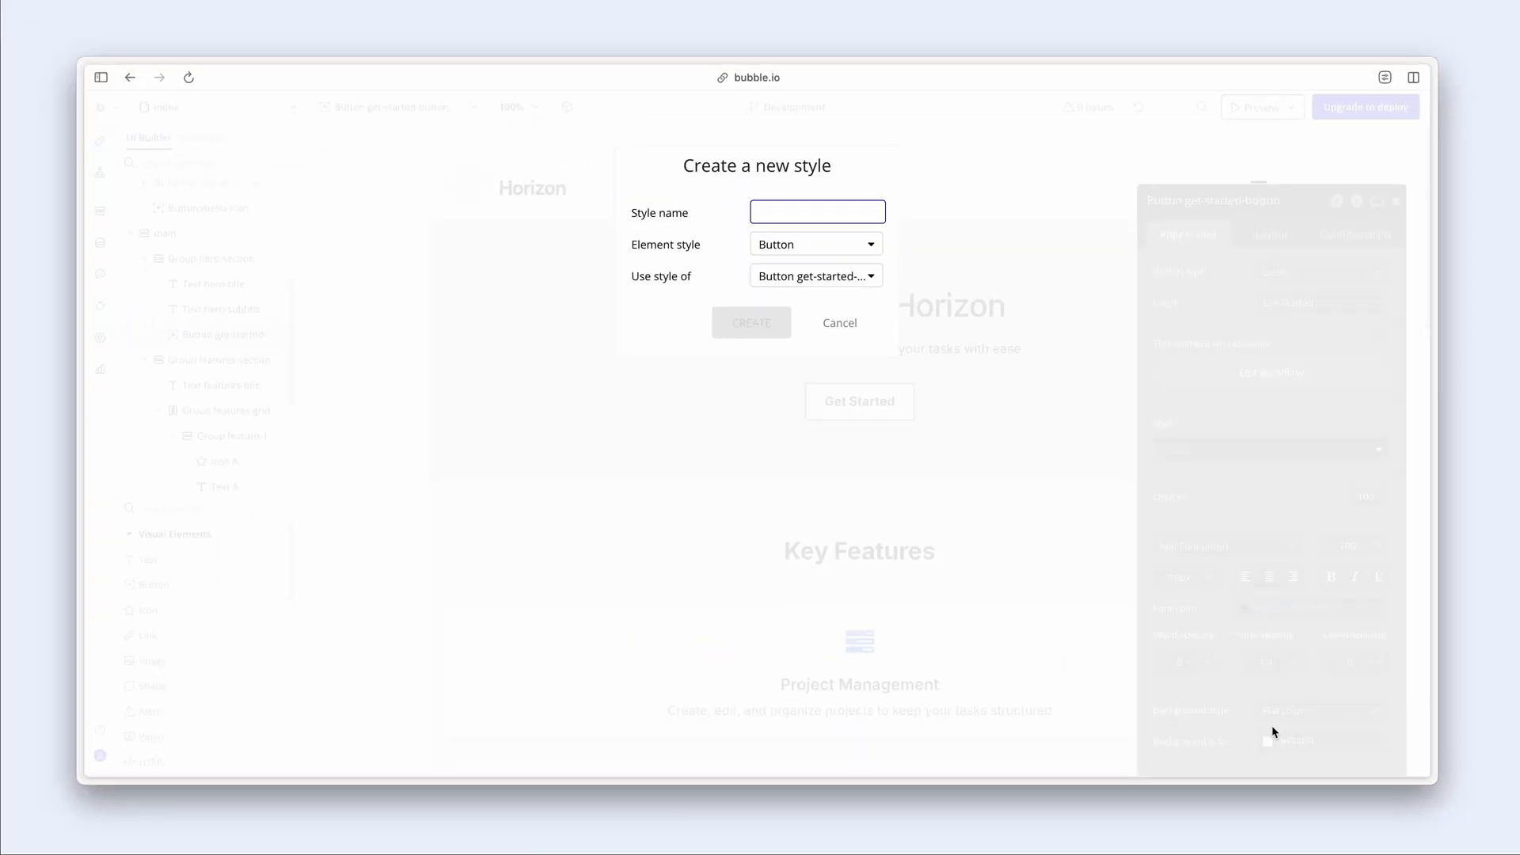
pyautogui.write('Primary')
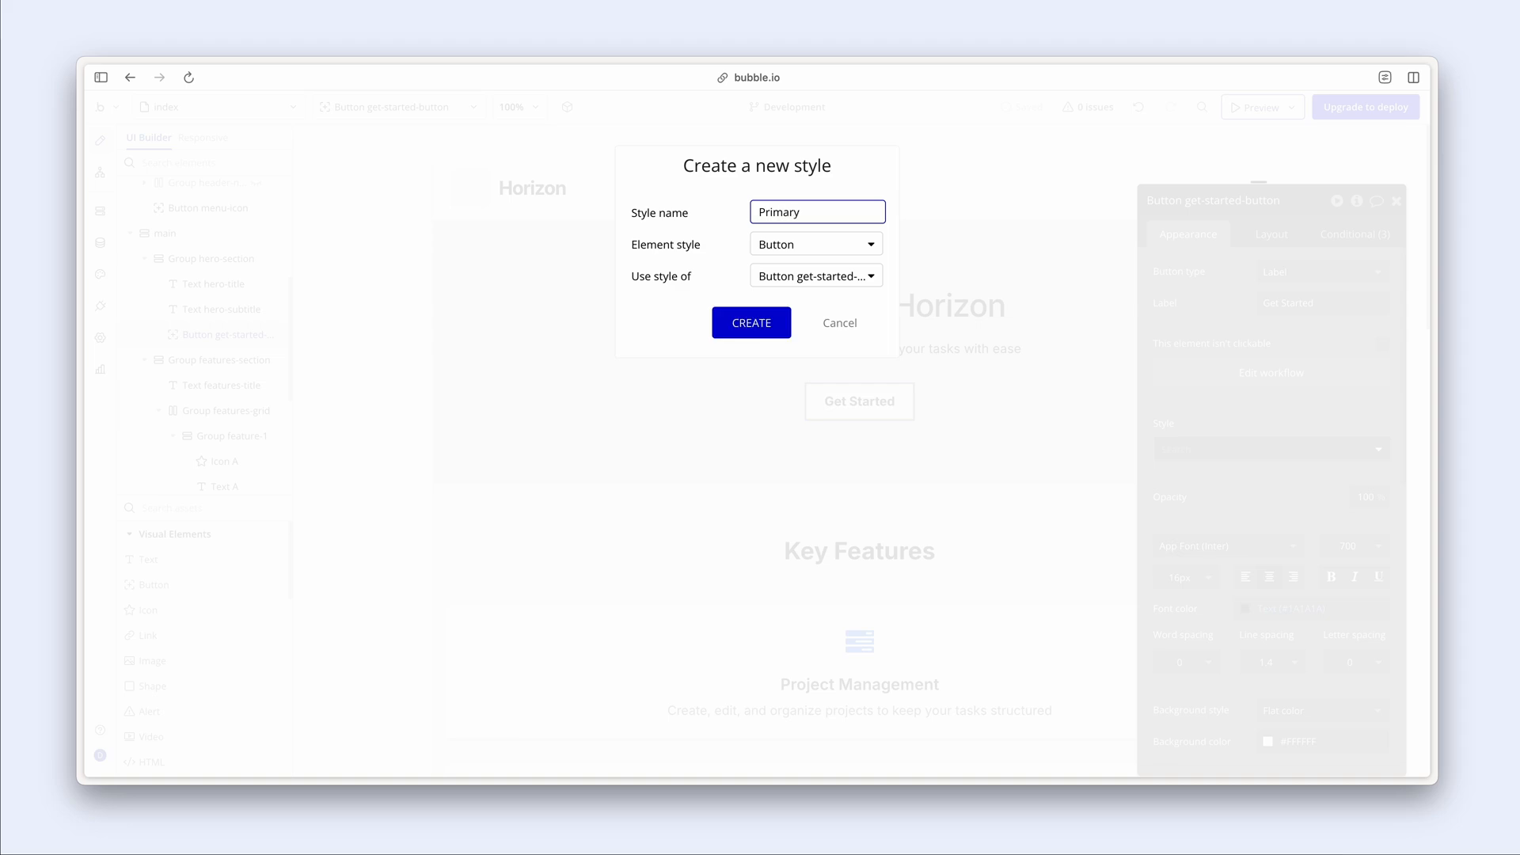
pyautogui.moveTo(794, 355)
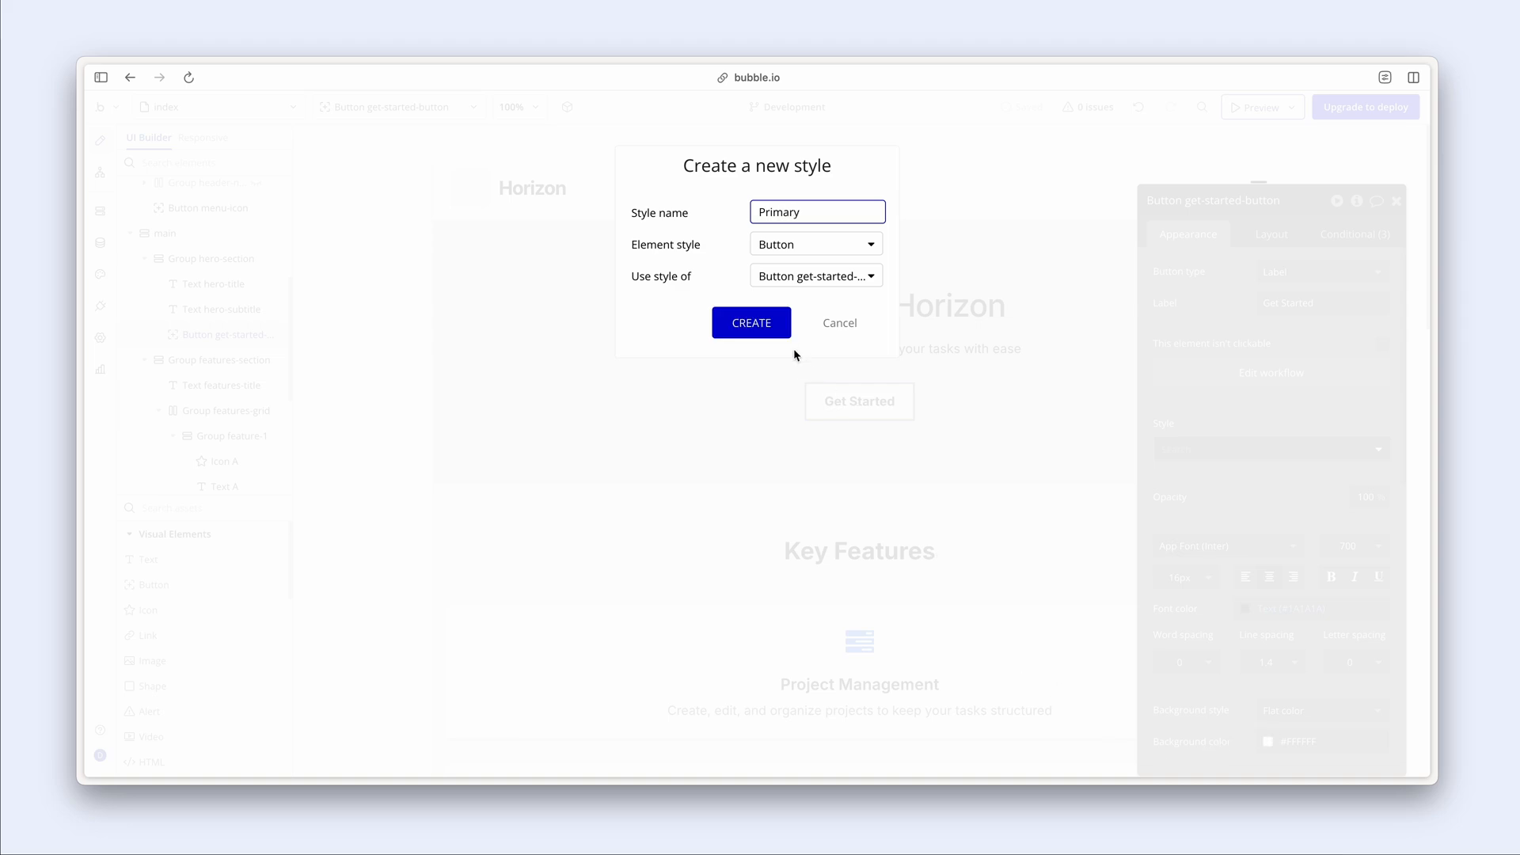
pyautogui.click(751, 323)
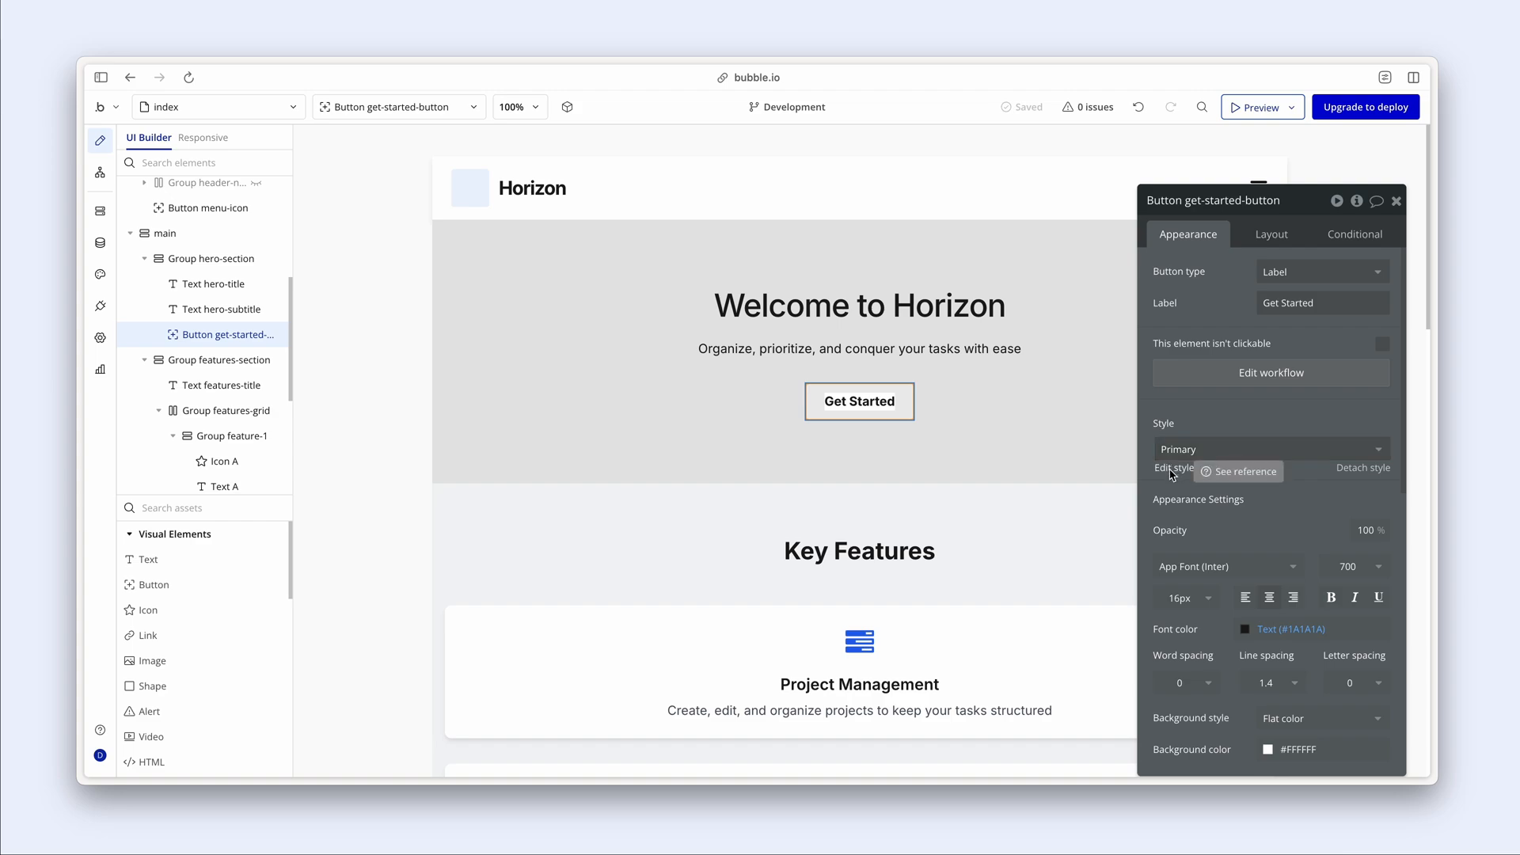
# - Set the Primary style's icon colour and font colour to Primary contrast
pyautogui.click(1172, 468)
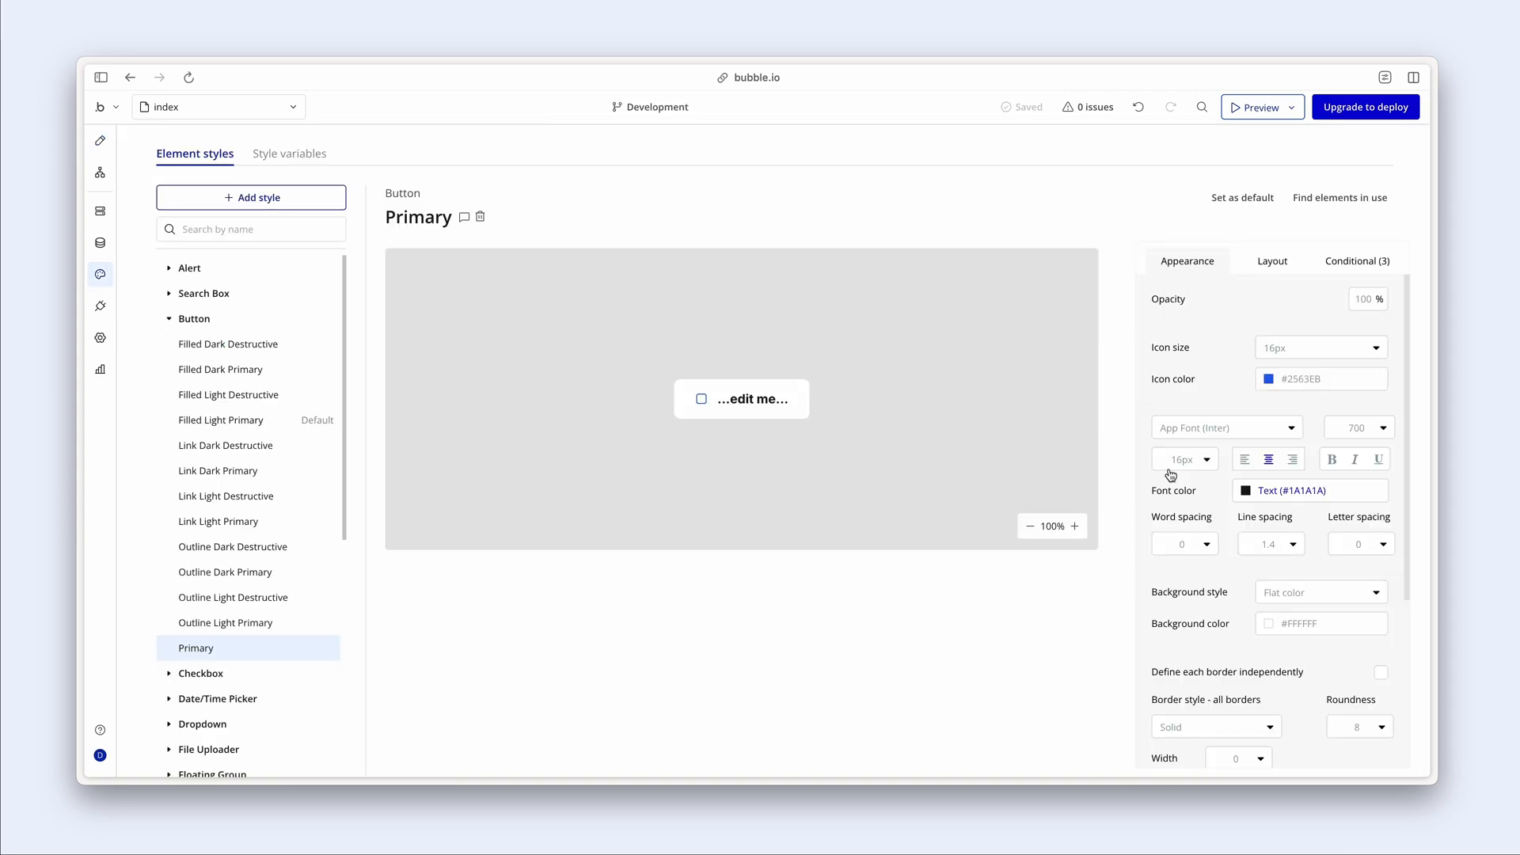
pyautogui.moveTo(1214, 377)
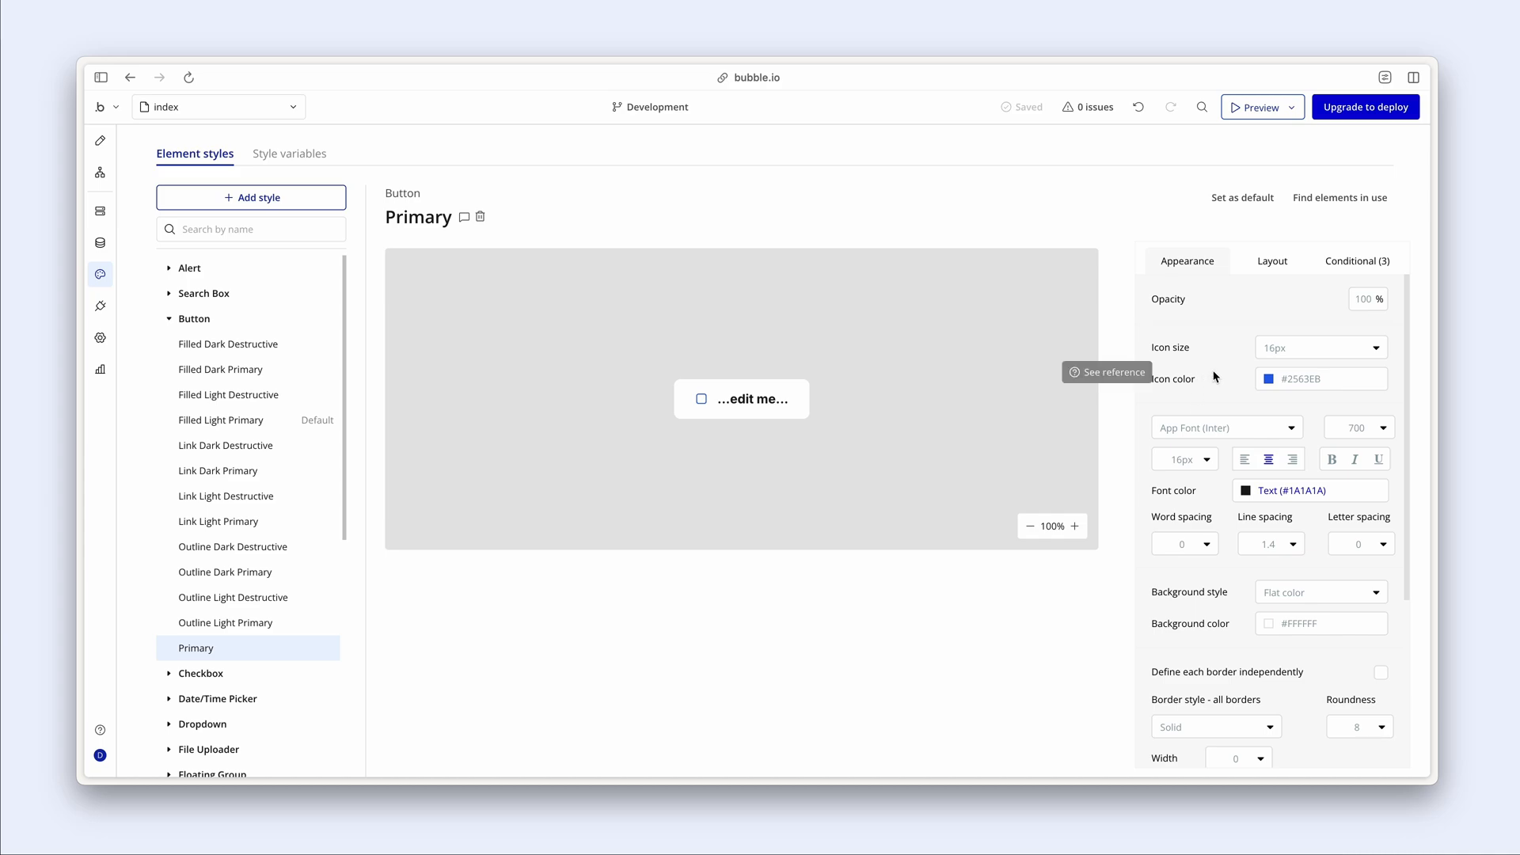
pyautogui.click(1266, 379)
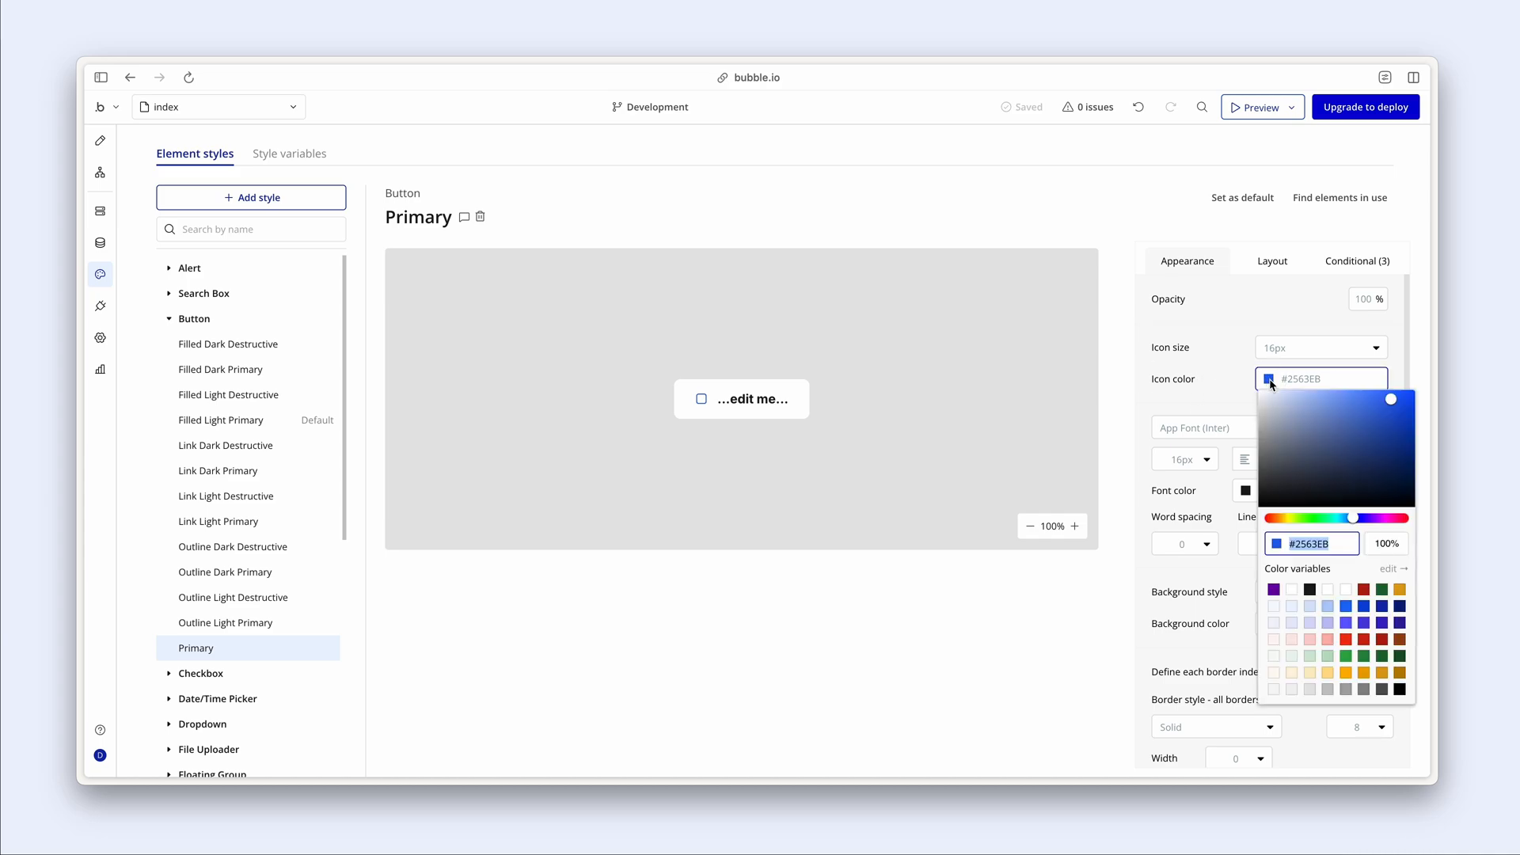
pyautogui.moveTo(1275, 599)
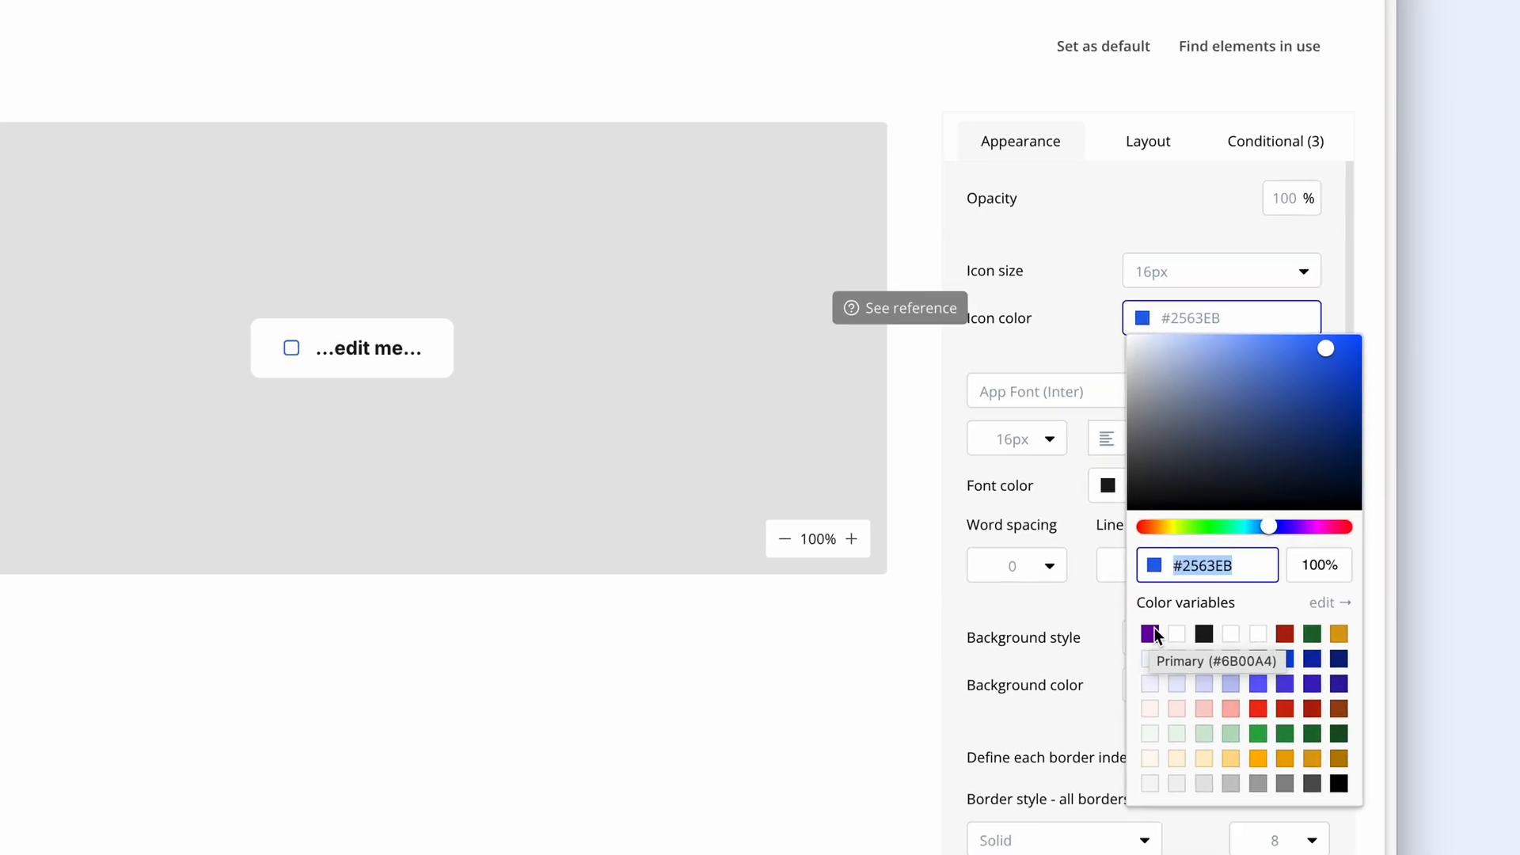
pyautogui.click(1176, 634)
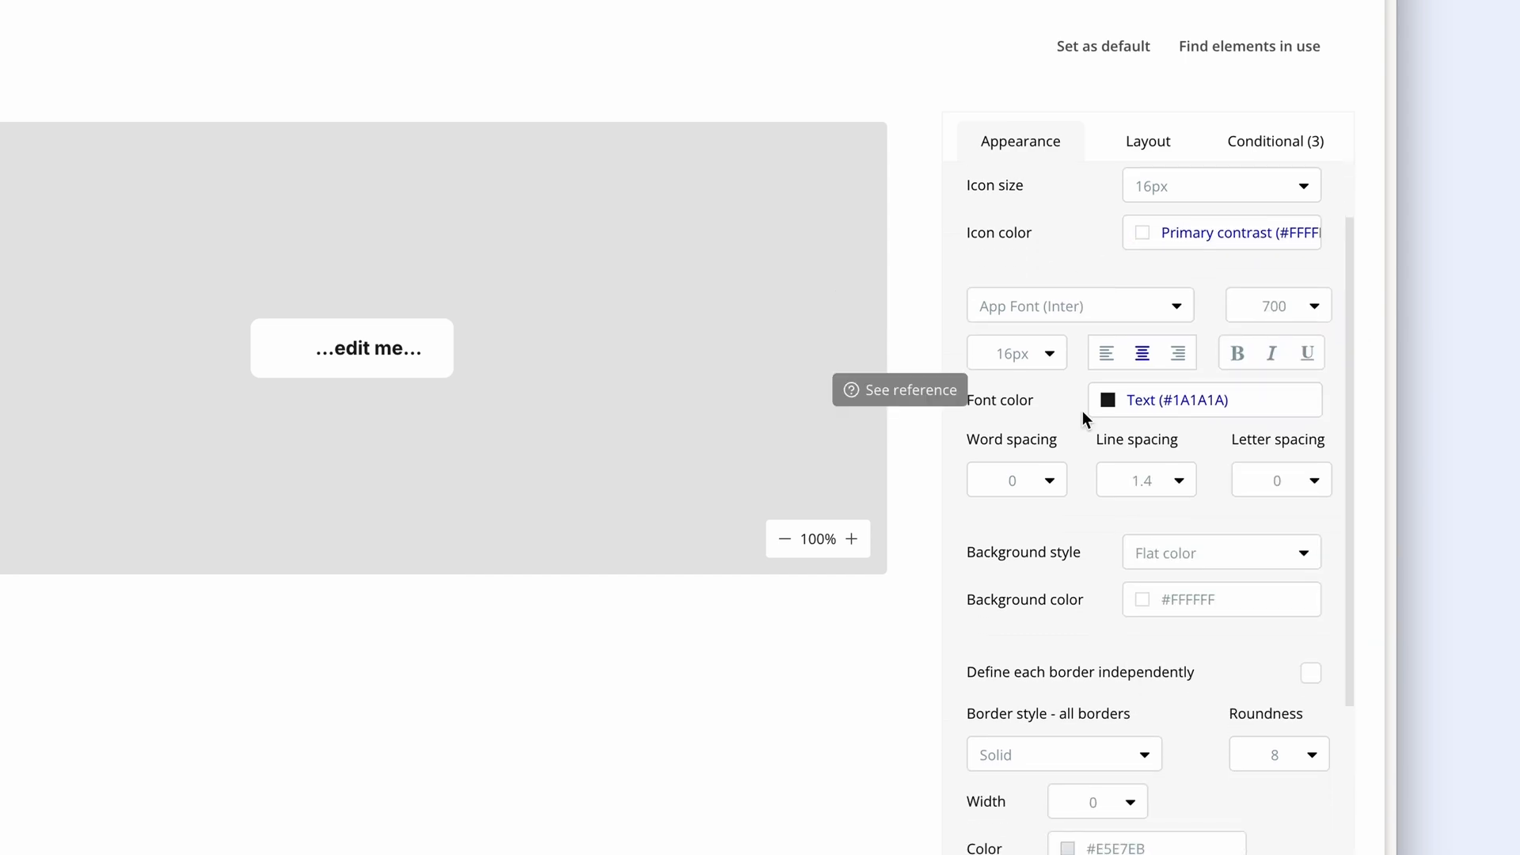
pyautogui.click(1204, 399)
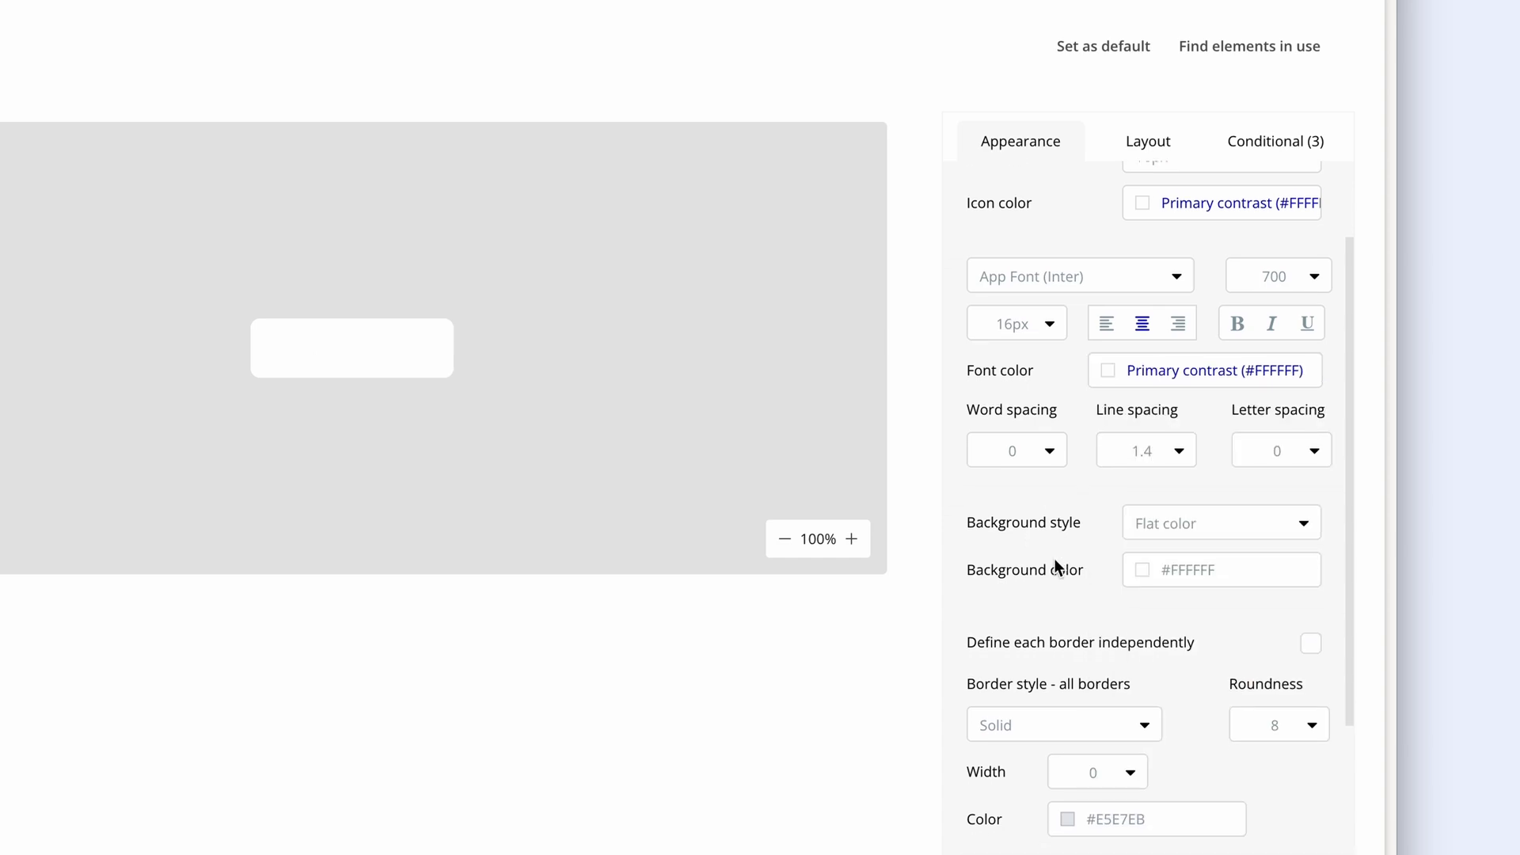
pyautogui.moveTo(1156, 577)
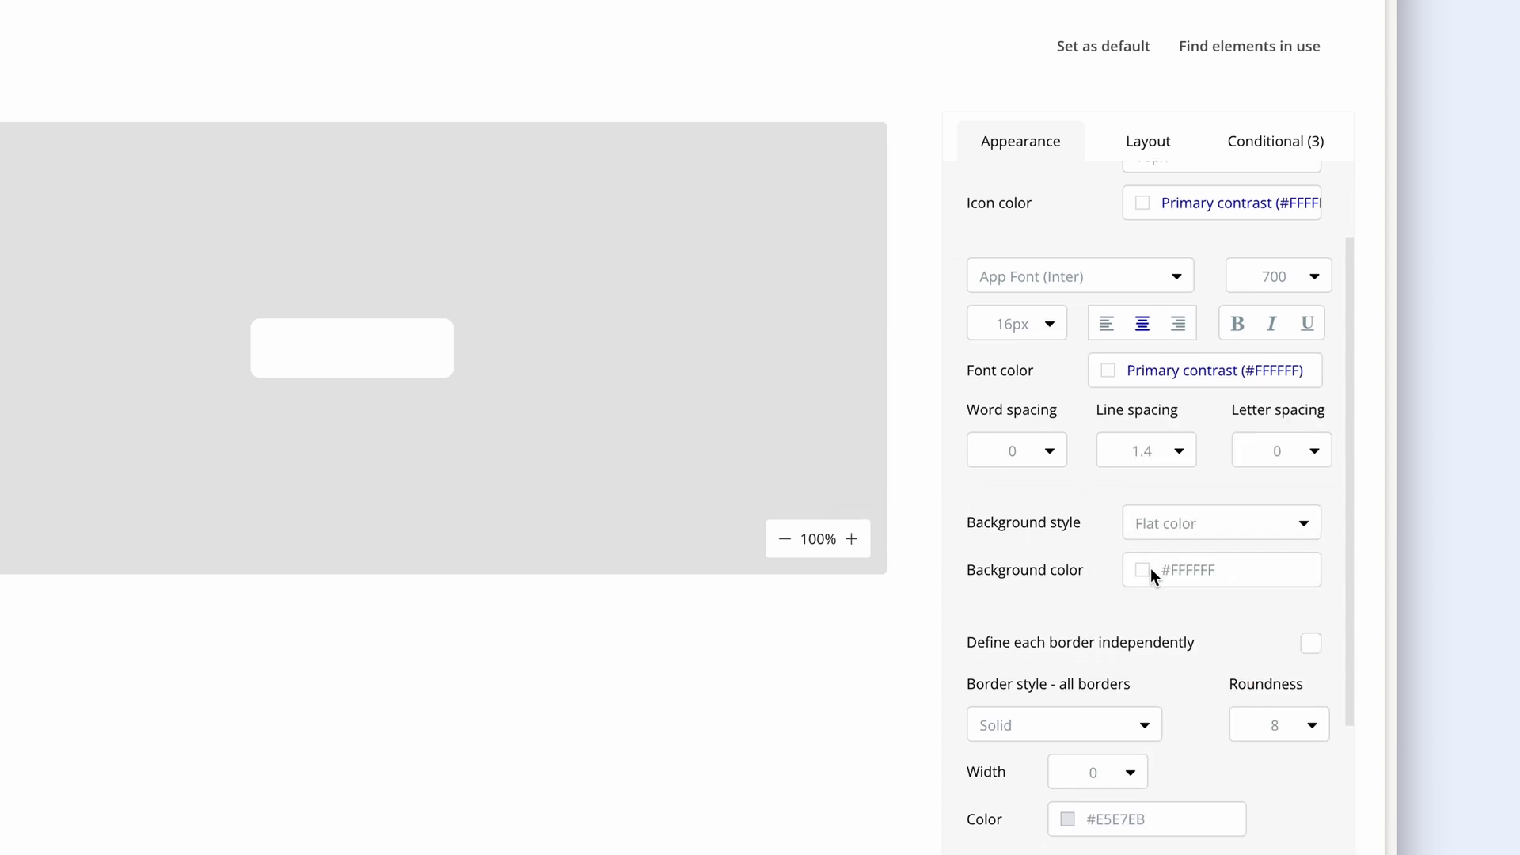
# - Give the Primary style a purple Primary background and remove its border
pyautogui.click(1143, 570)
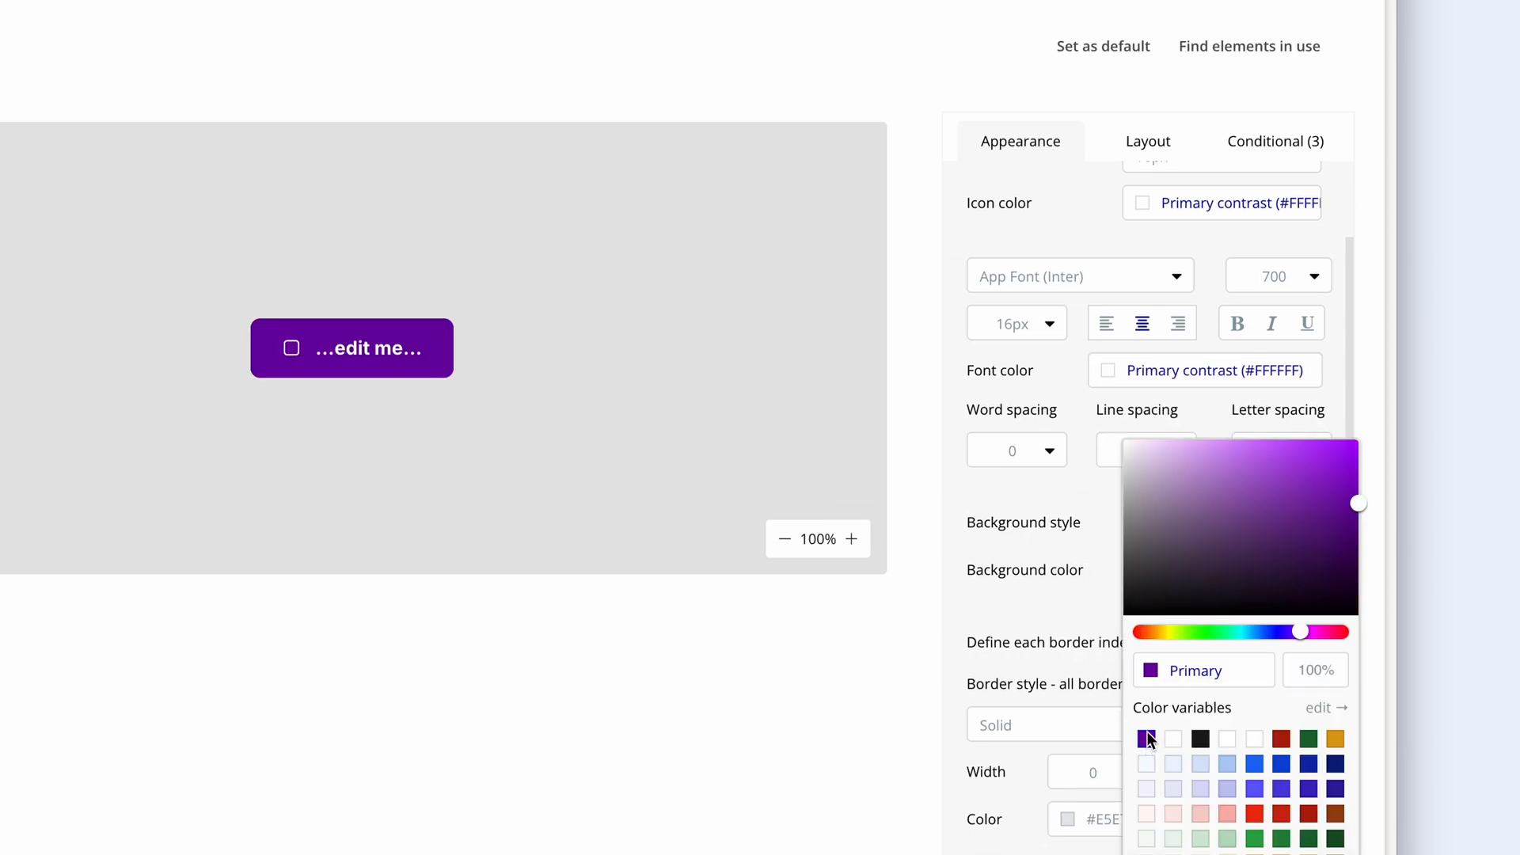
pyautogui.click(1046, 613)
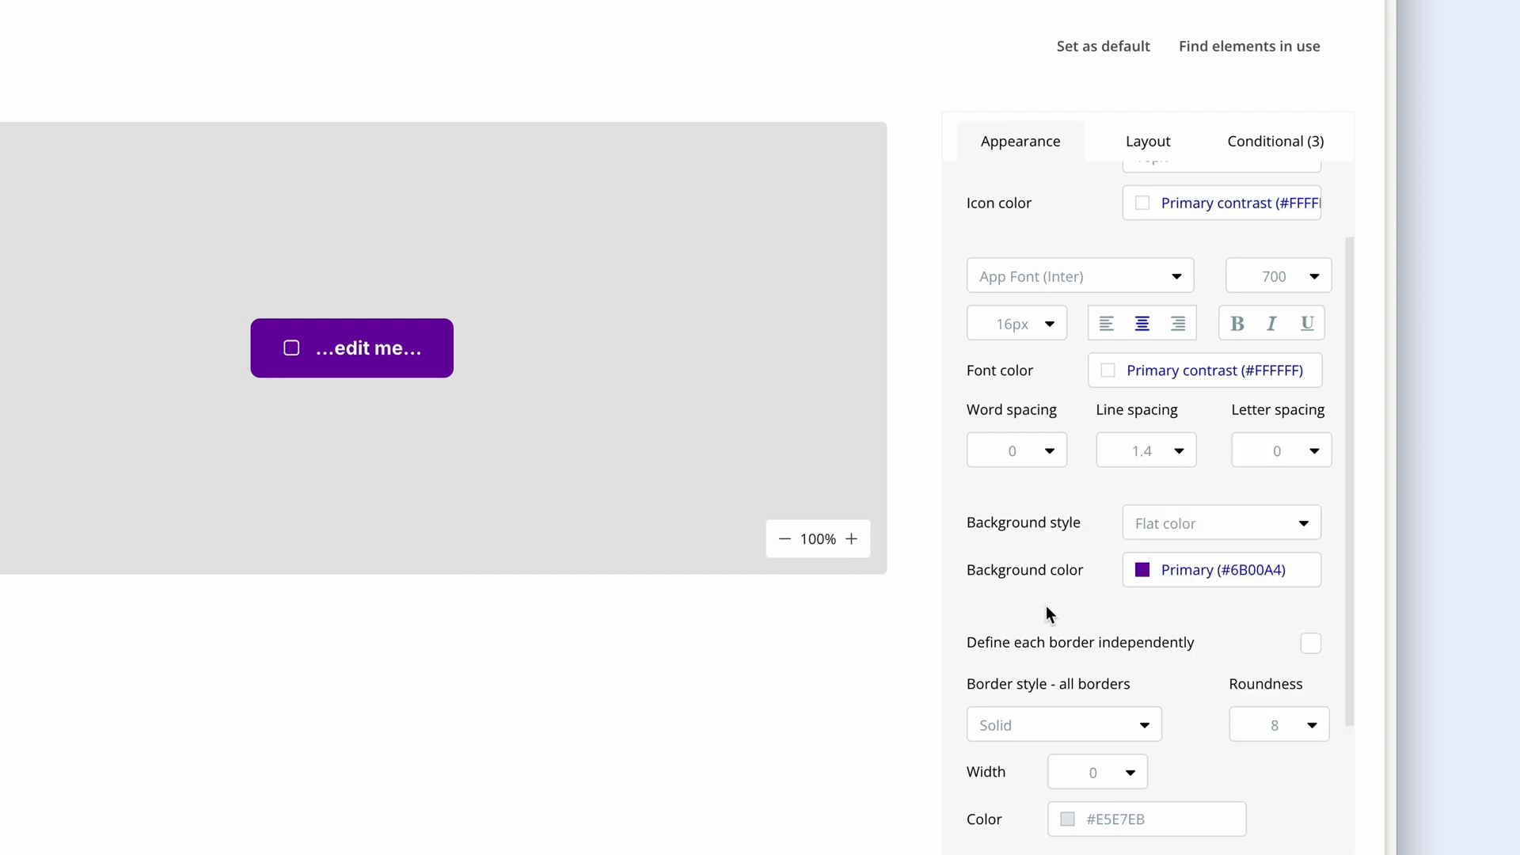
pyautogui.scroll(-3)
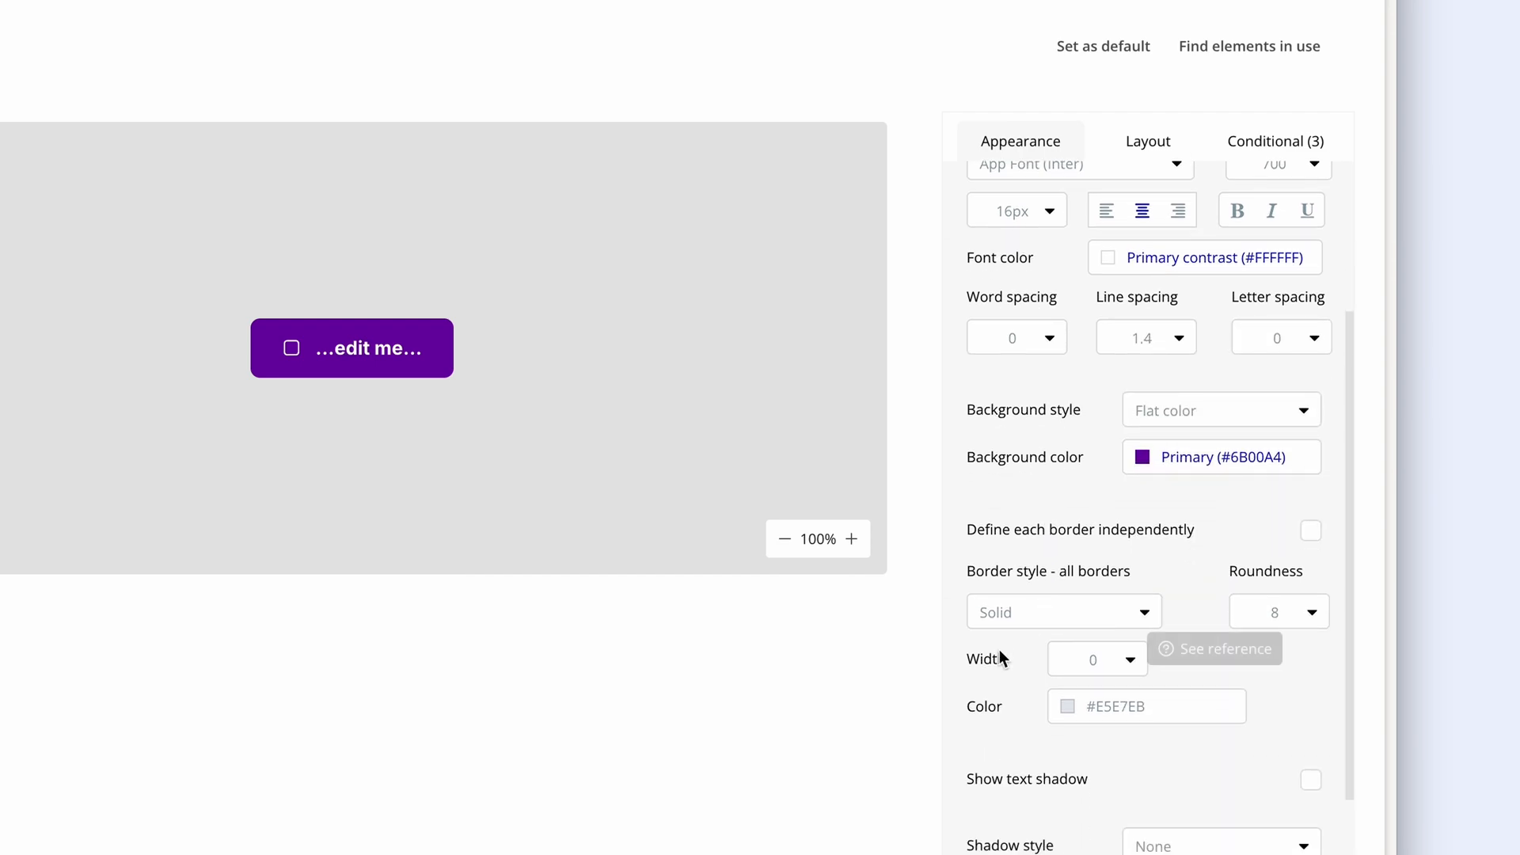
pyautogui.moveTo(1037, 670)
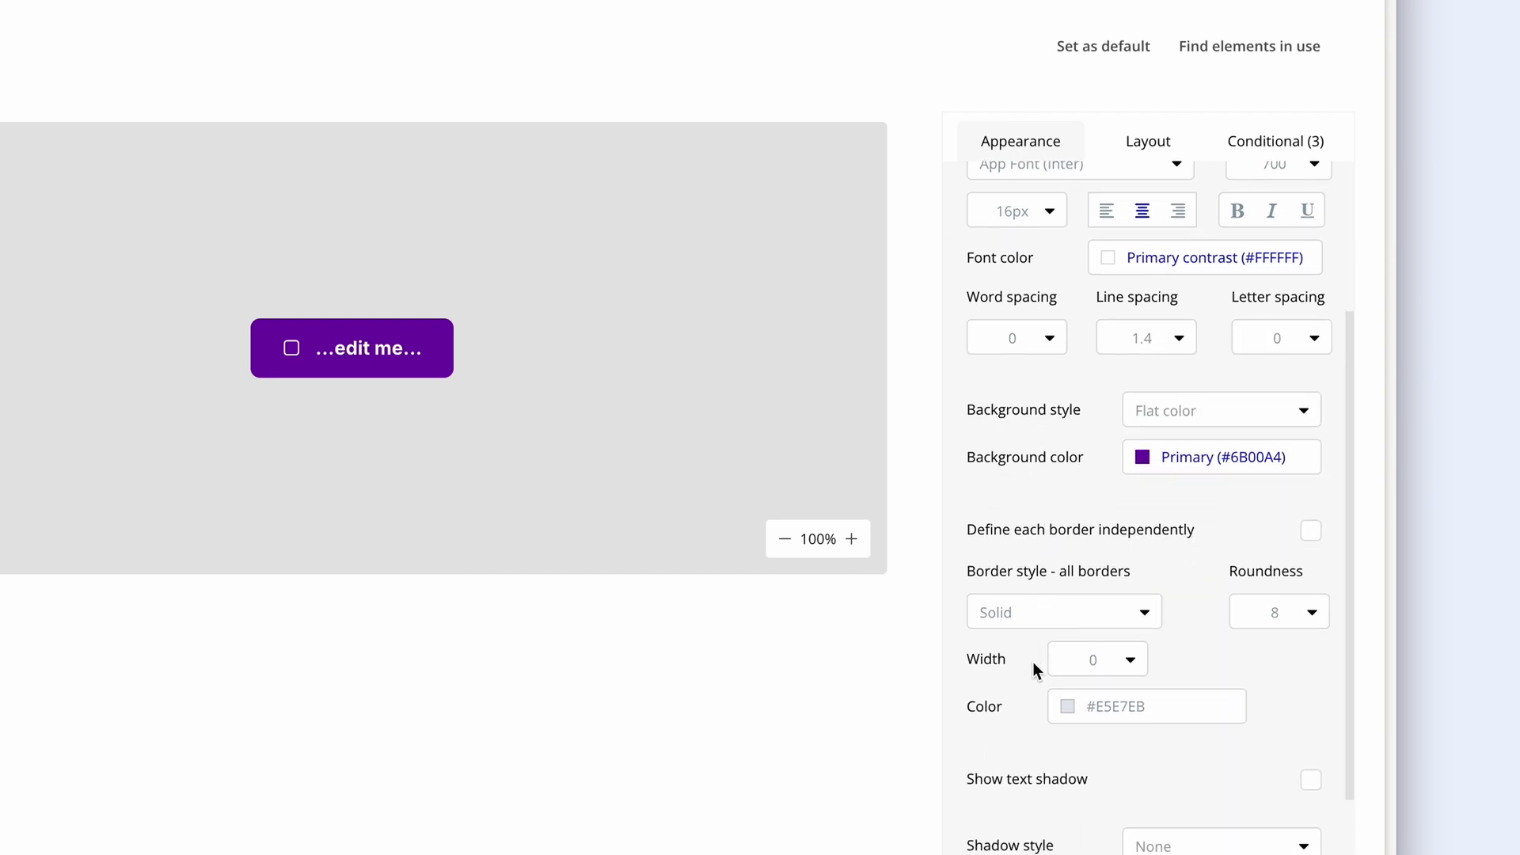
pyautogui.moveTo(1039, 669)
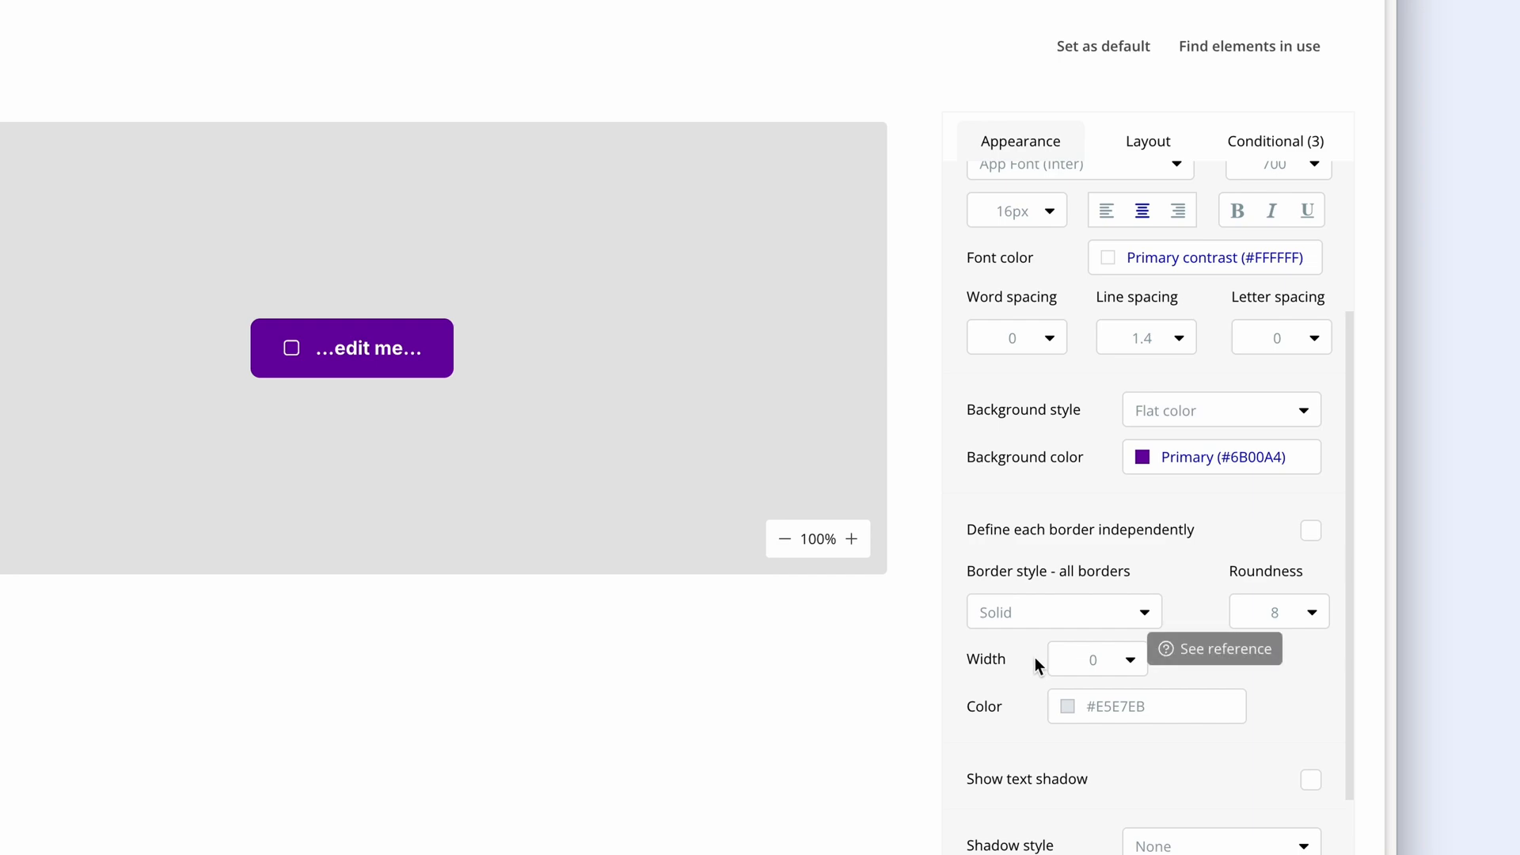
pyautogui.click(1063, 612)
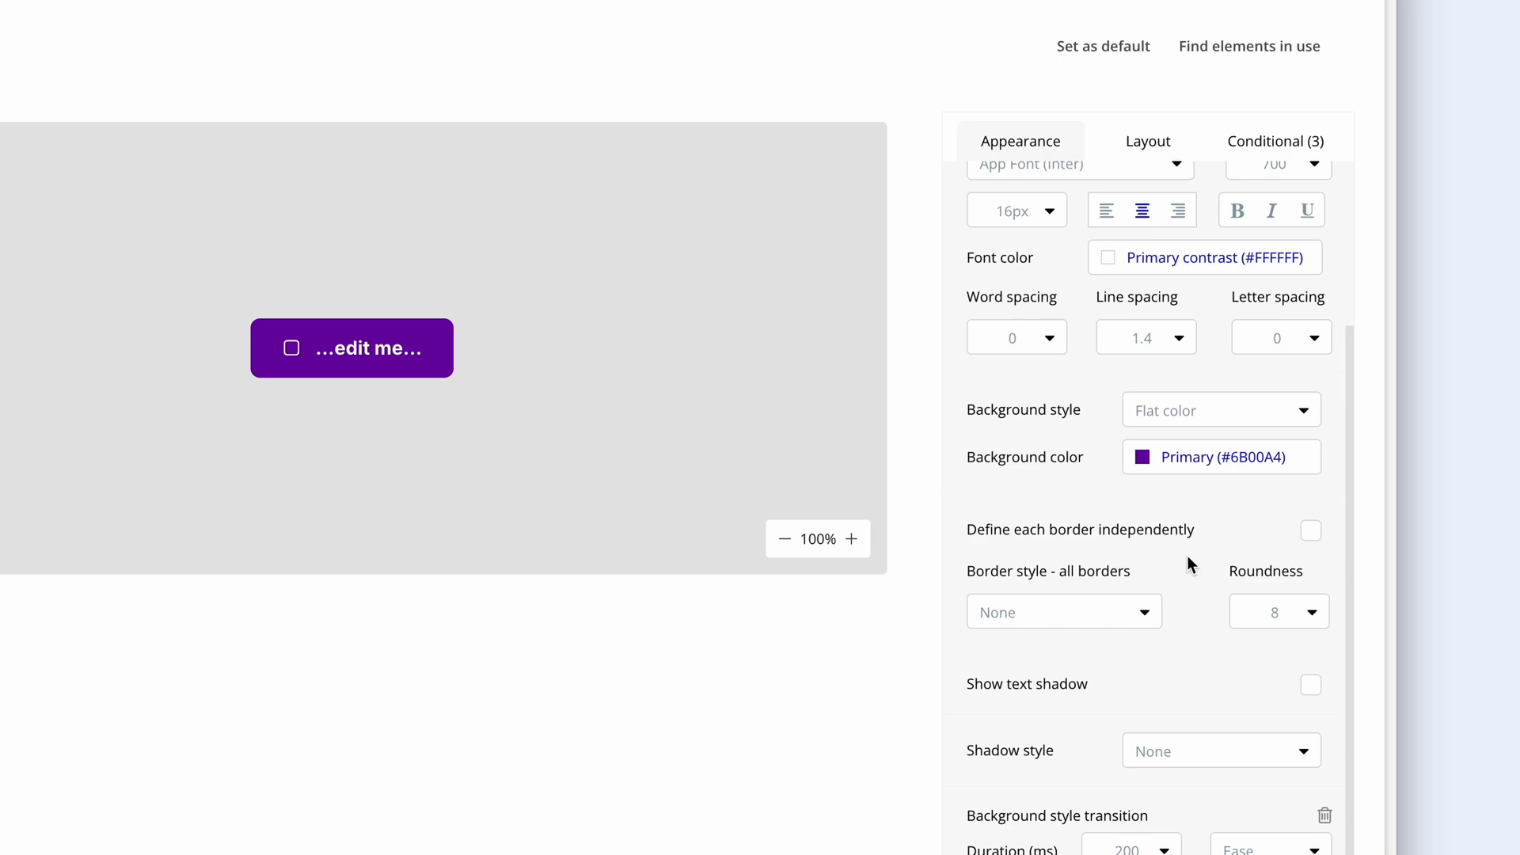
pyautogui.scroll(-3)
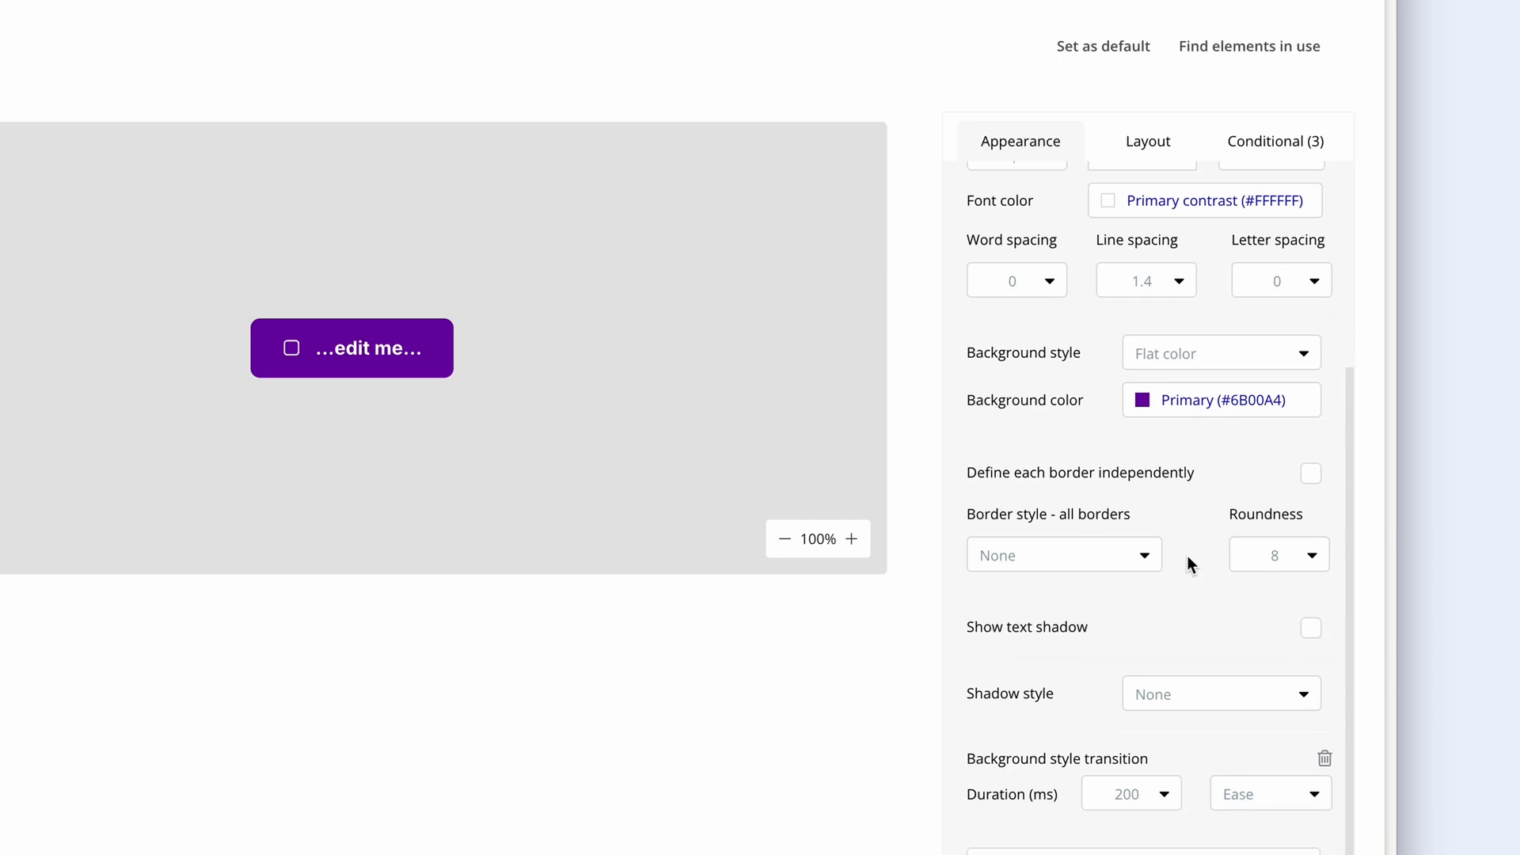
pyautogui.moveTo(1174, 575)
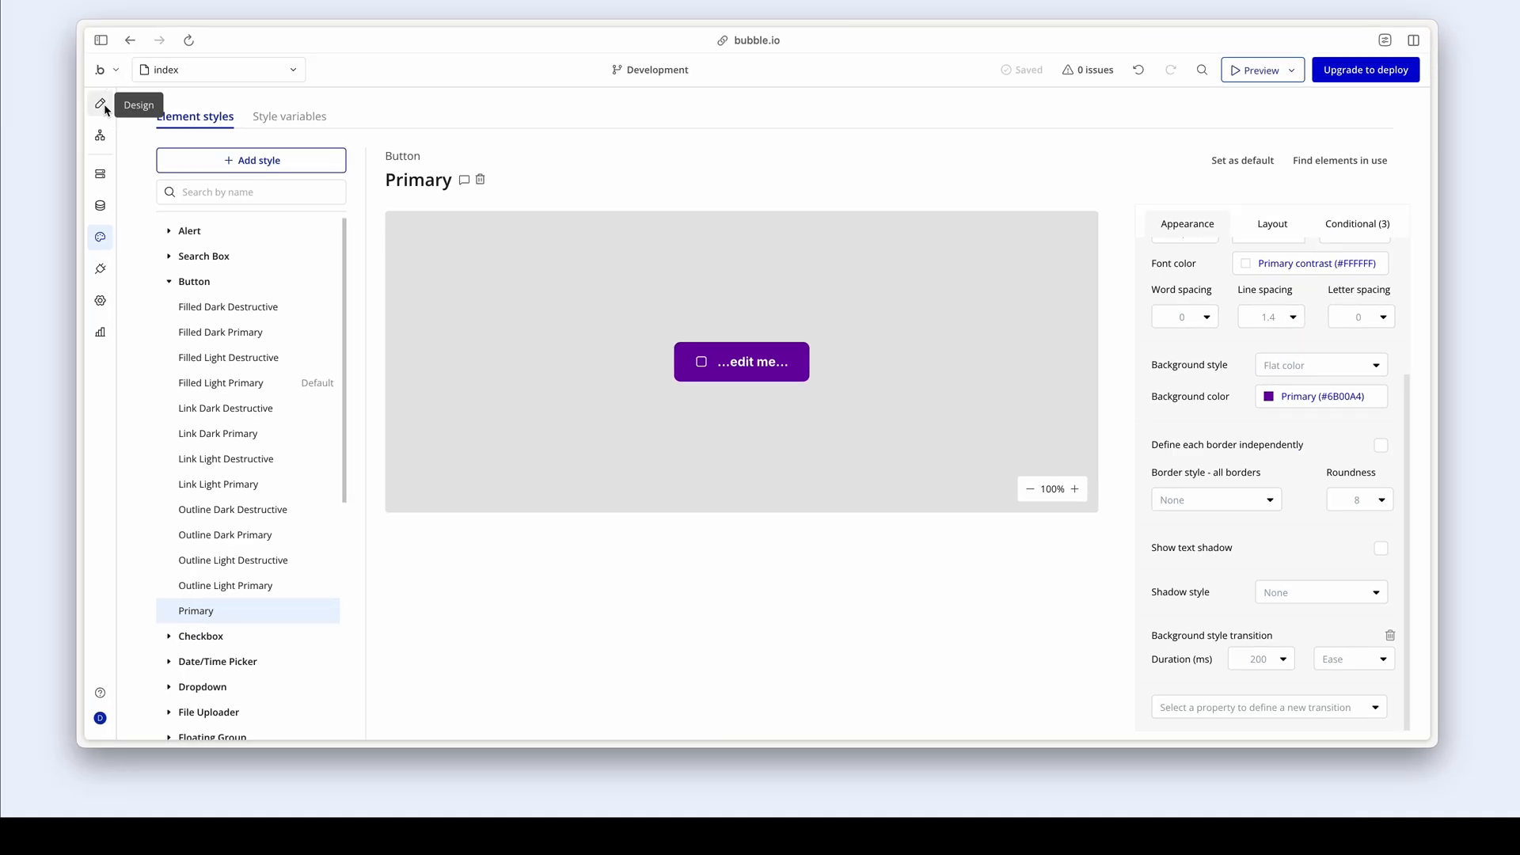
# - Back on the landing page, select Get Started to confirm it shows the Primary style
pyautogui.click(99, 103)
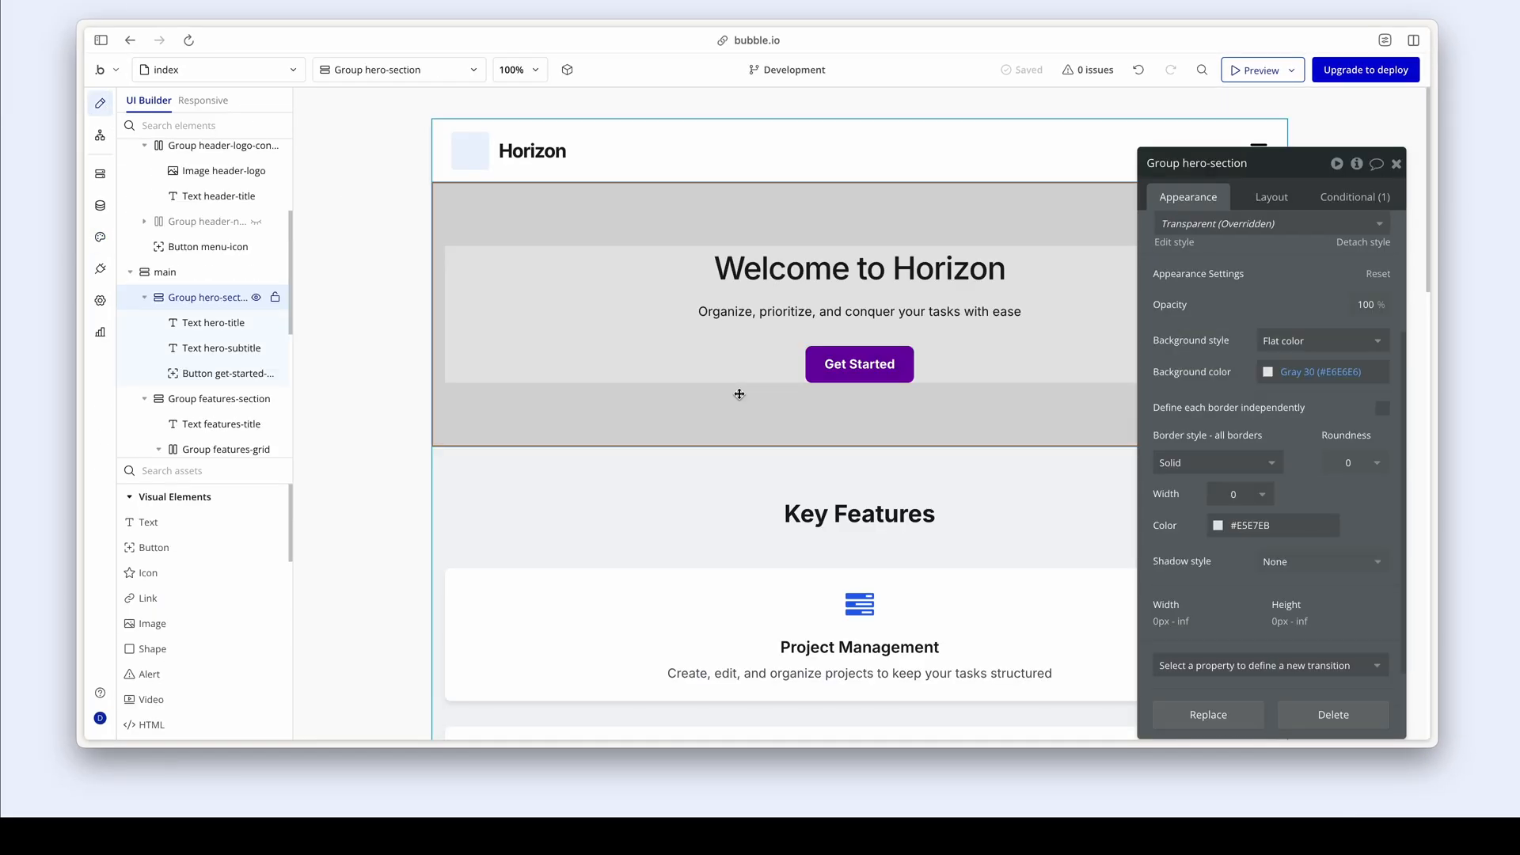
pyautogui.click(858, 364)
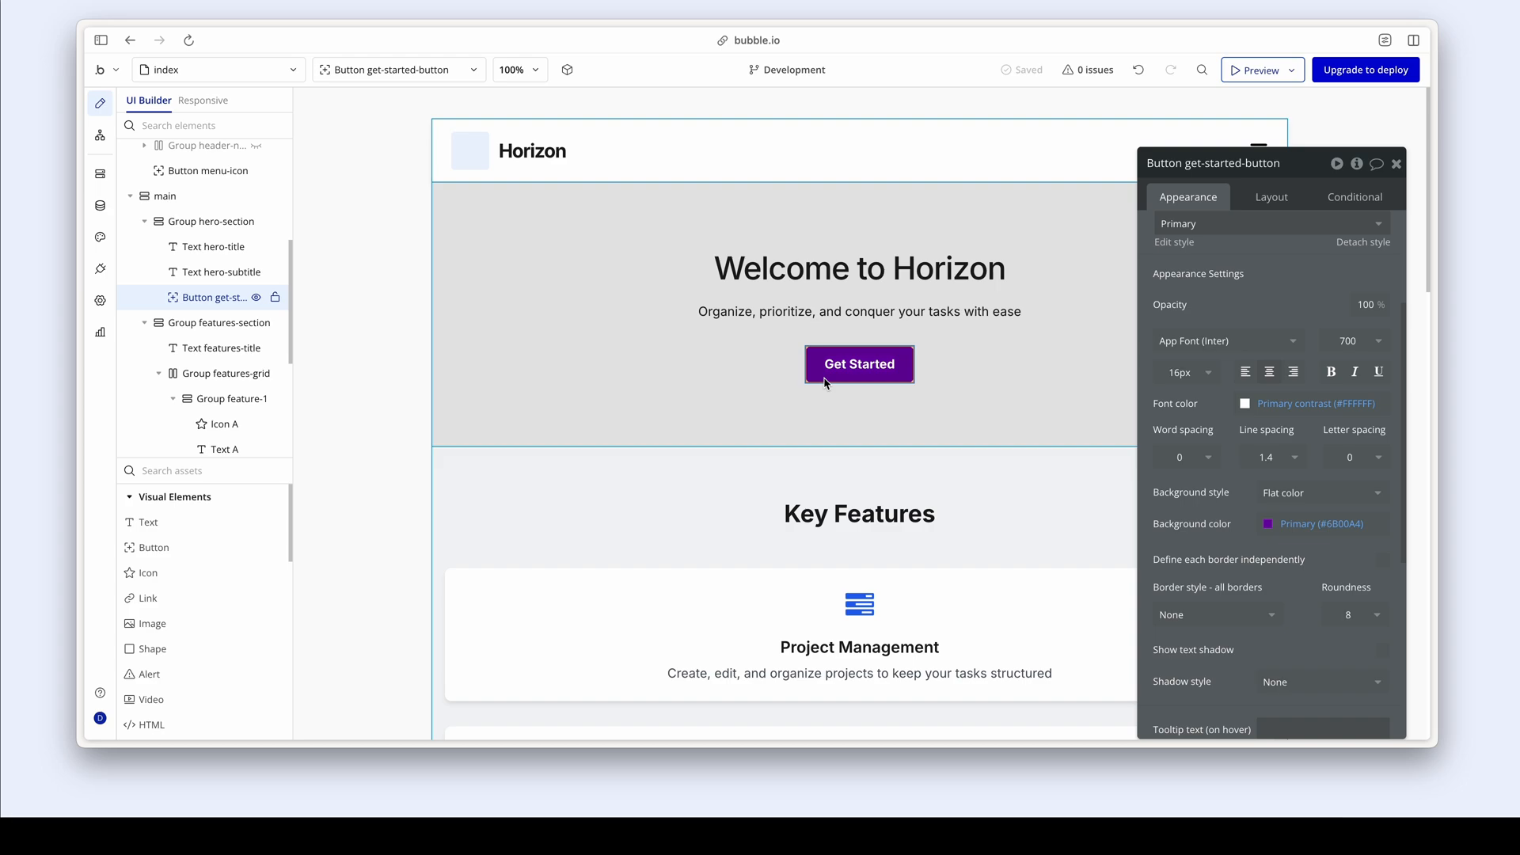
pyautogui.scroll(3)
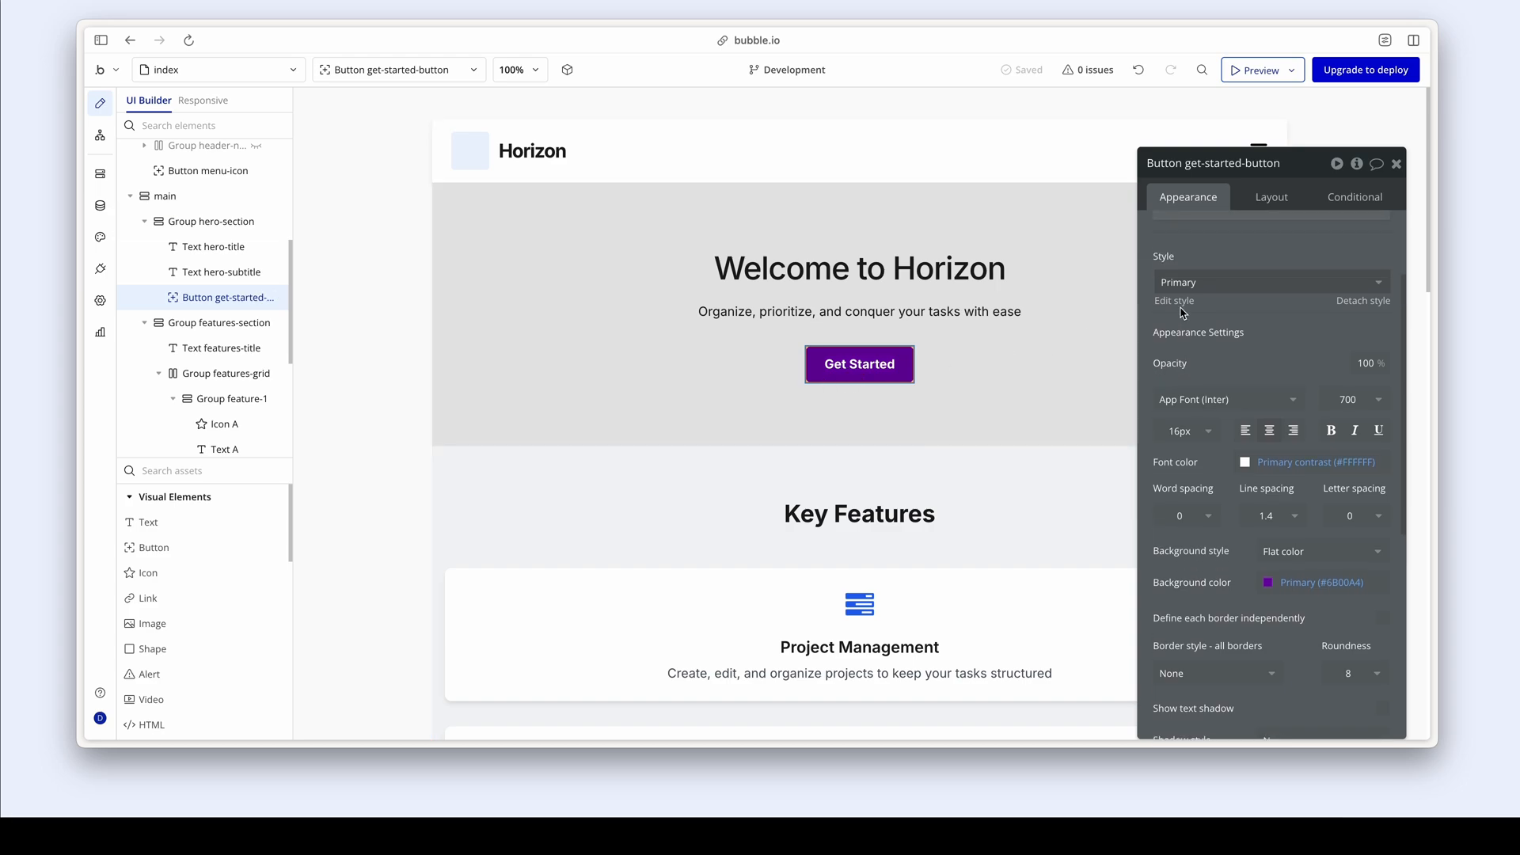
pyautogui.moveTo(1230, 320)
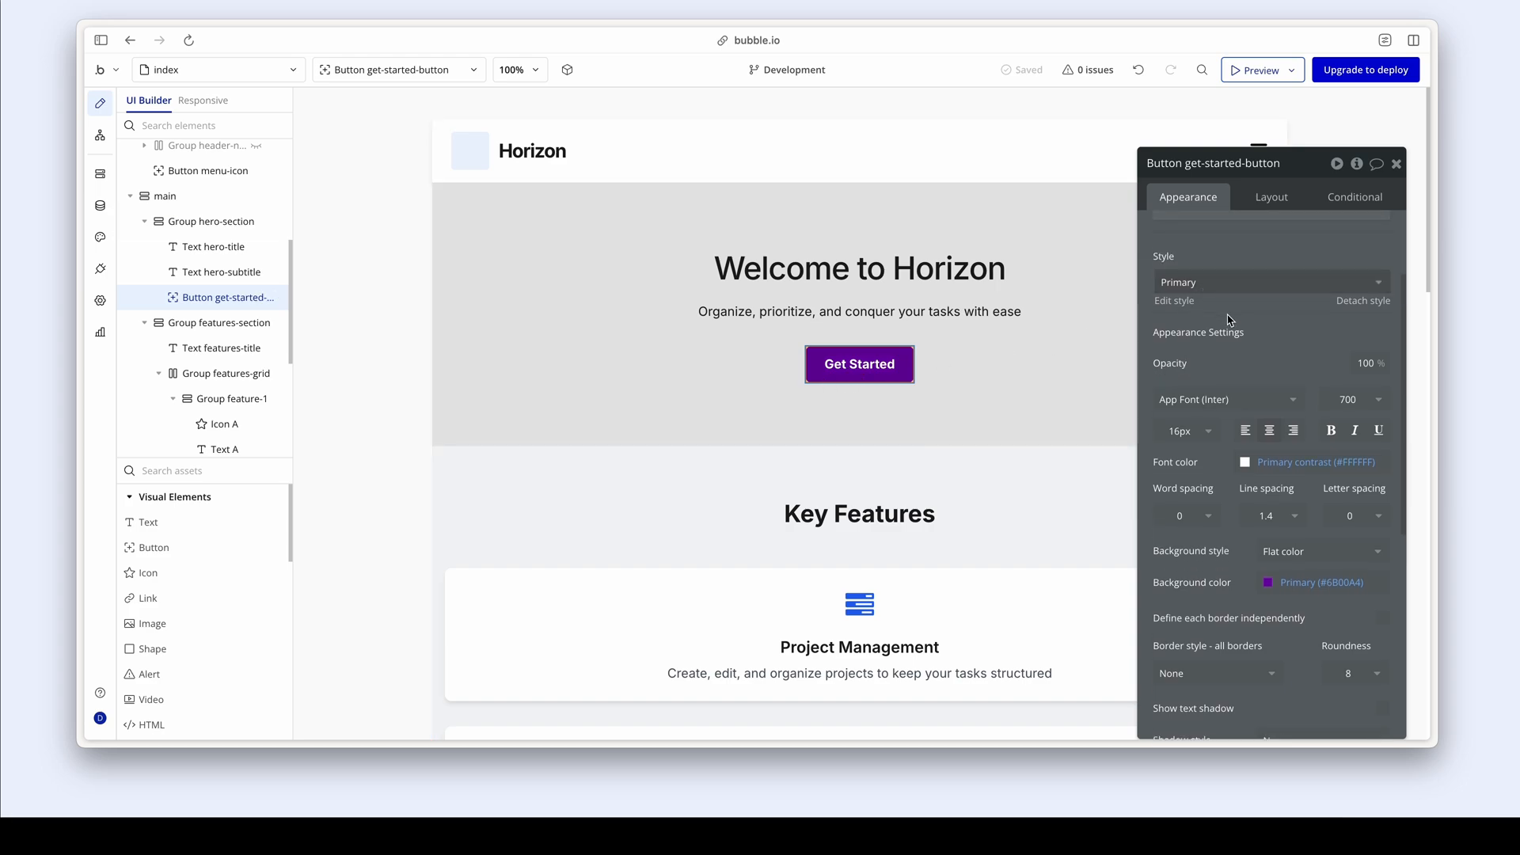
pyautogui.moveTo(217, 547)
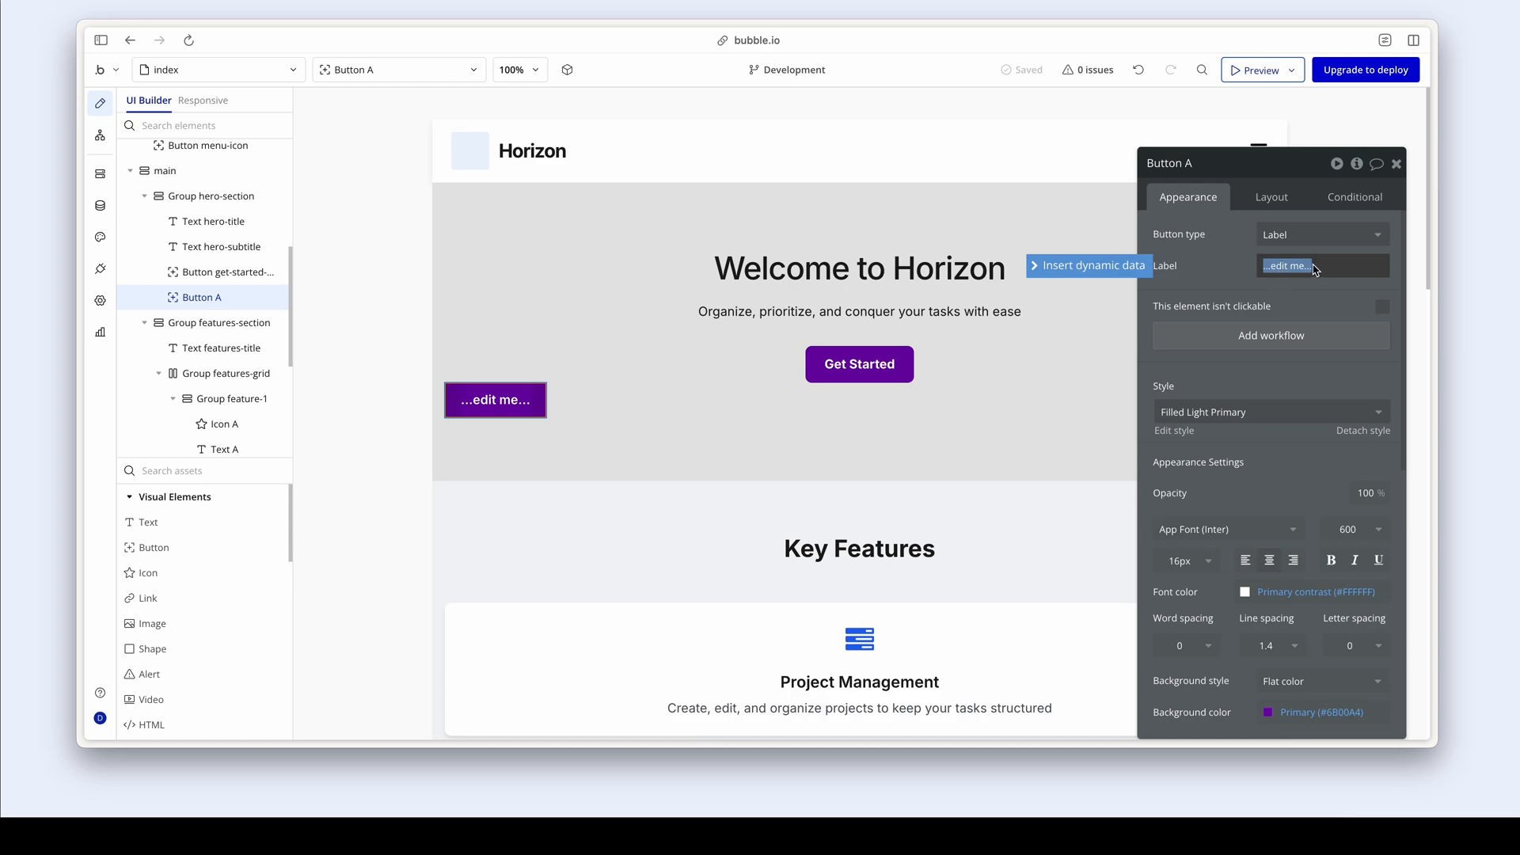
pyautogui.write('Learn more')
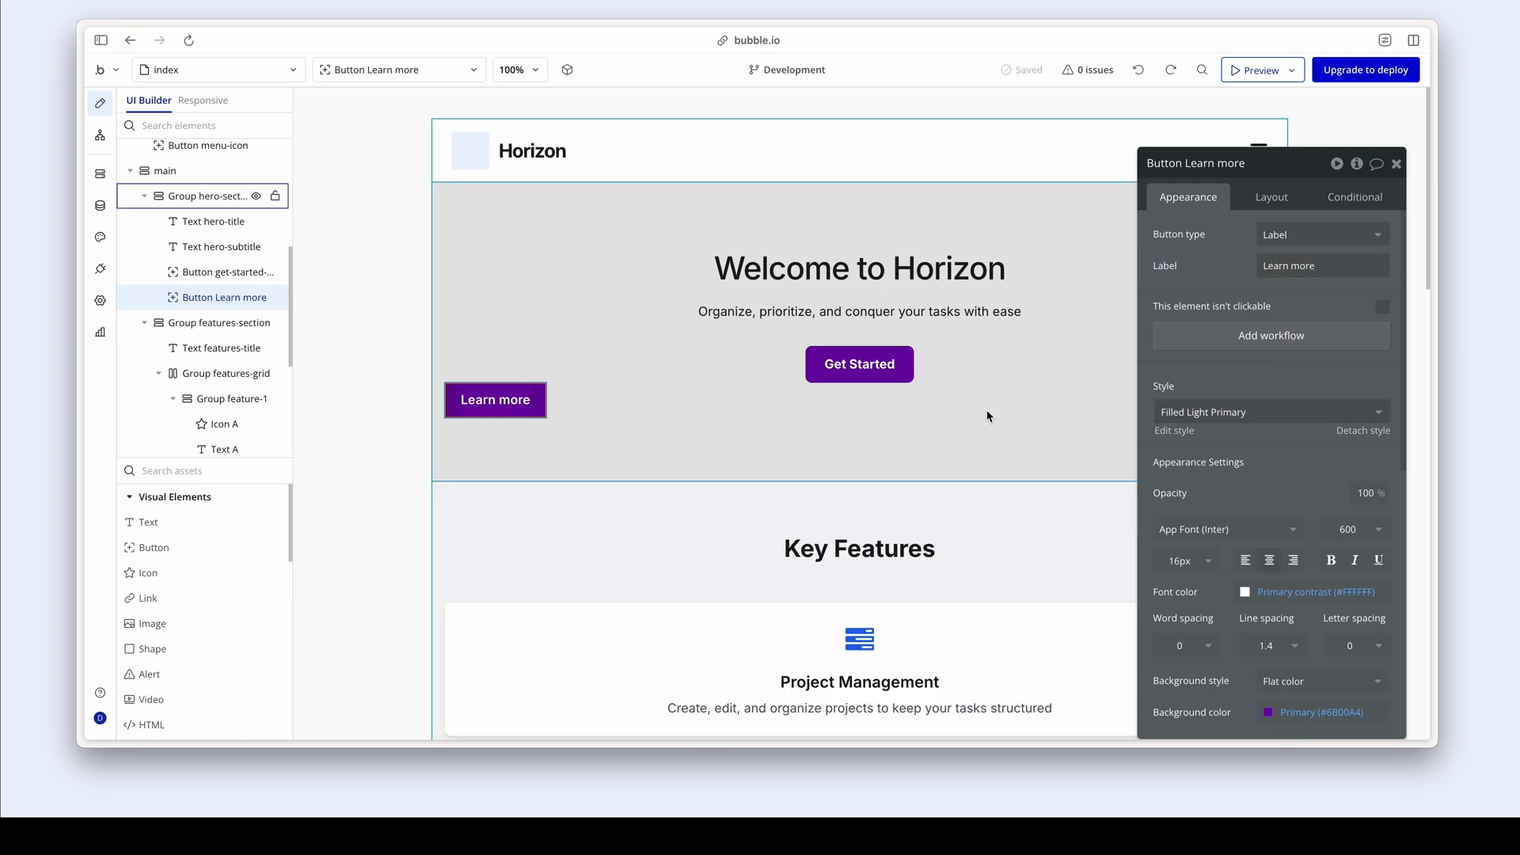
pyautogui.click(1270, 411)
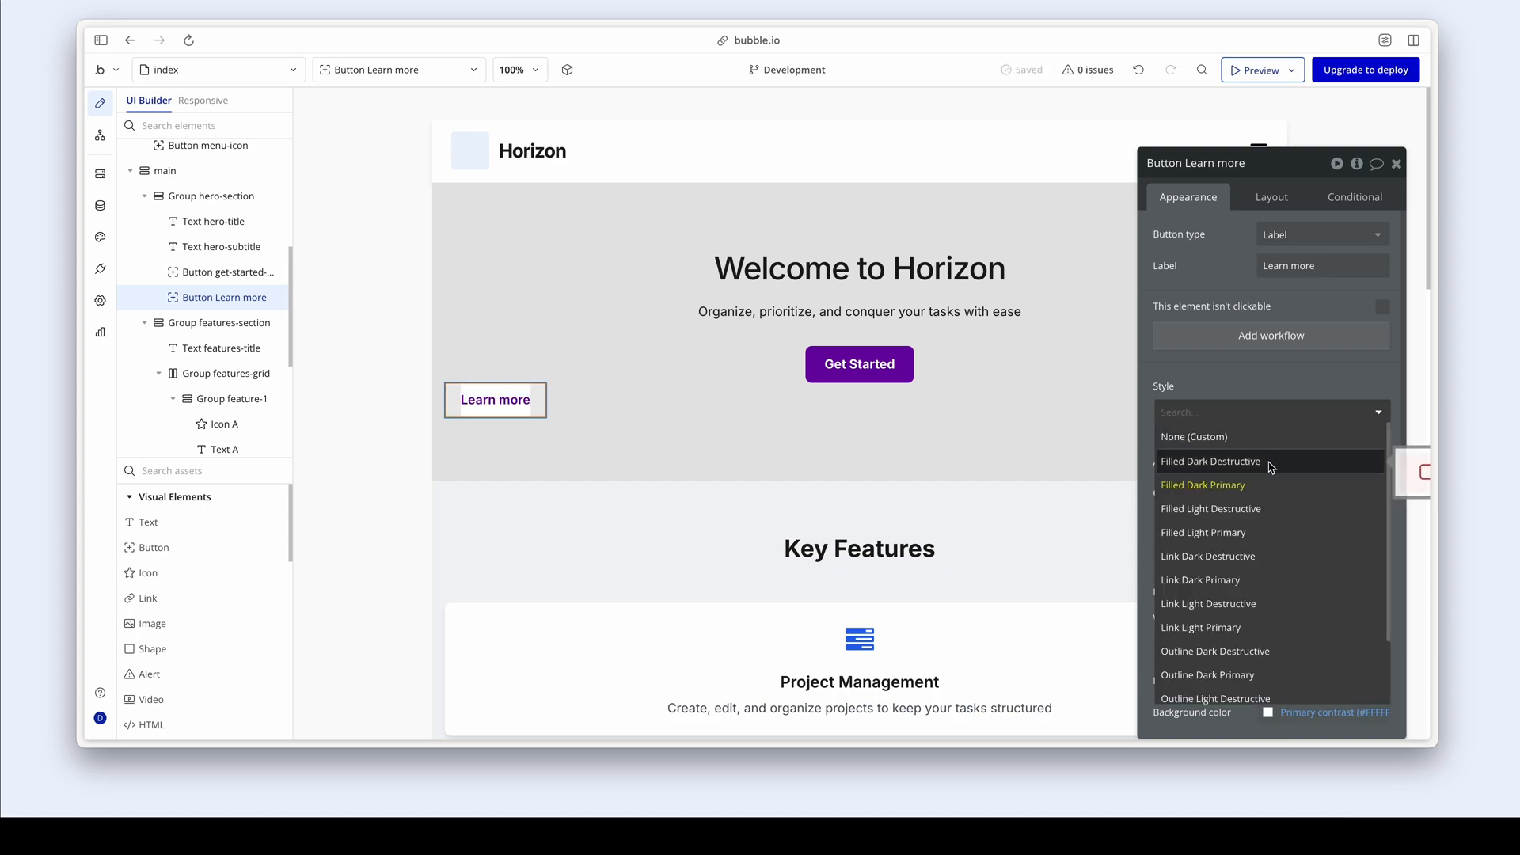
pyautogui.click(1200, 580)
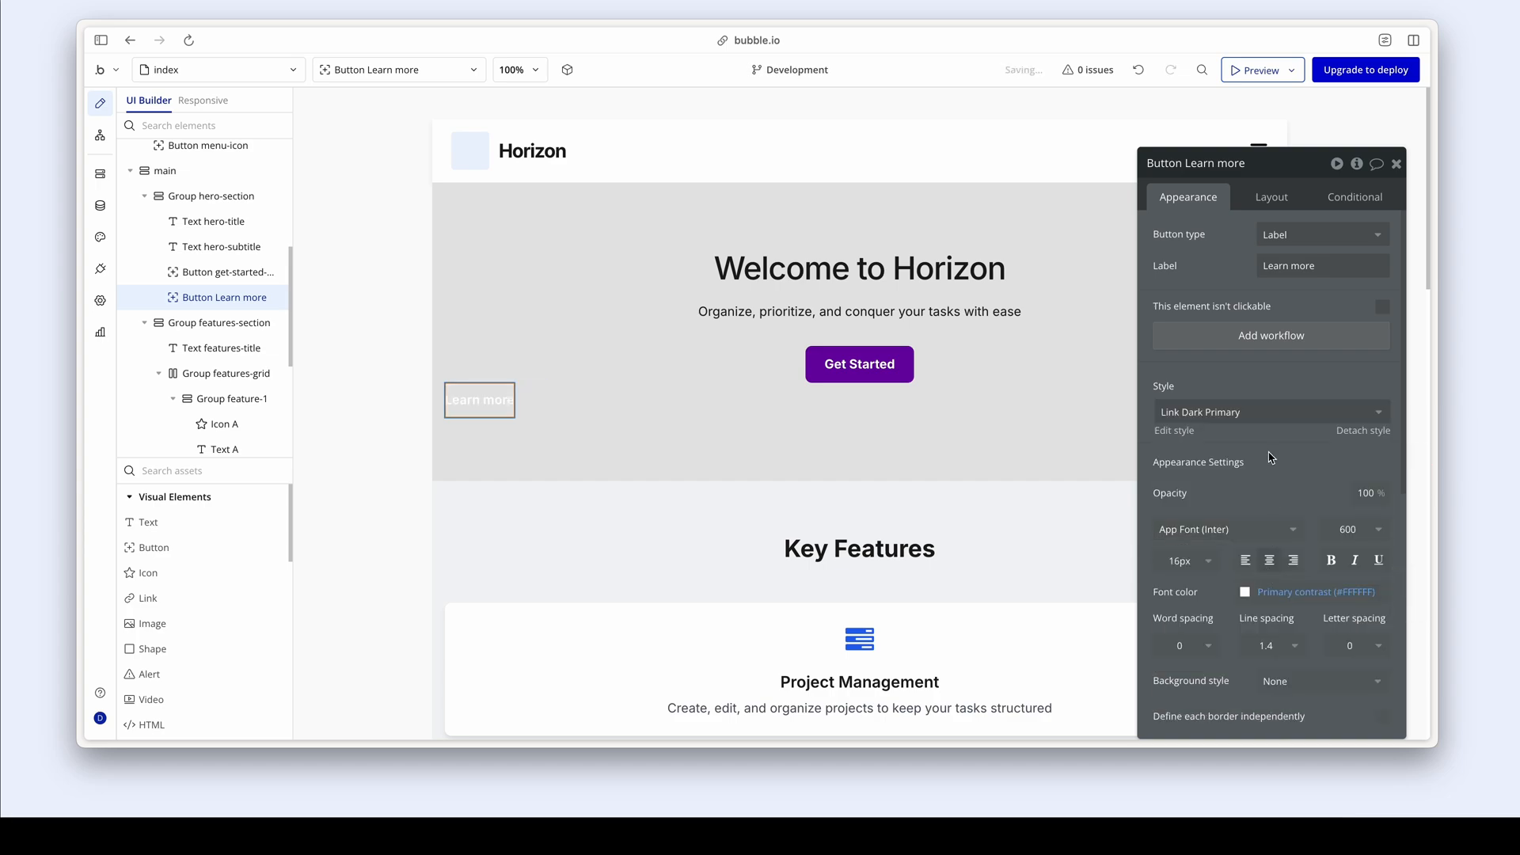
pyautogui.click(1270, 411)
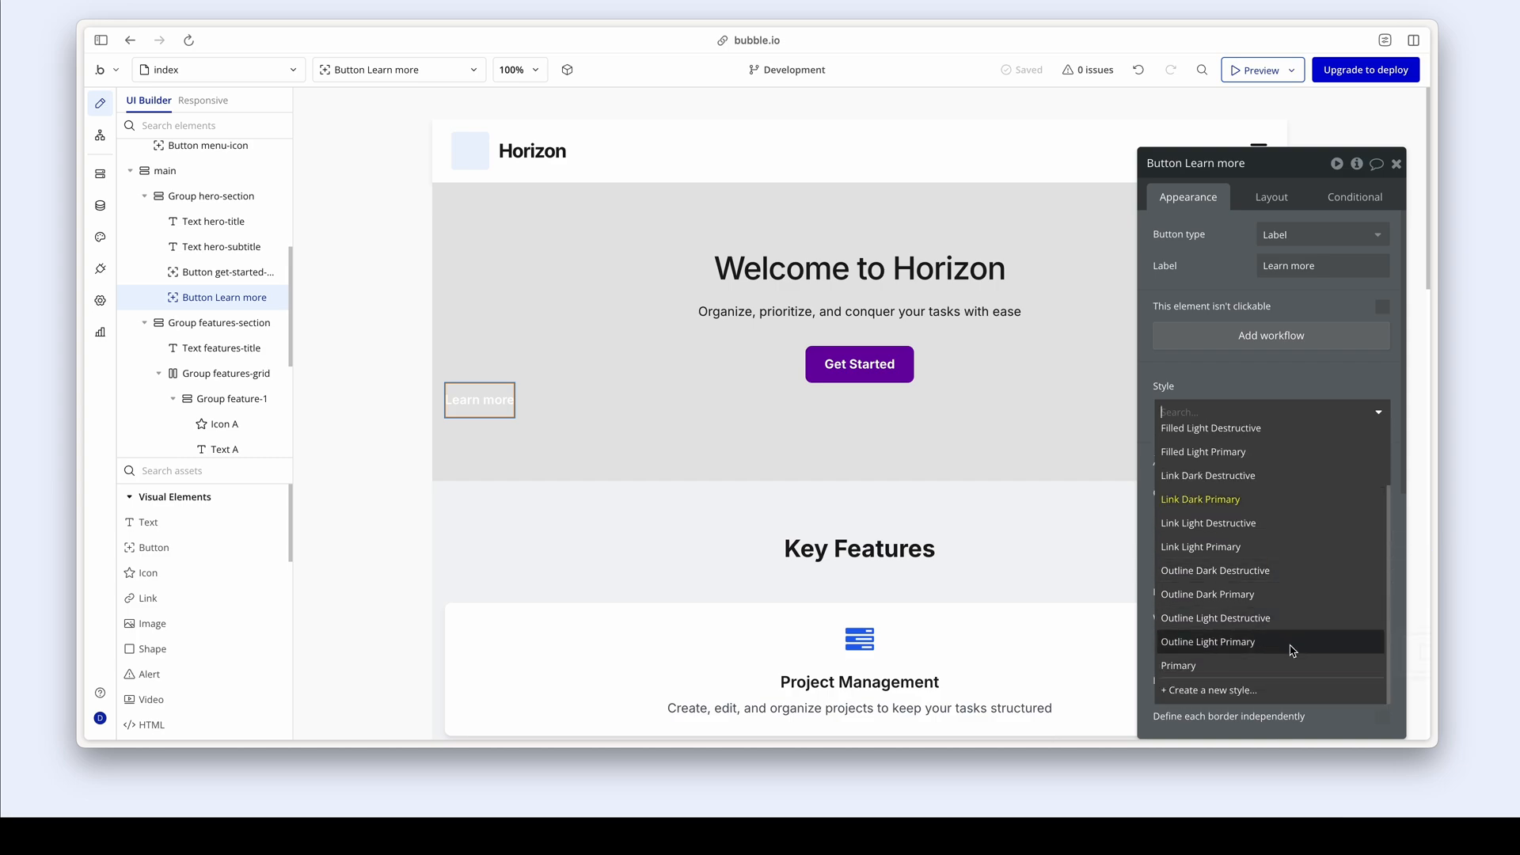
pyautogui.click(1208, 640)
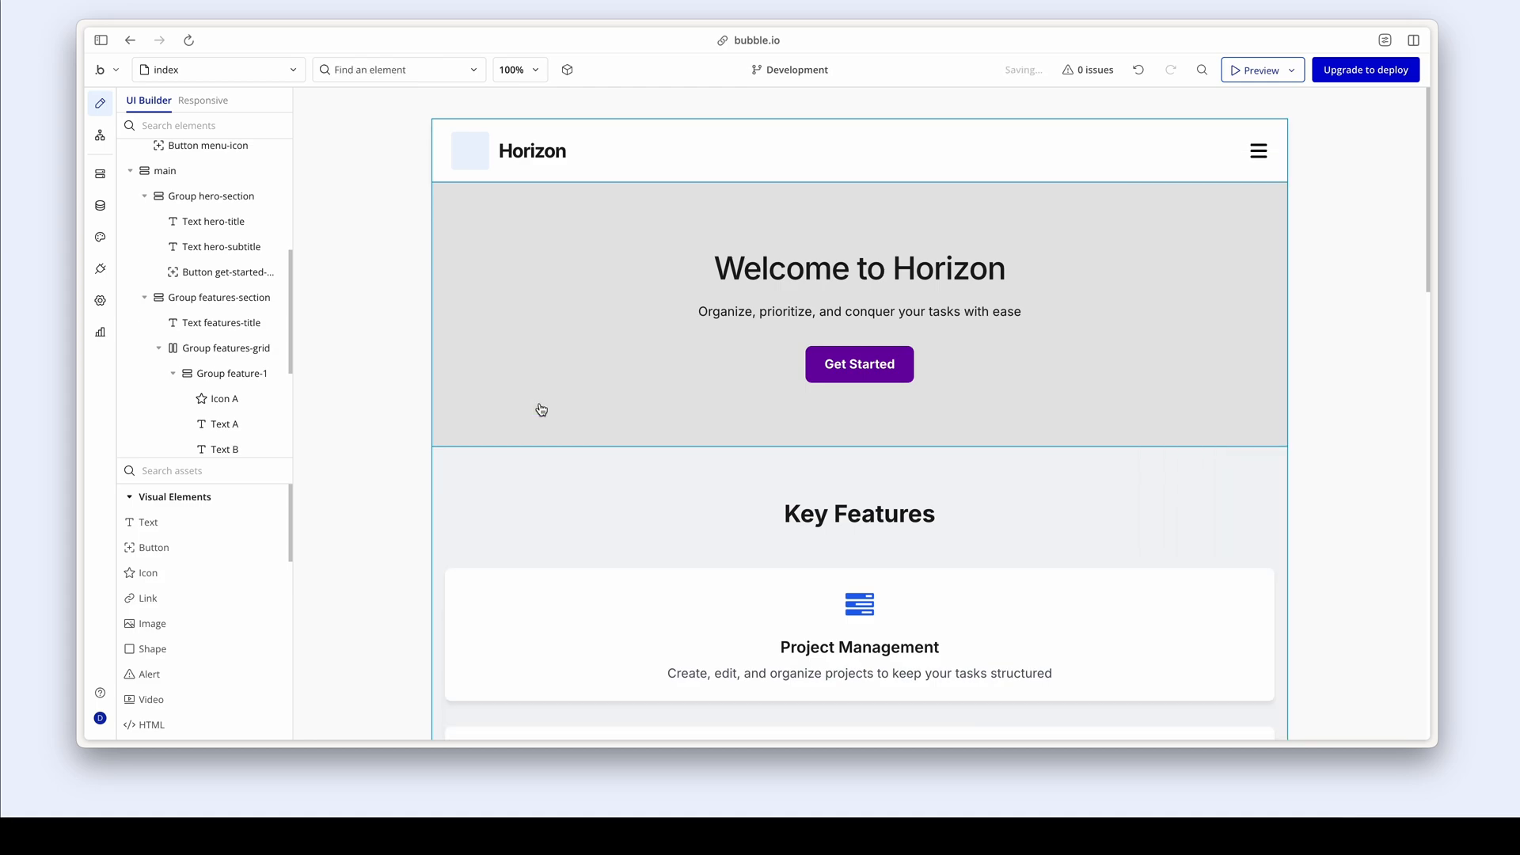
# - Set the Key Features heading to 32px font size with -1 letter spacing
pyautogui.click(856, 513)
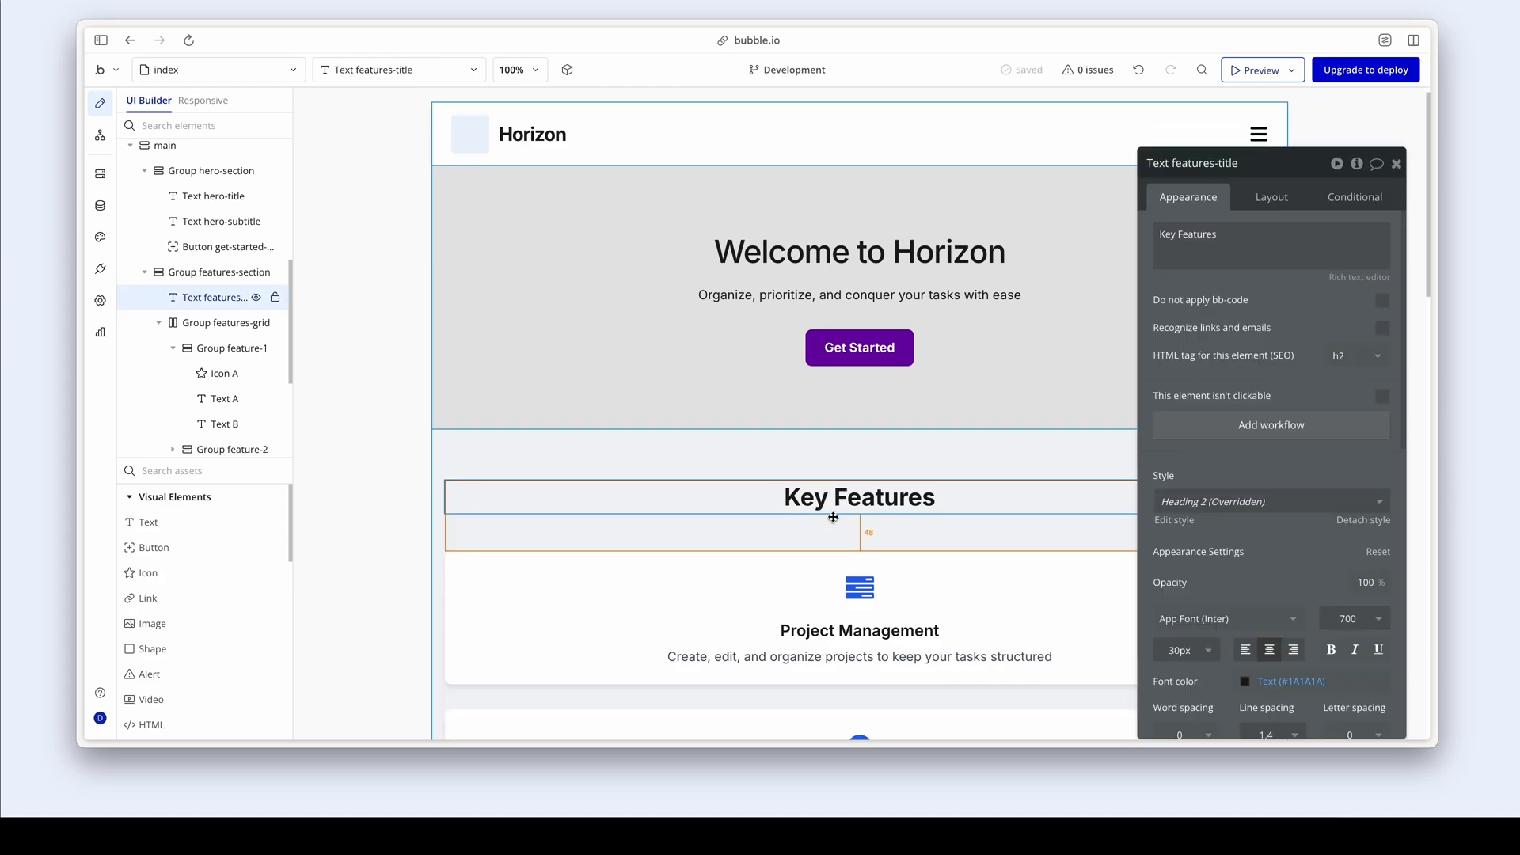
pyautogui.scroll(-3)
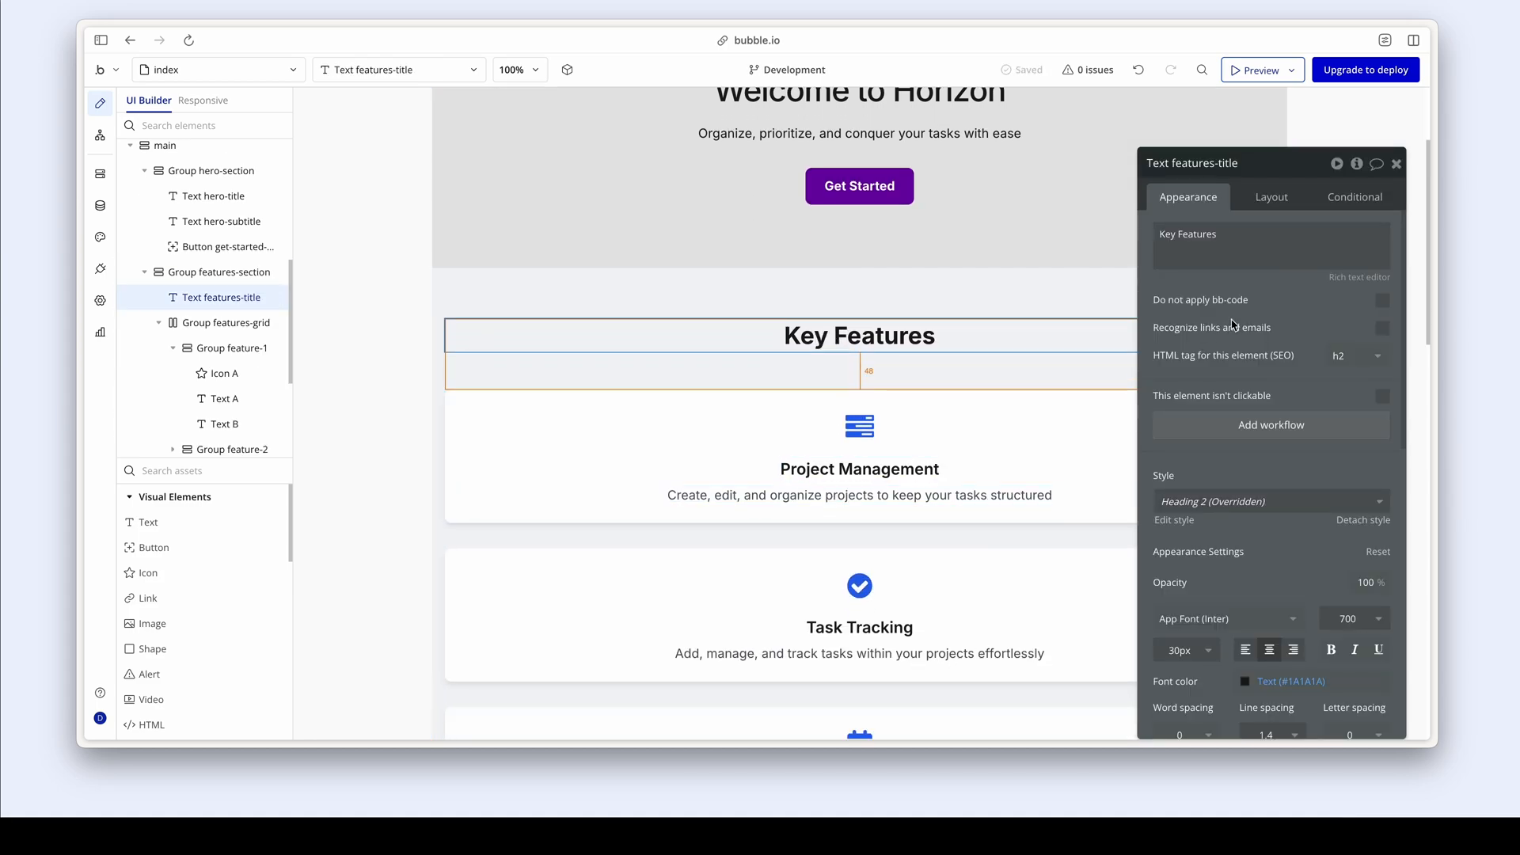
pyautogui.scroll(-3)
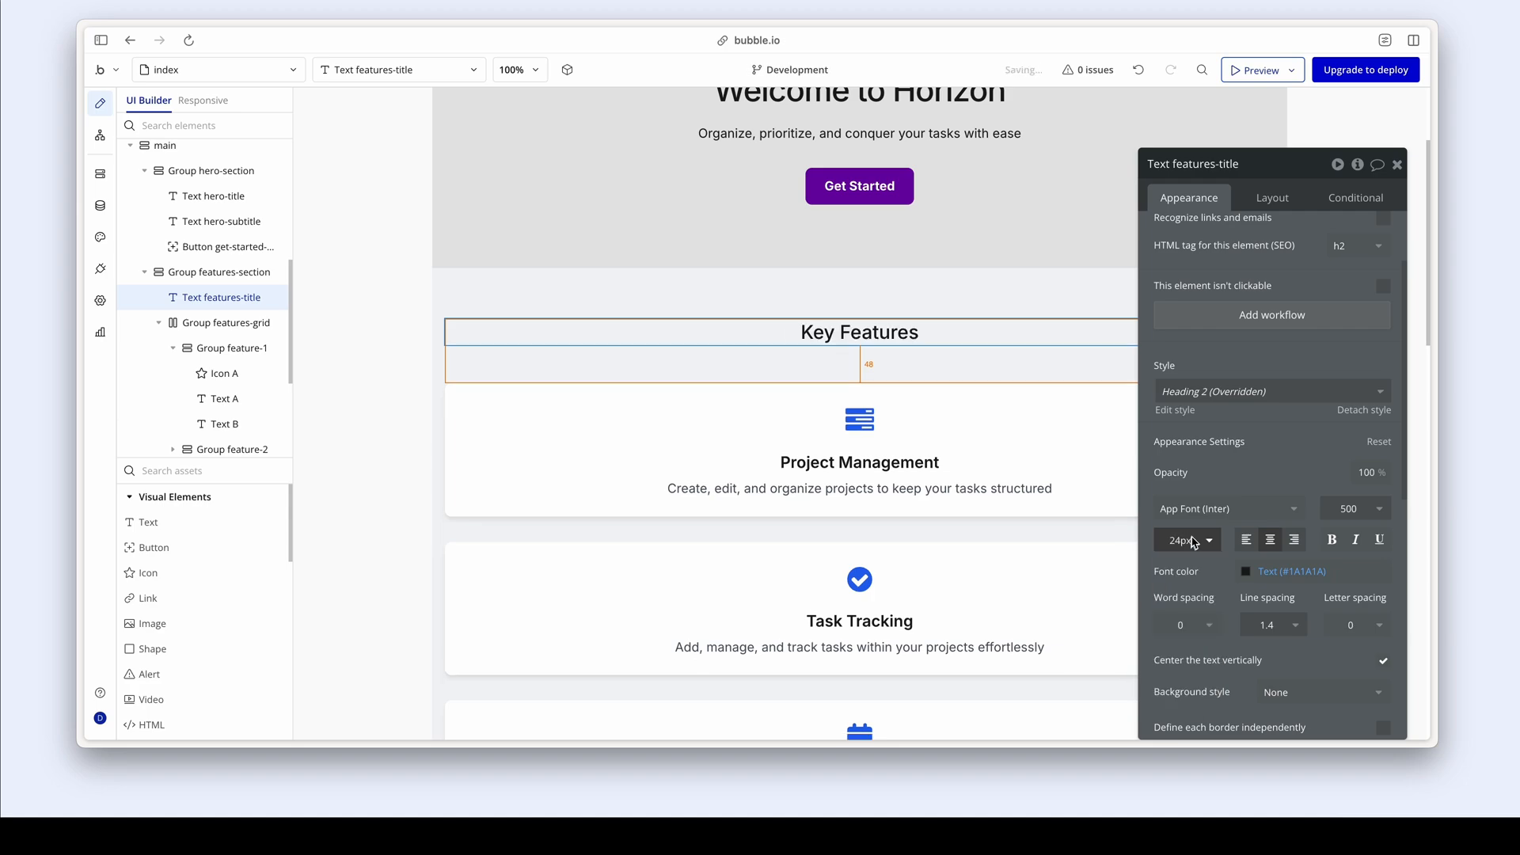
pyautogui.click(1182, 540)
pyautogui.write('32')
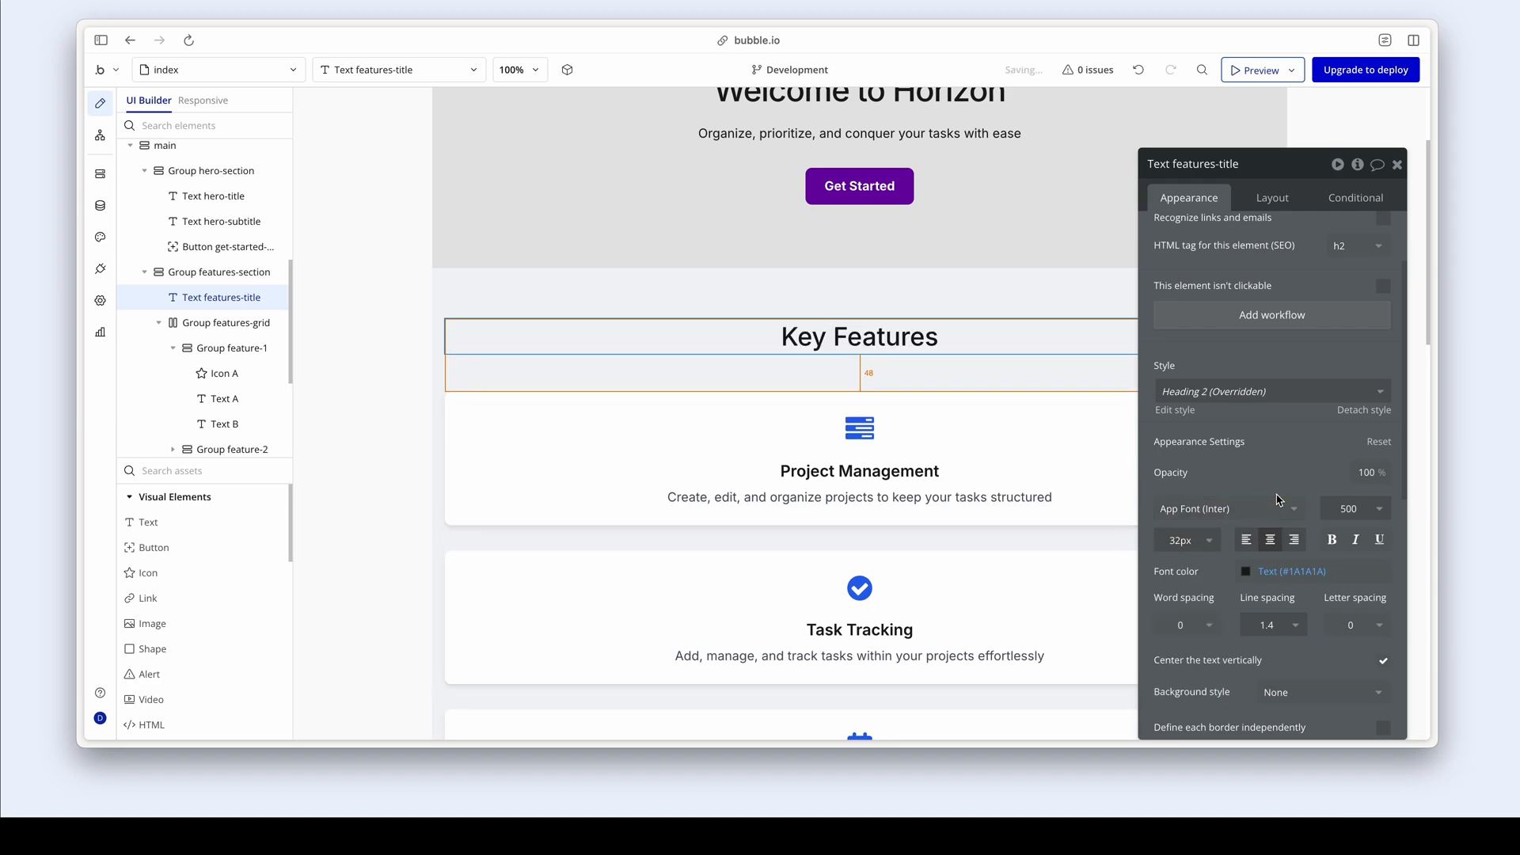
pyautogui.click(1356, 623)
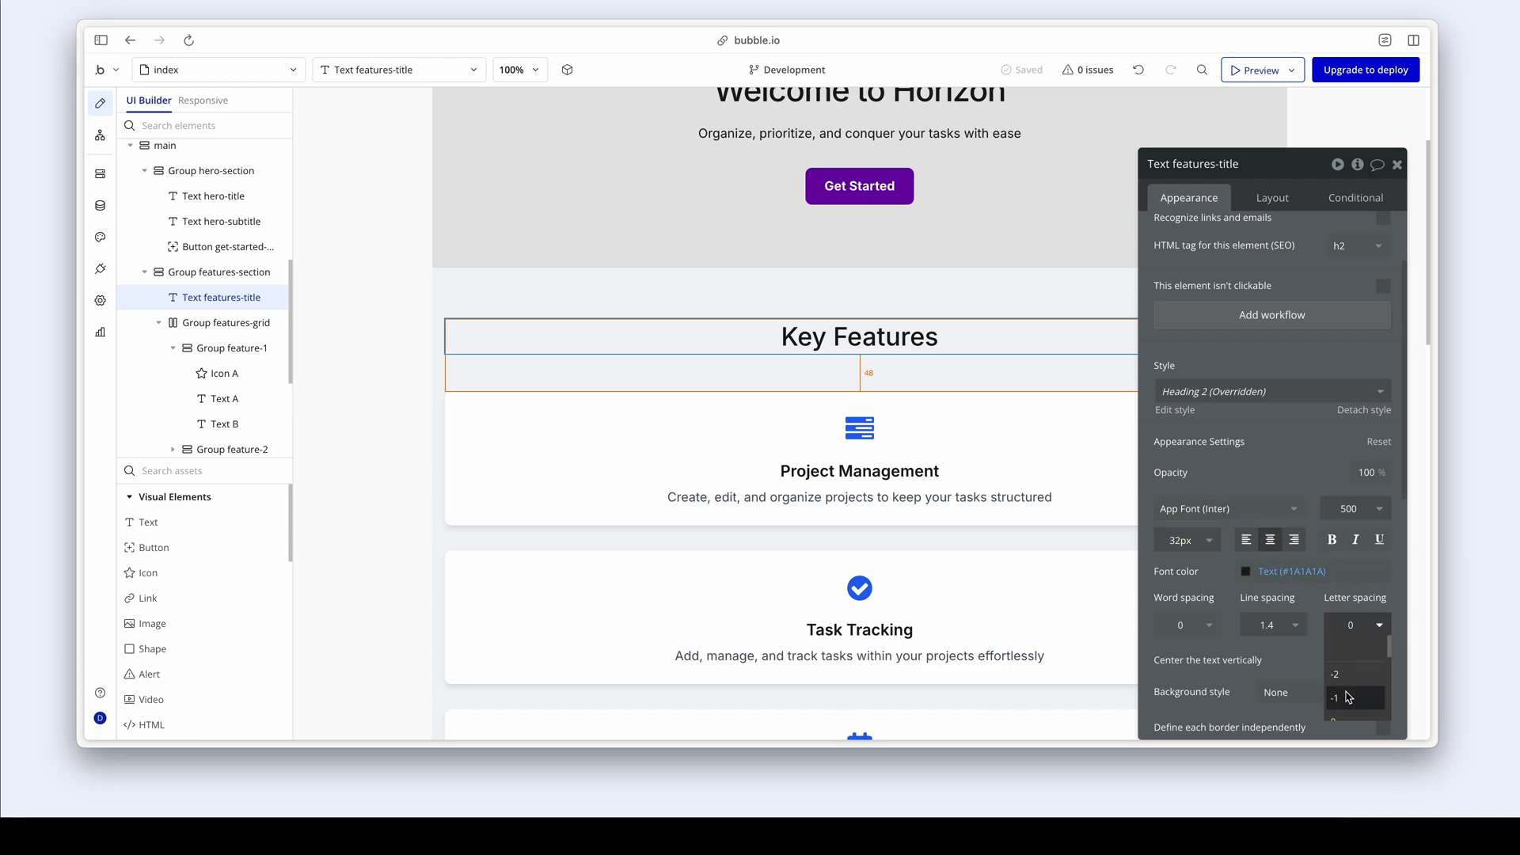
pyautogui.click(1335, 698)
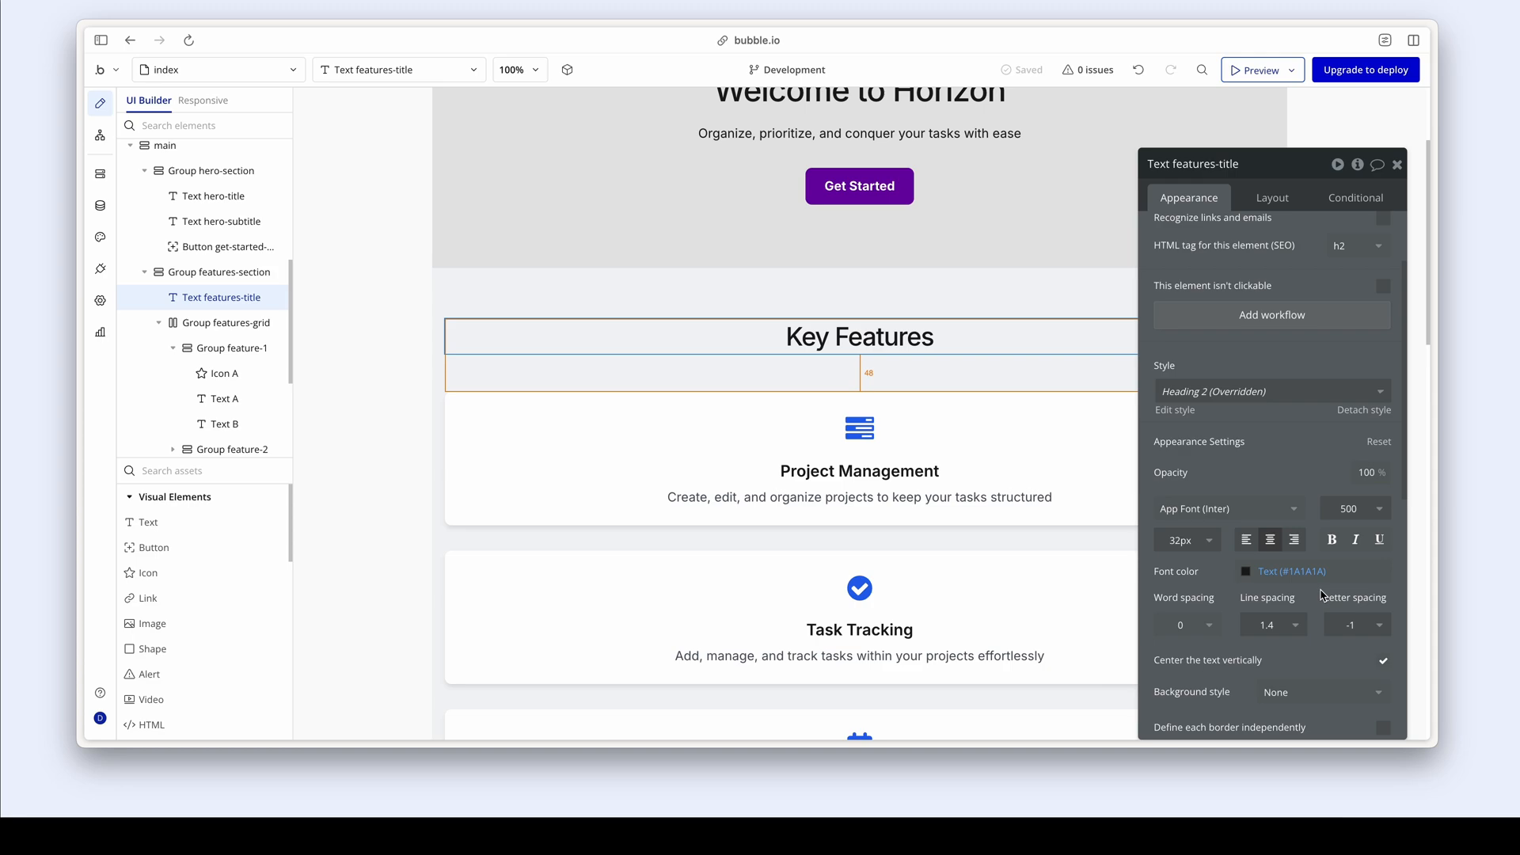
pyautogui.moveTo(1225, 548)
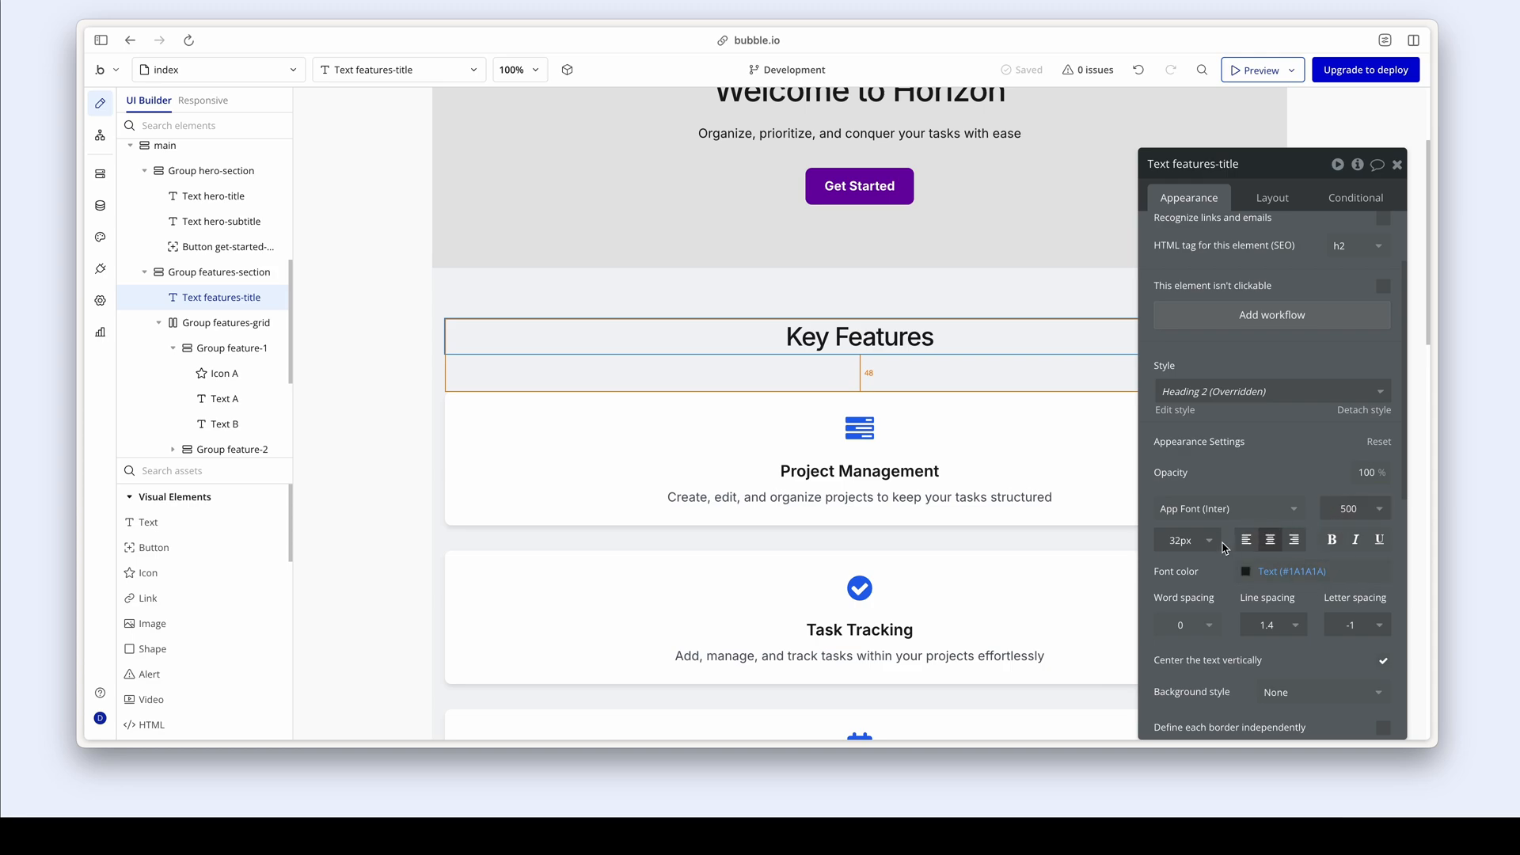
pyautogui.moveTo(1192, 417)
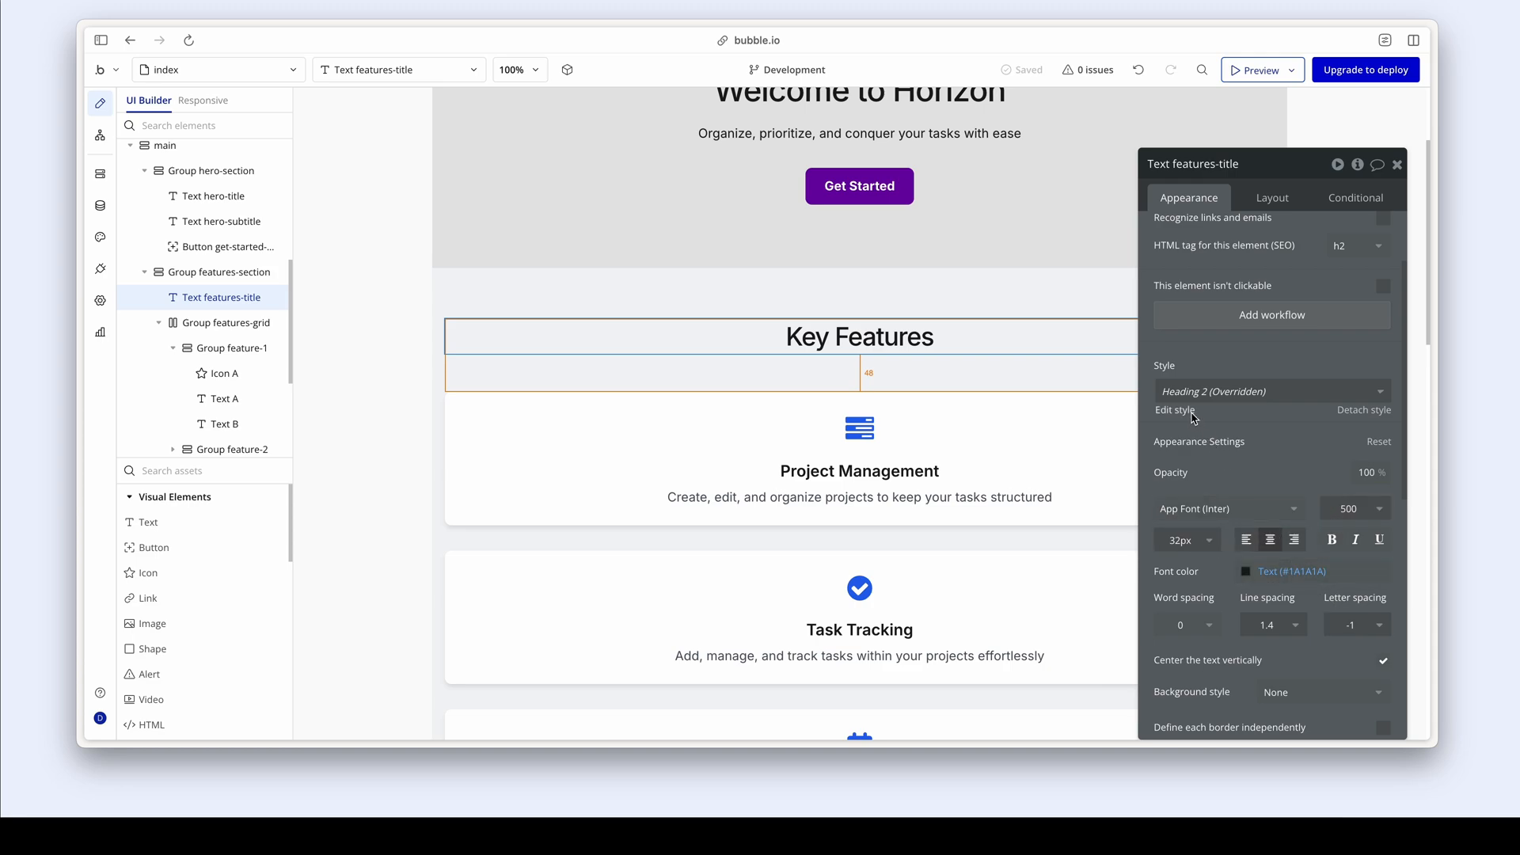
# - Edit the Heading 2 style to use 32px font size and -1 letter spacing
pyautogui.click(1170, 409)
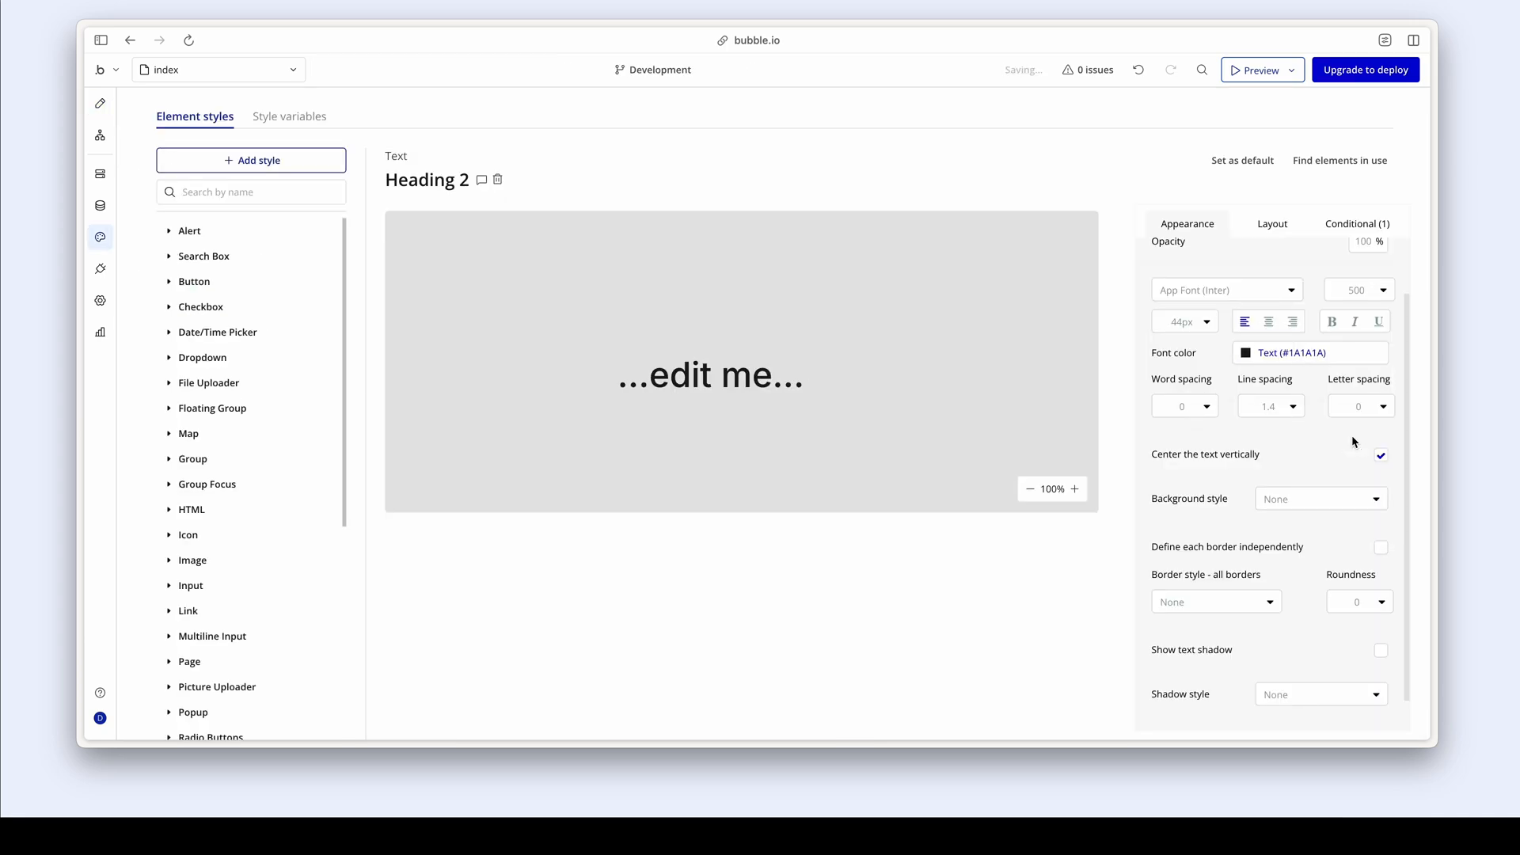
pyautogui.click(1184, 321)
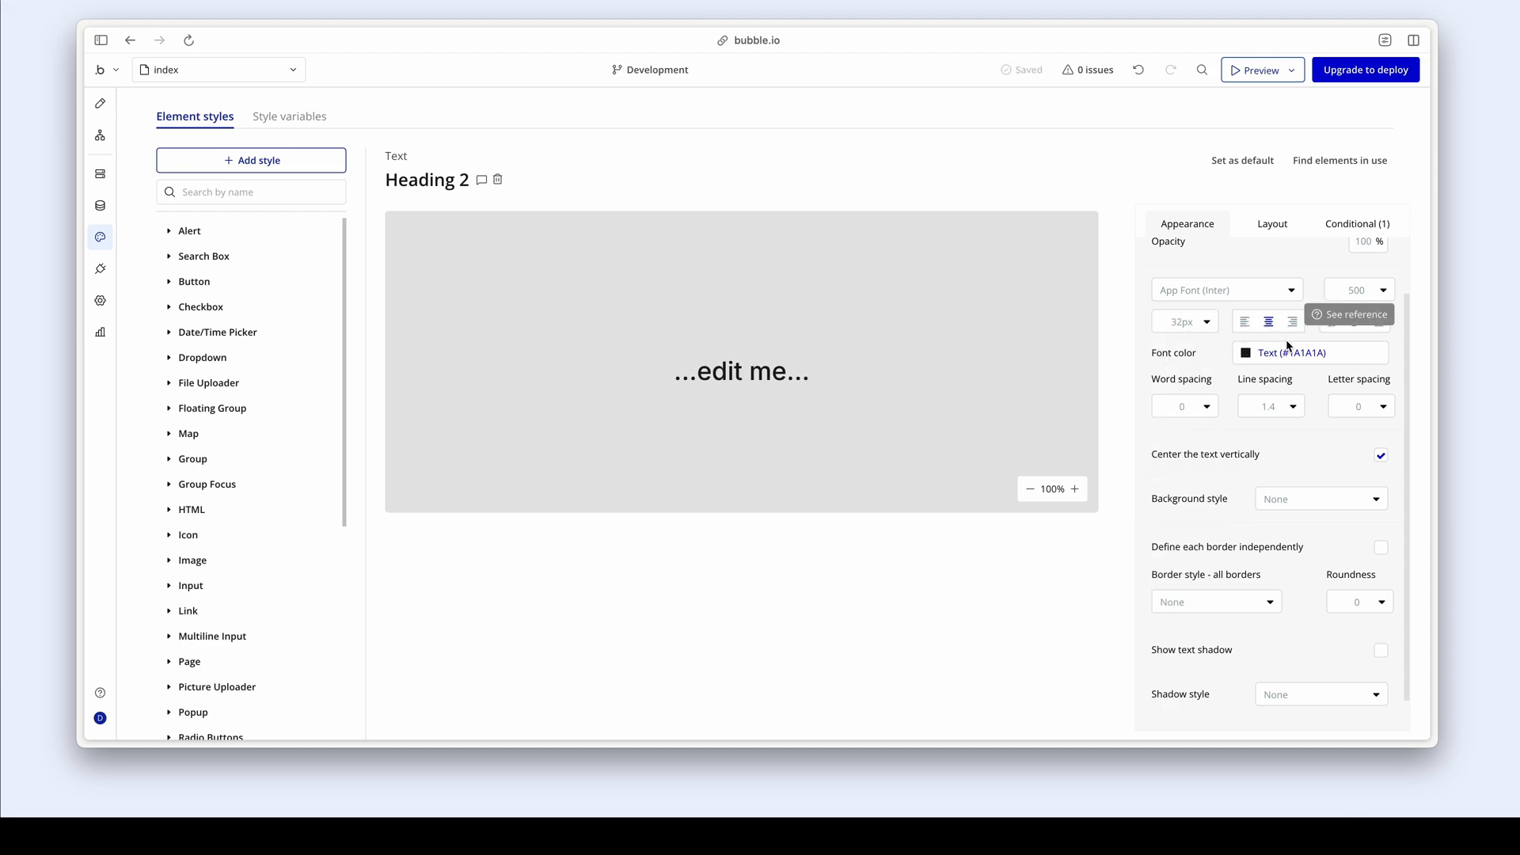
pyautogui.click(1361, 405)
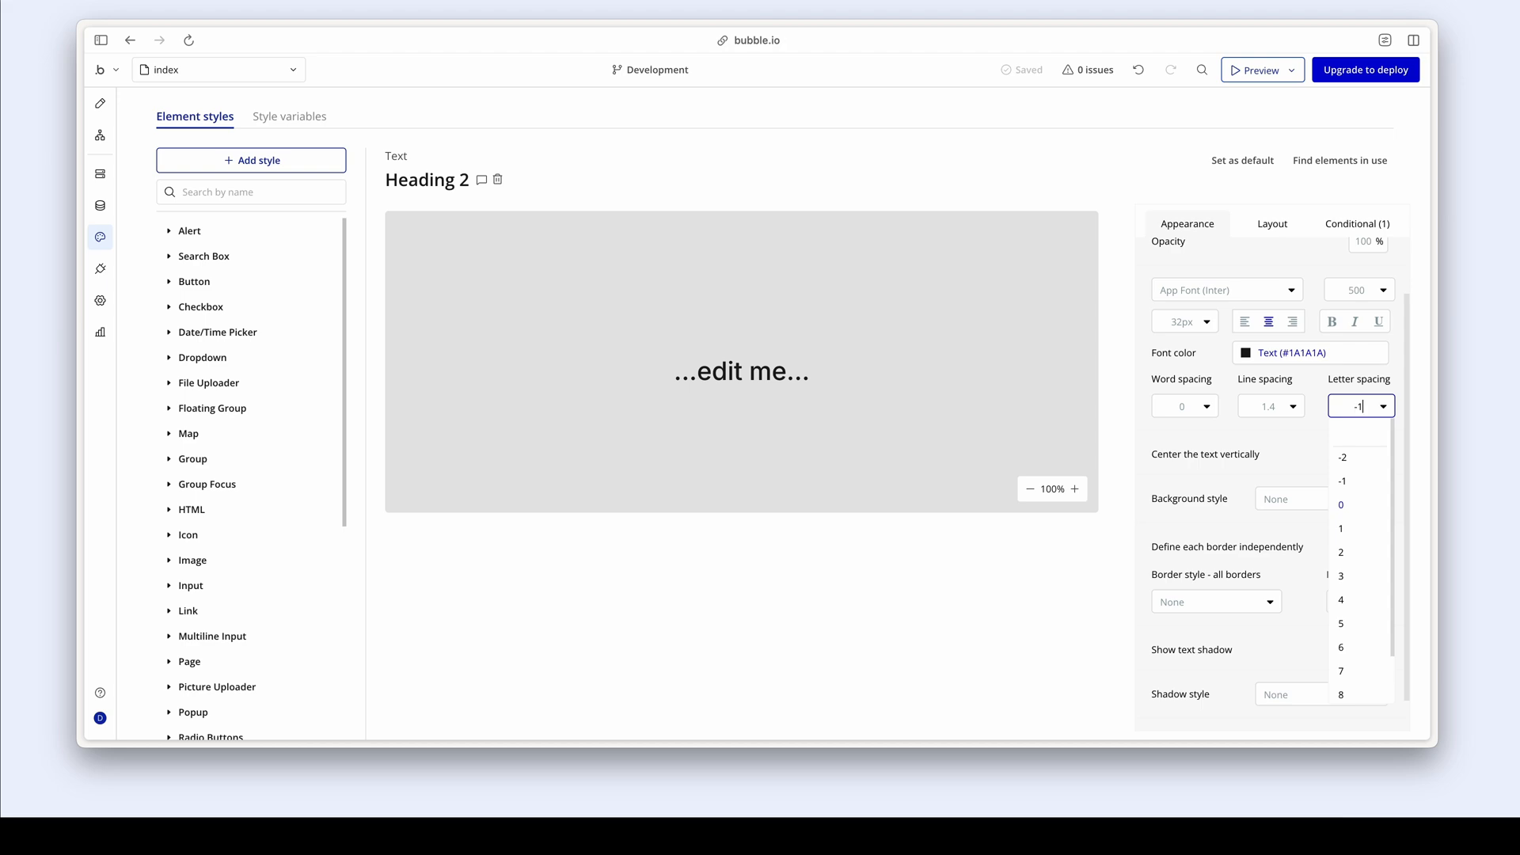
pyautogui.click(1342, 480)
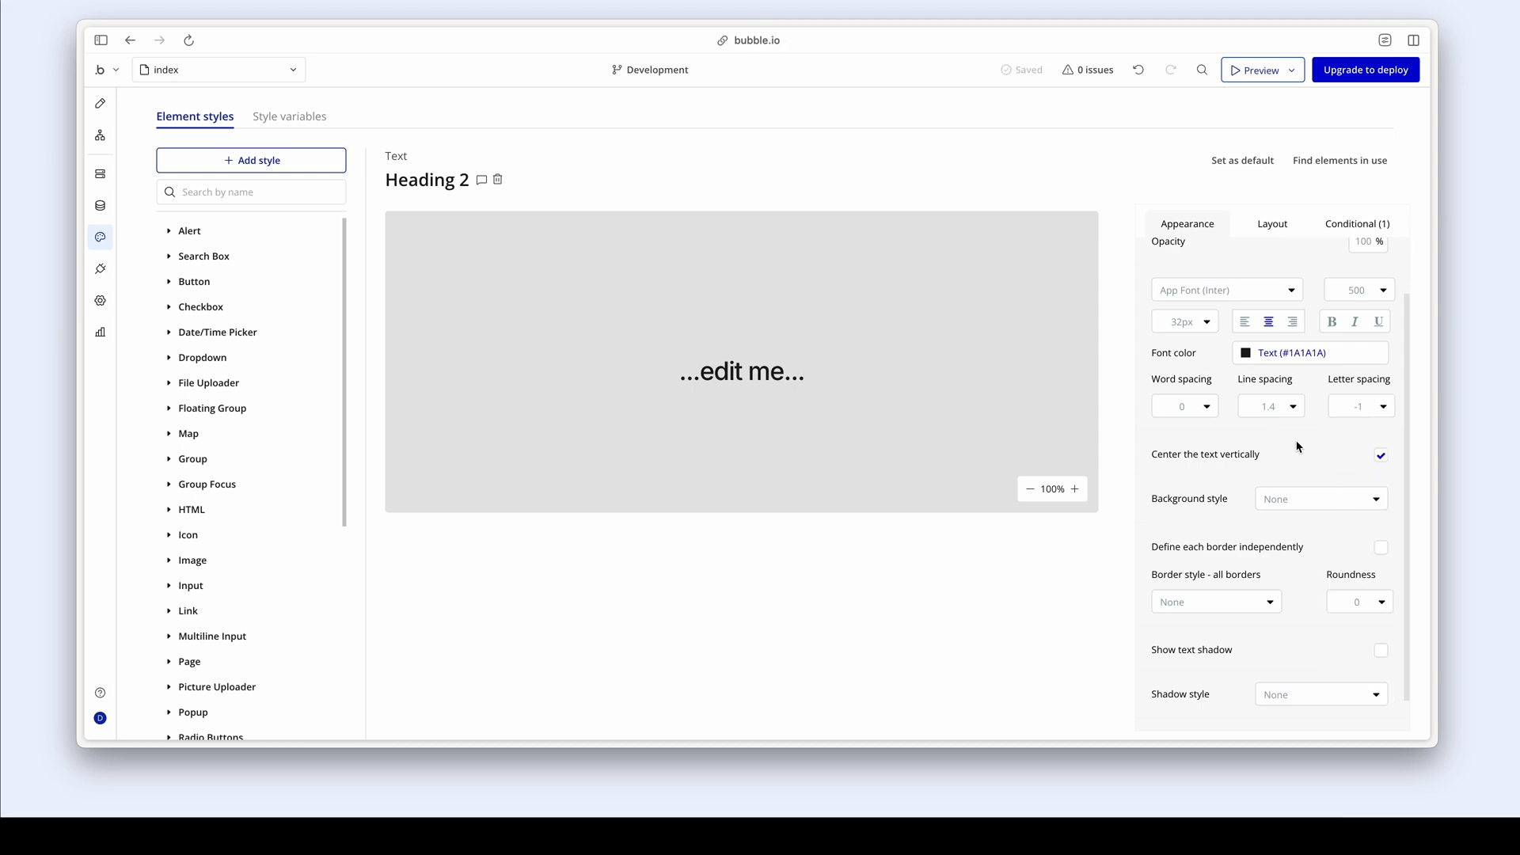
pyautogui.moveTo(100, 105)
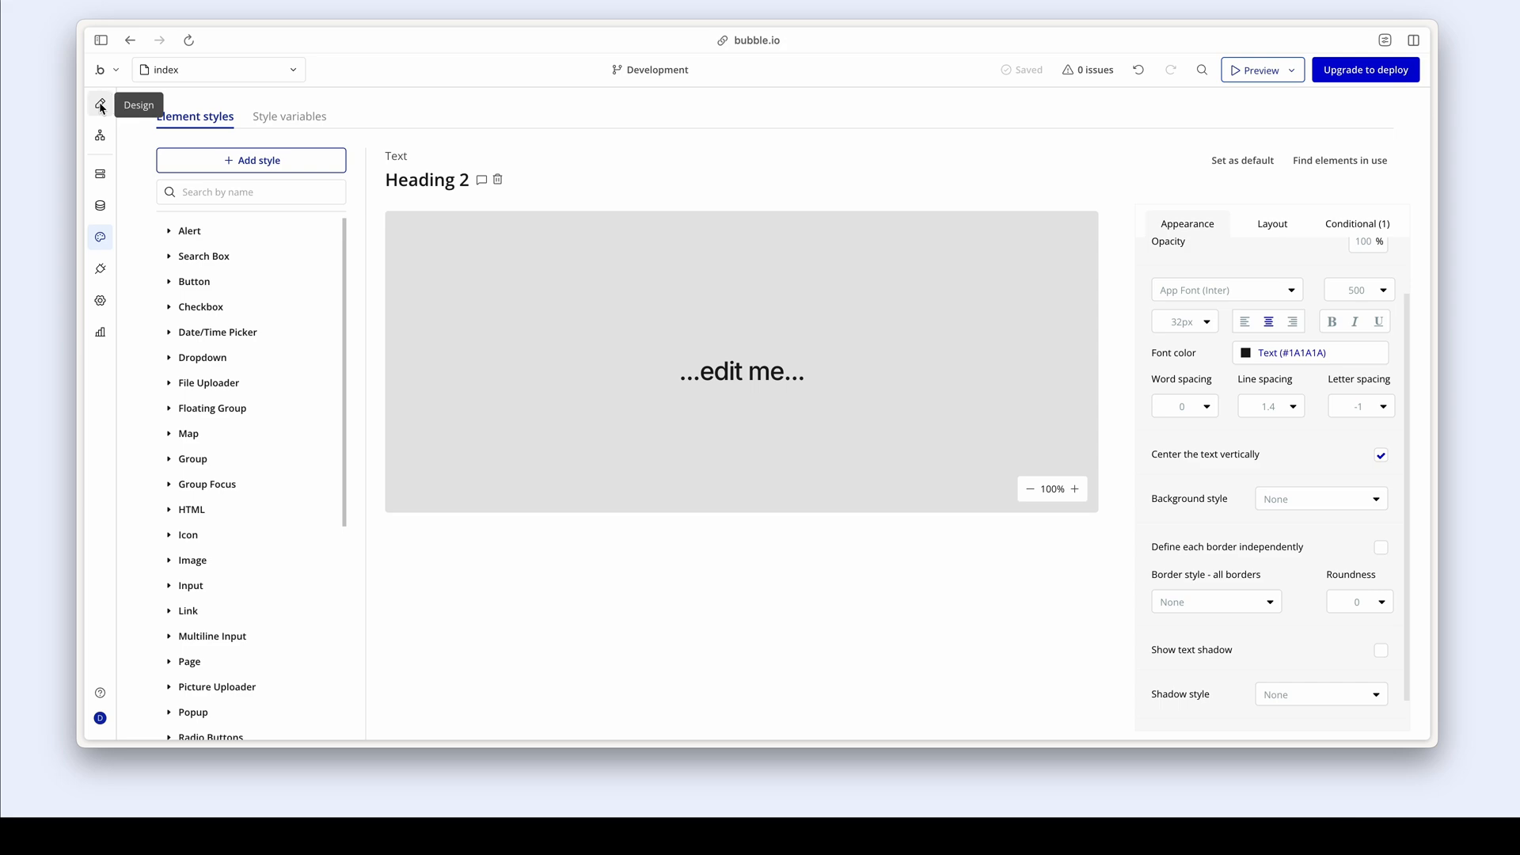
# - Apply the Heading 2 style to the 'Ready to Boost Your Productivity?' title
pyautogui.click(100, 104)
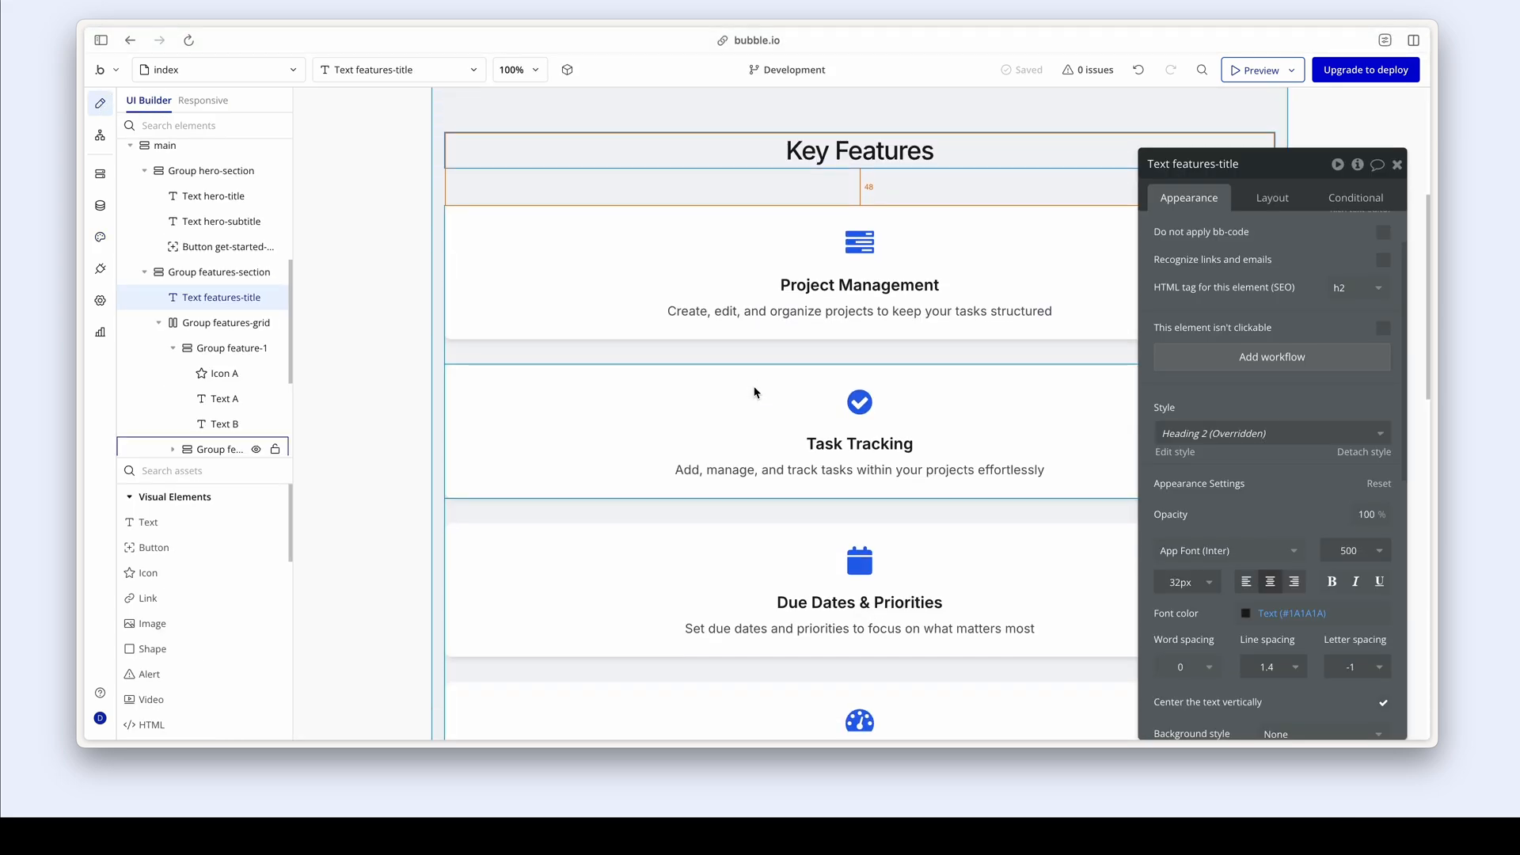
pyautogui.scroll(-3)
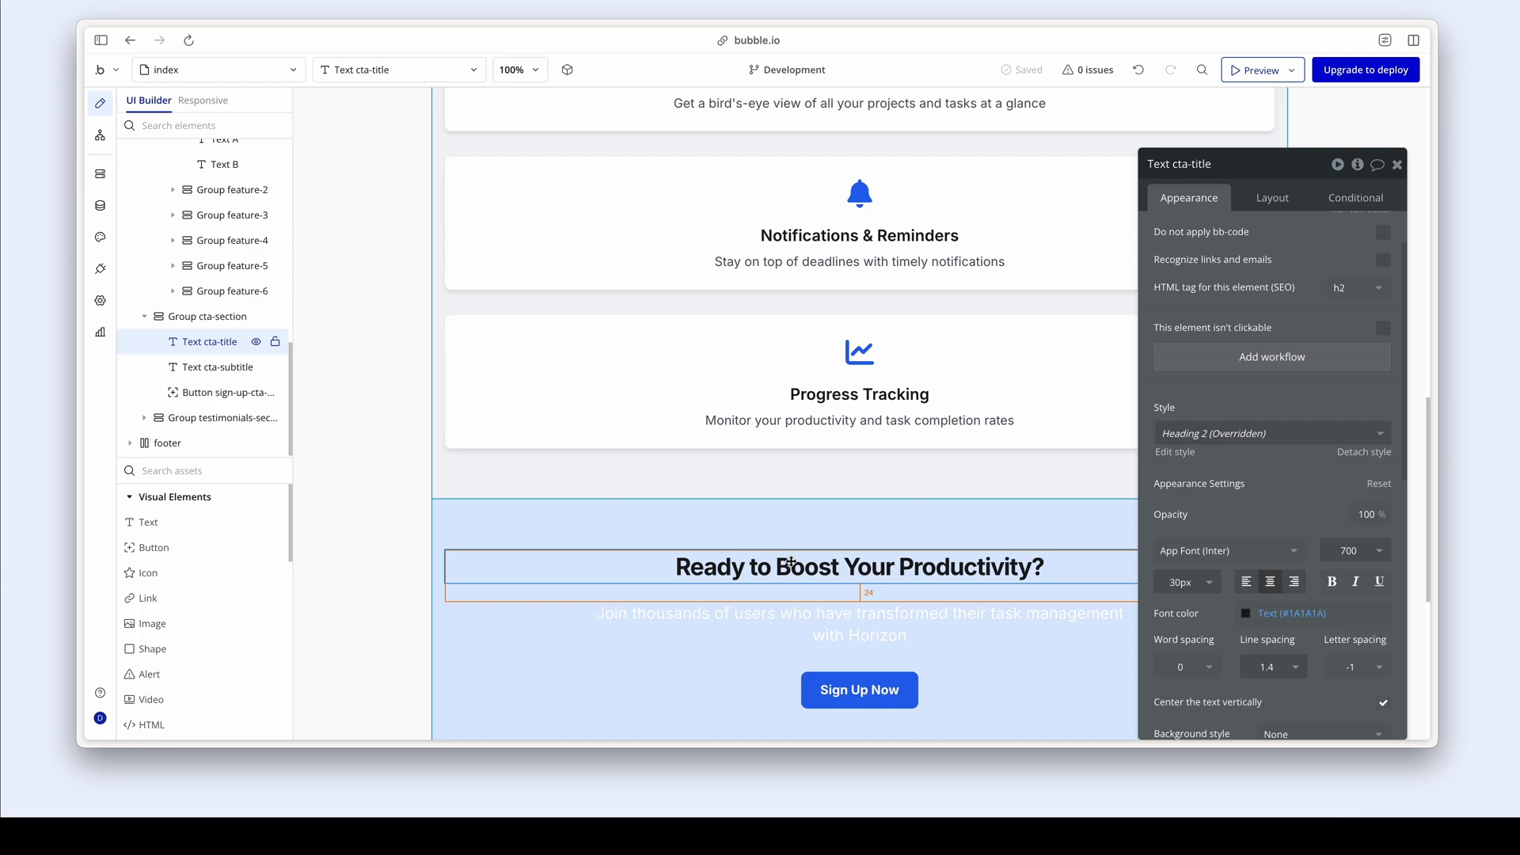
pyautogui.moveTo(1180, 442)
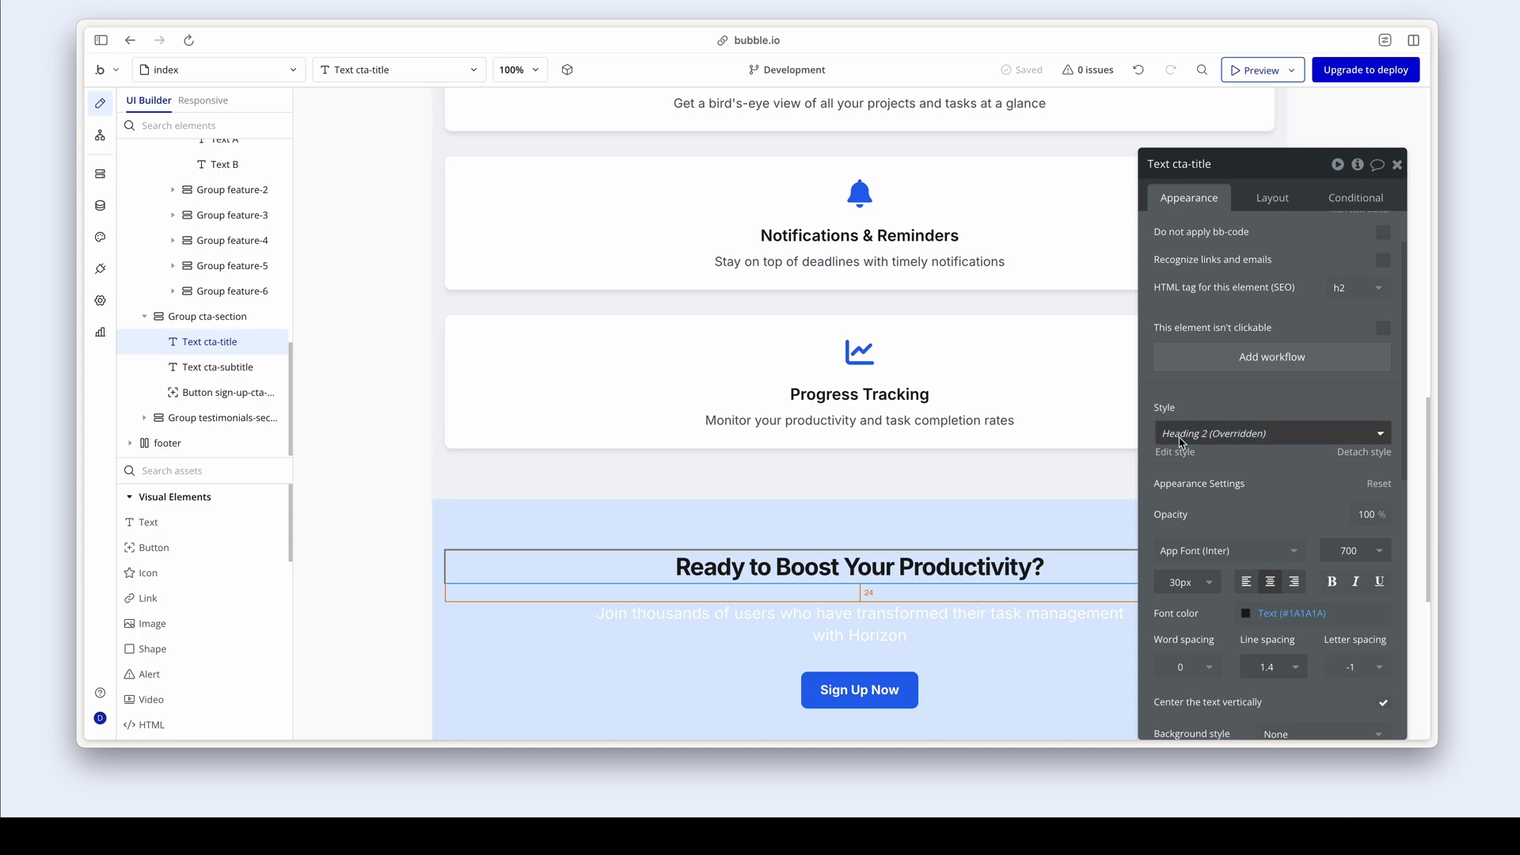
pyautogui.click(1270, 432)
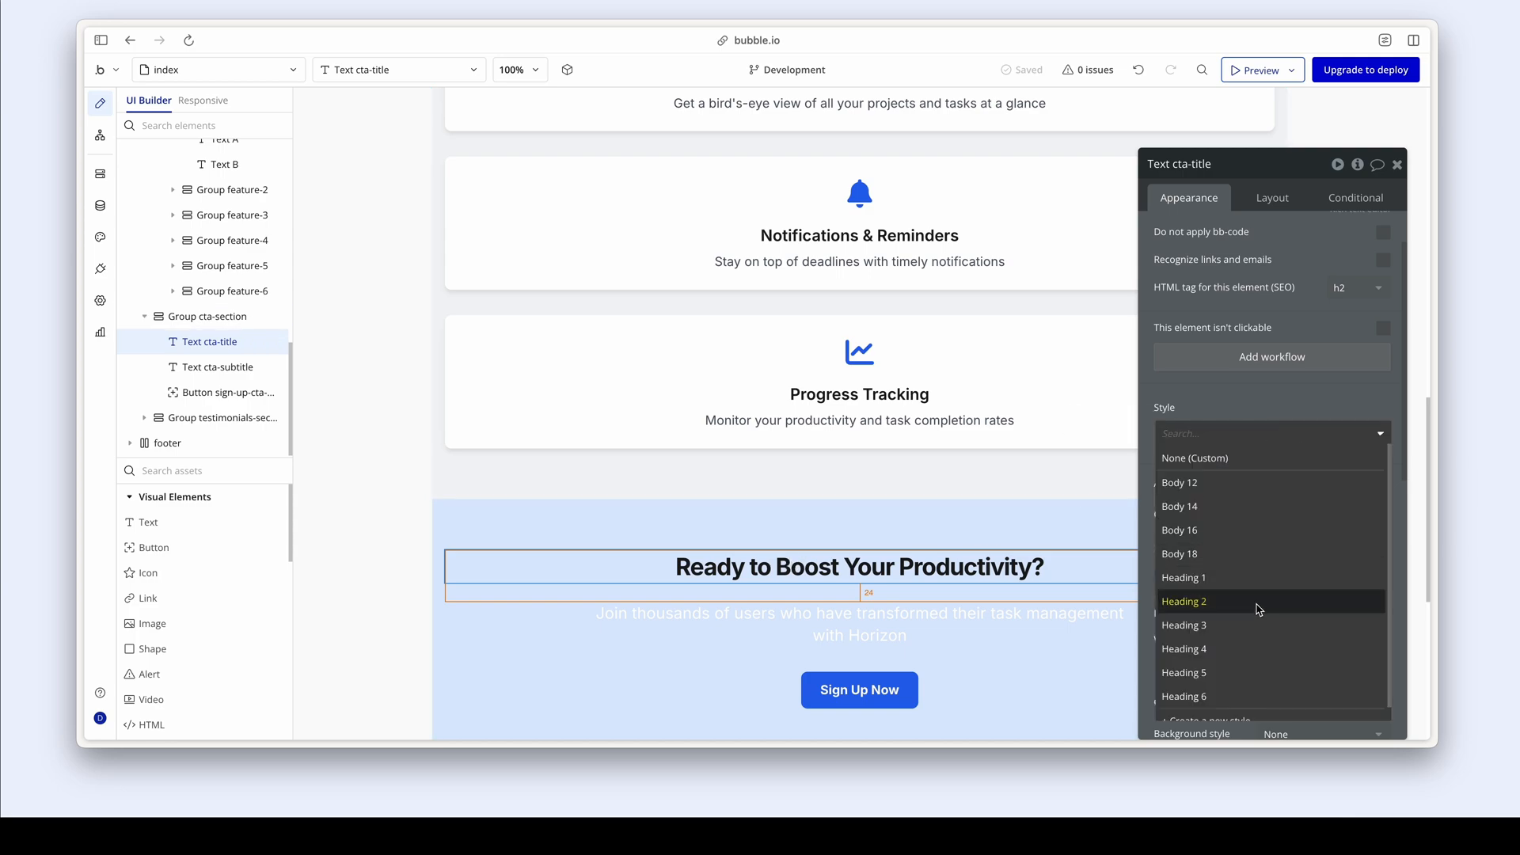
pyautogui.click(1182, 601)
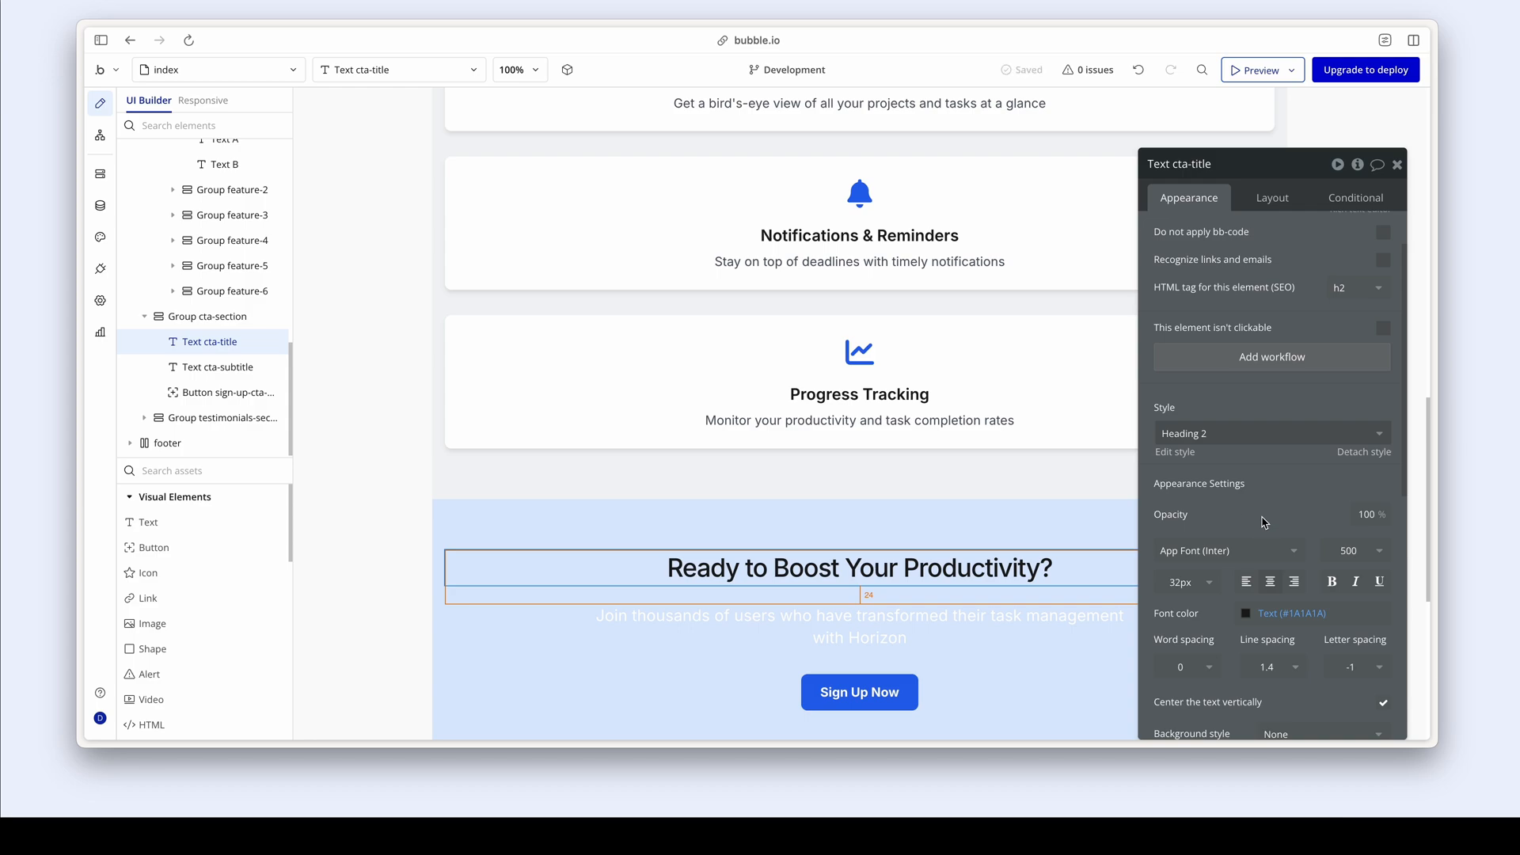
pyautogui.scroll(-3)
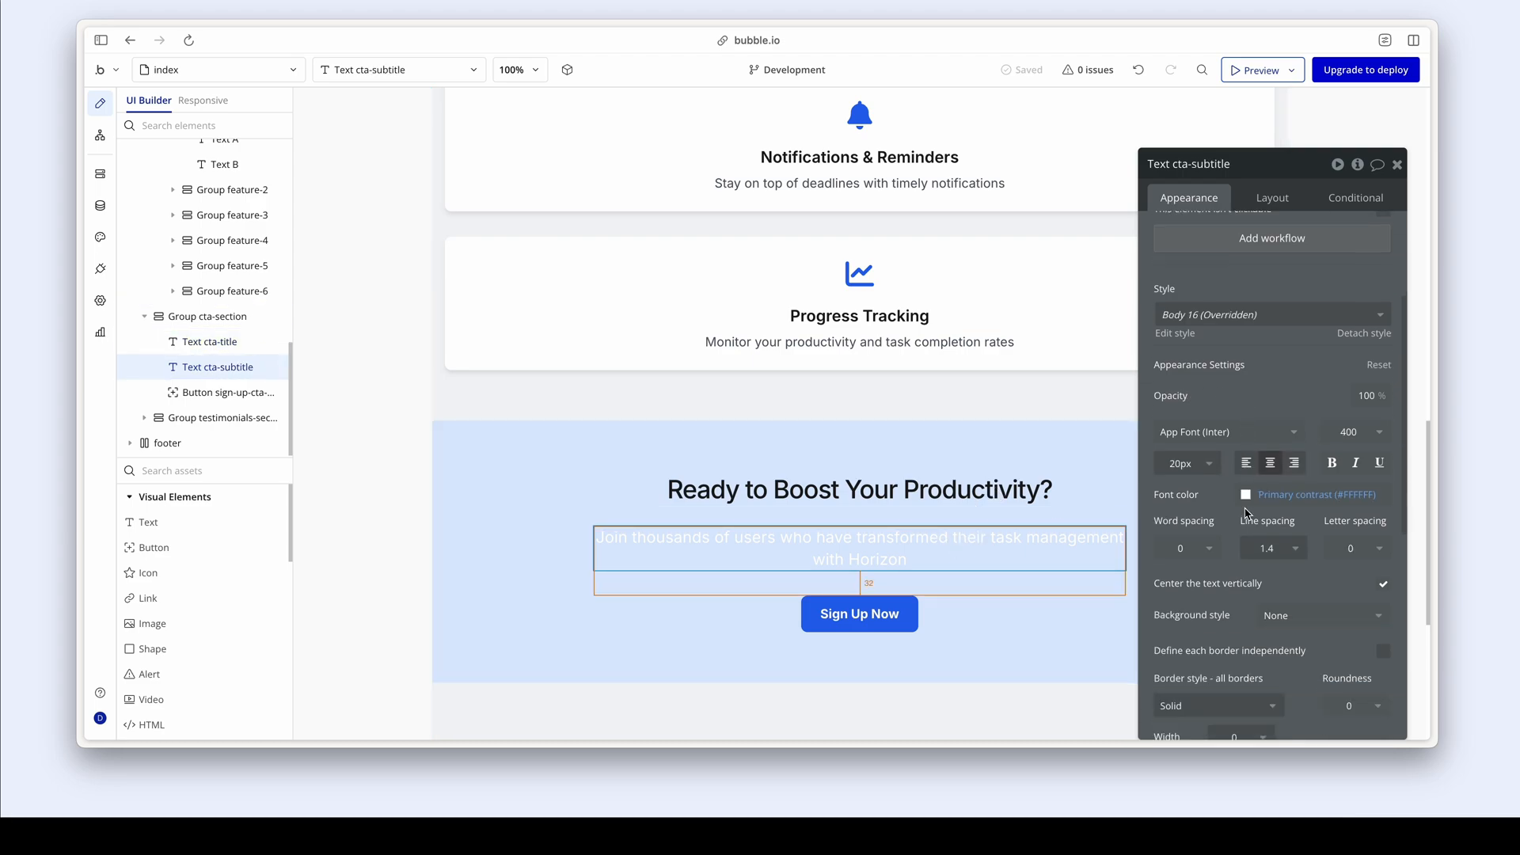
# - Apply Body 16 to the cta-subtitle and give it a dark font colour
pyautogui.click(1269, 314)
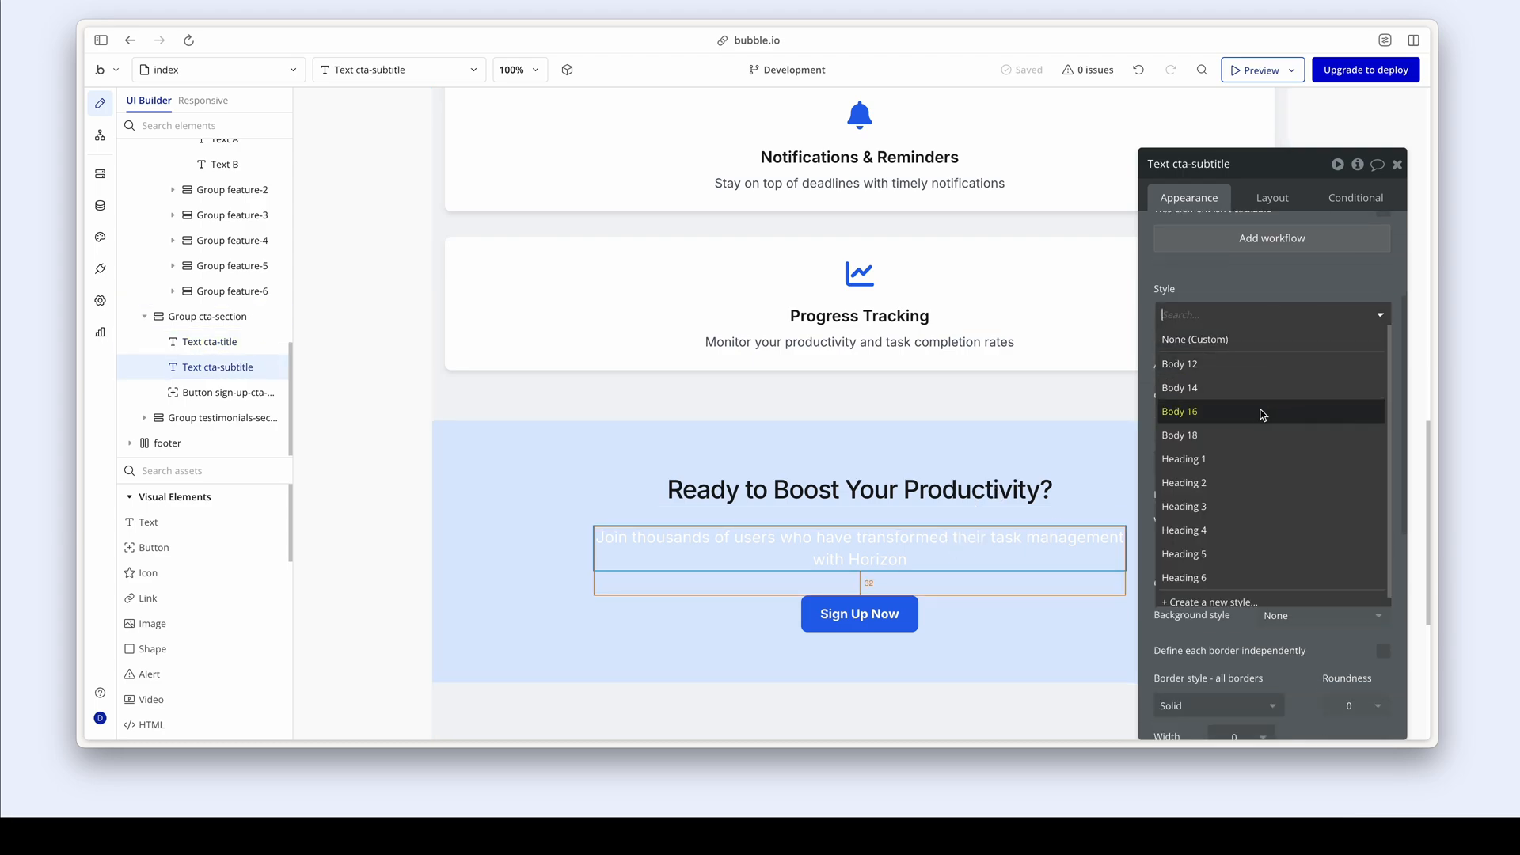
pyautogui.click(1179, 411)
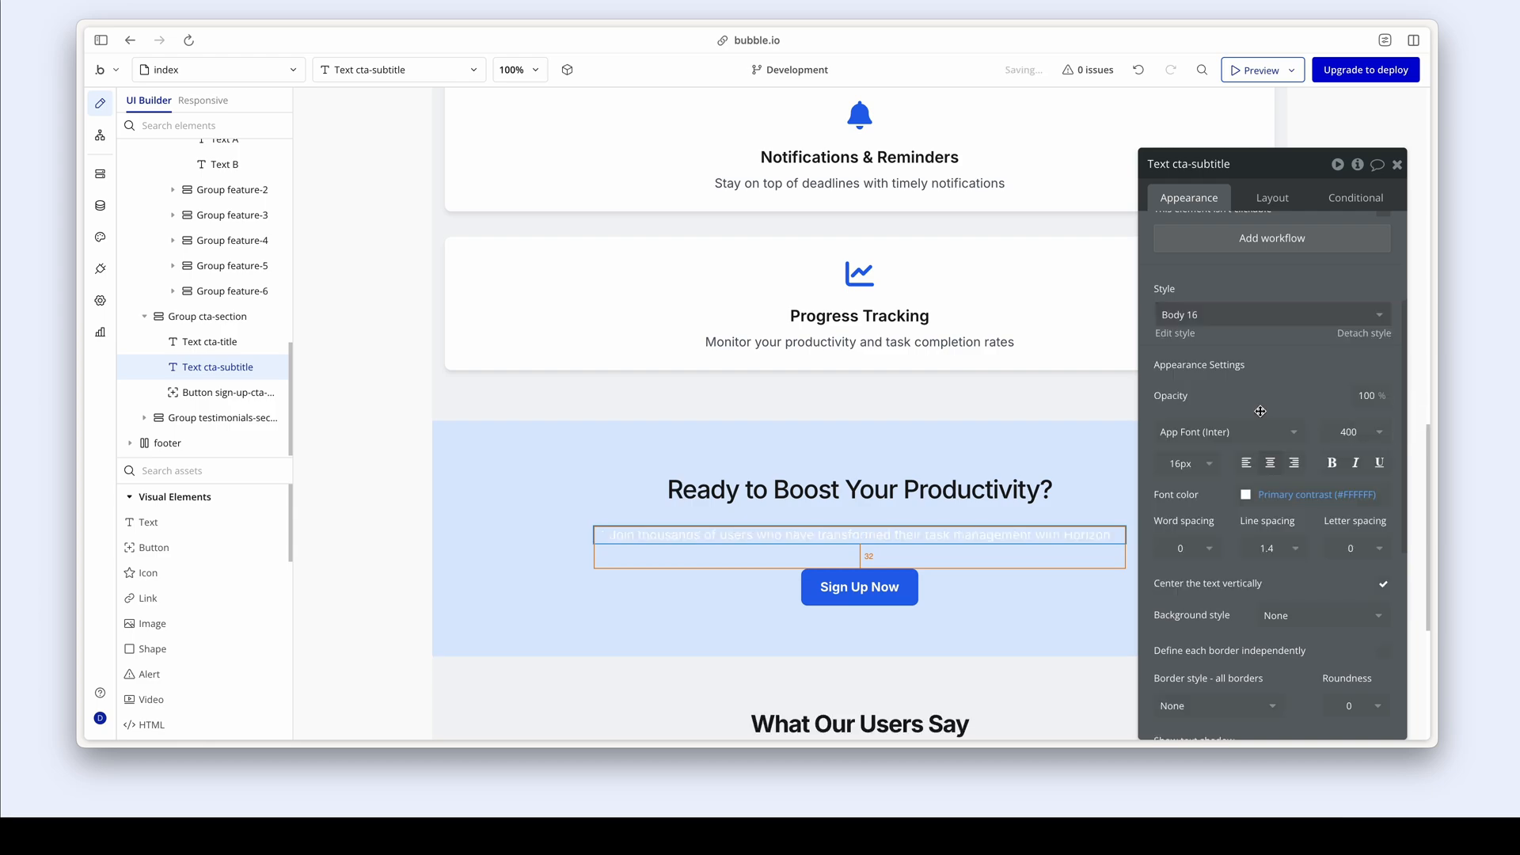
pyautogui.click(1247, 494)
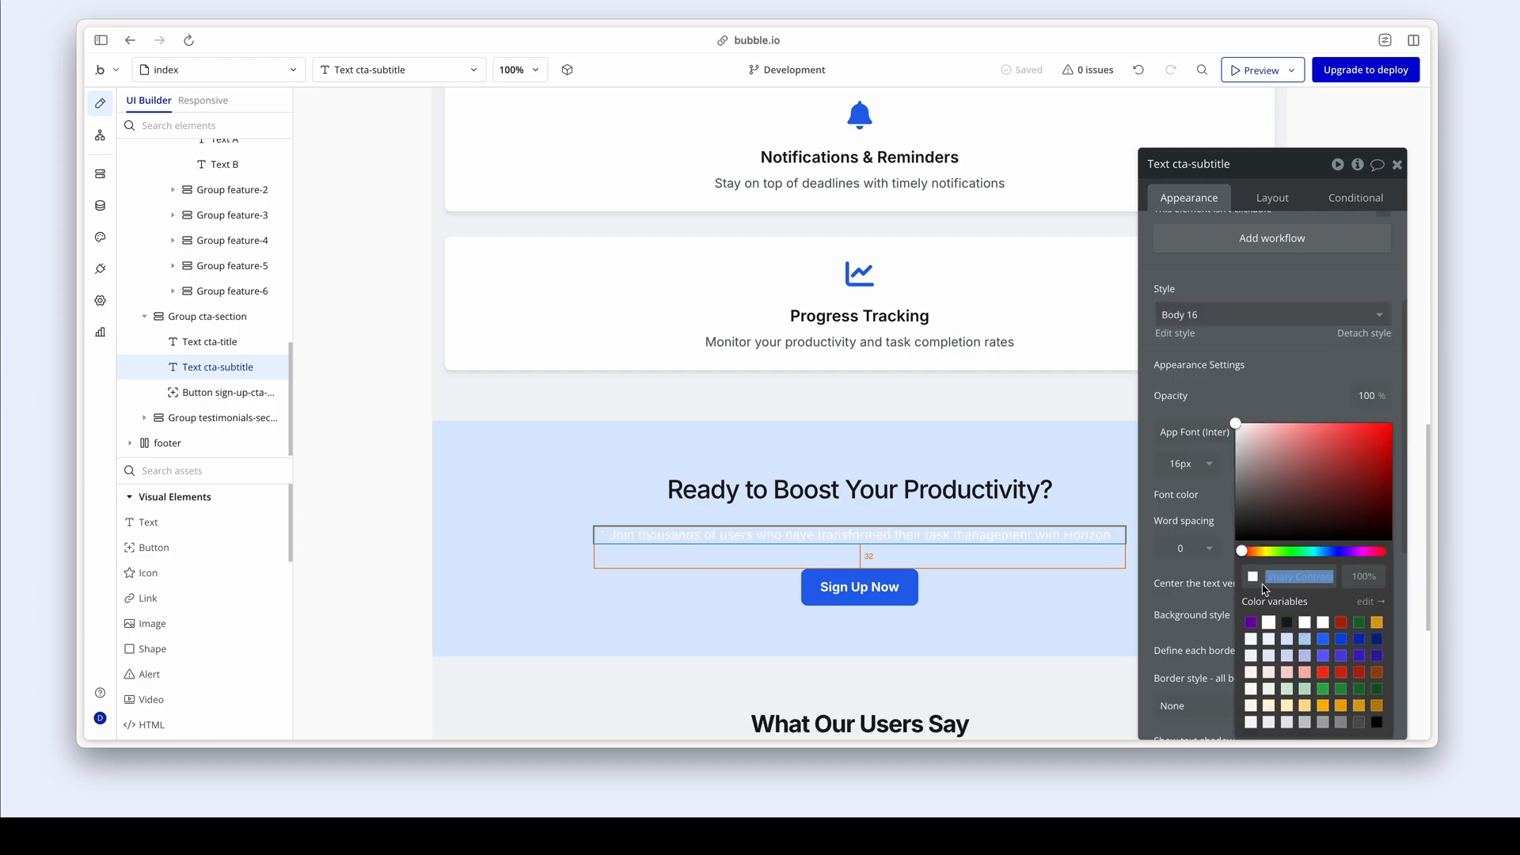
pyautogui.click(1357, 722)
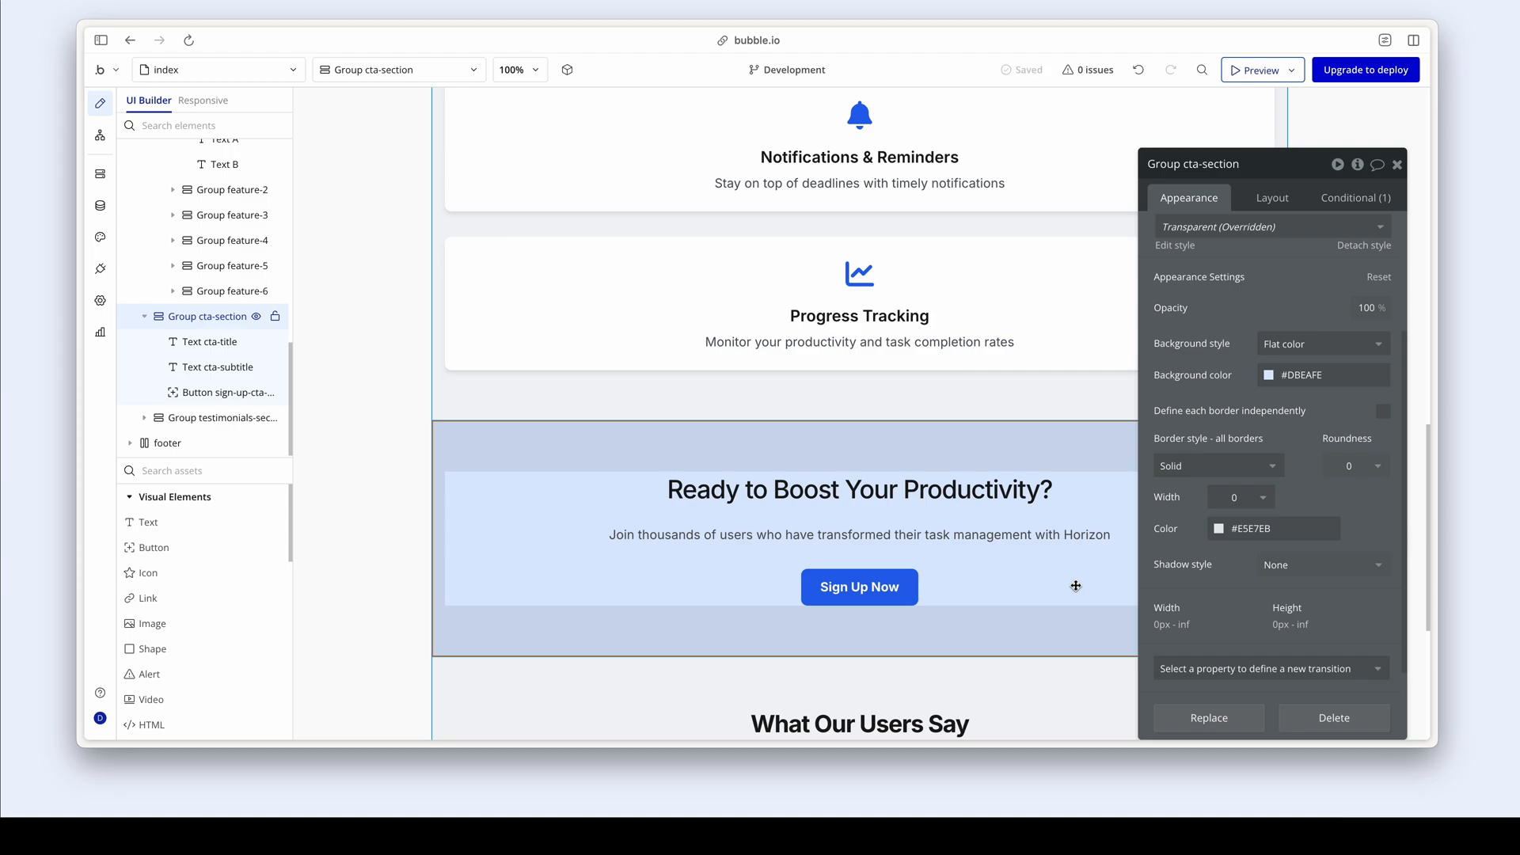
# - Apply the Primary button style to the Sign Up Now button
pyautogui.click(859, 586)
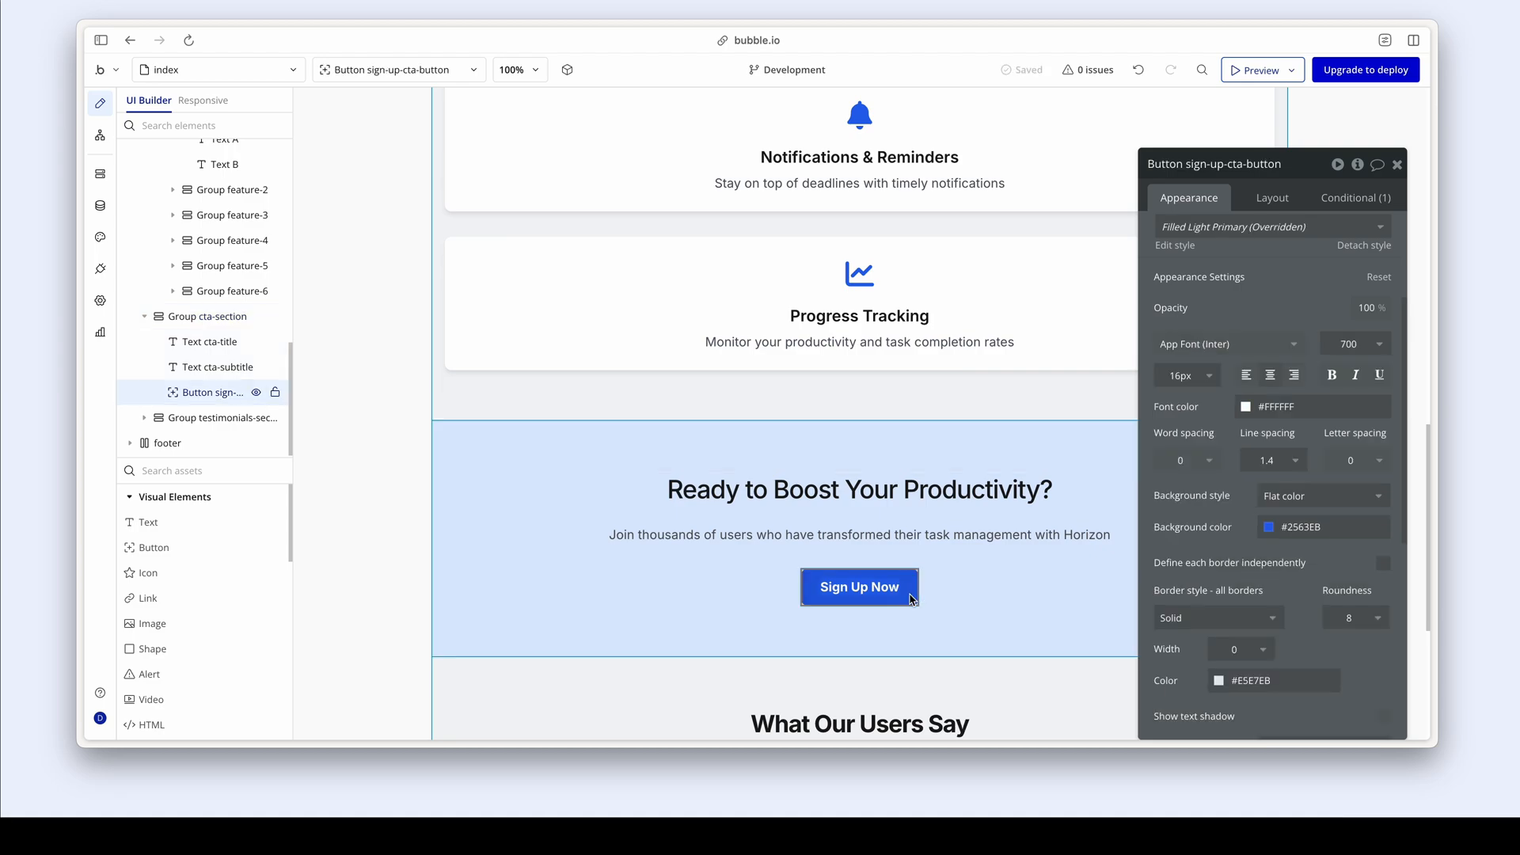
pyautogui.click(1269, 226)
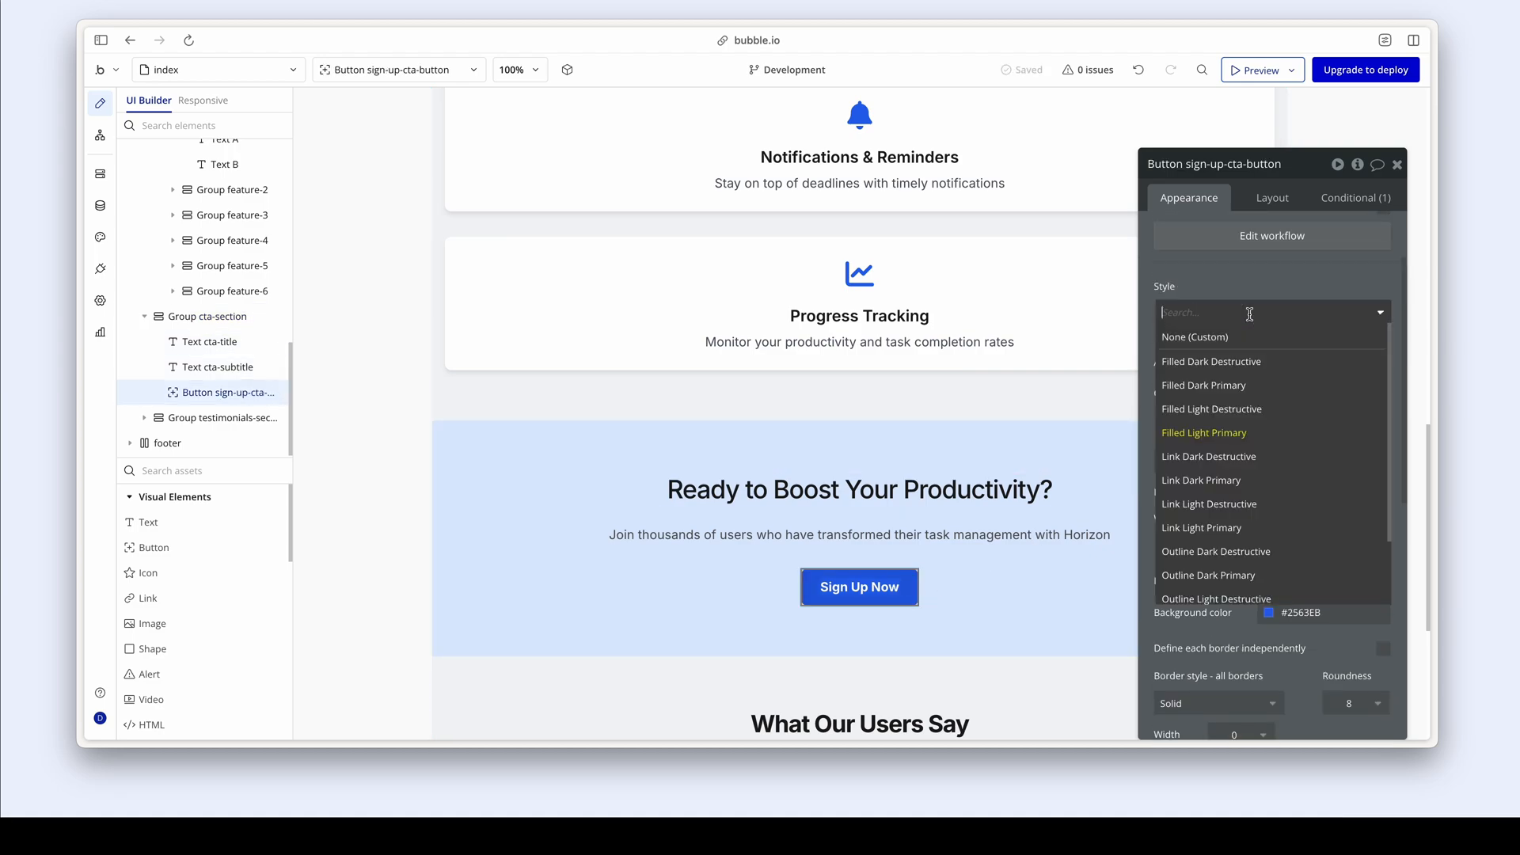
pyautogui.scroll(-3)
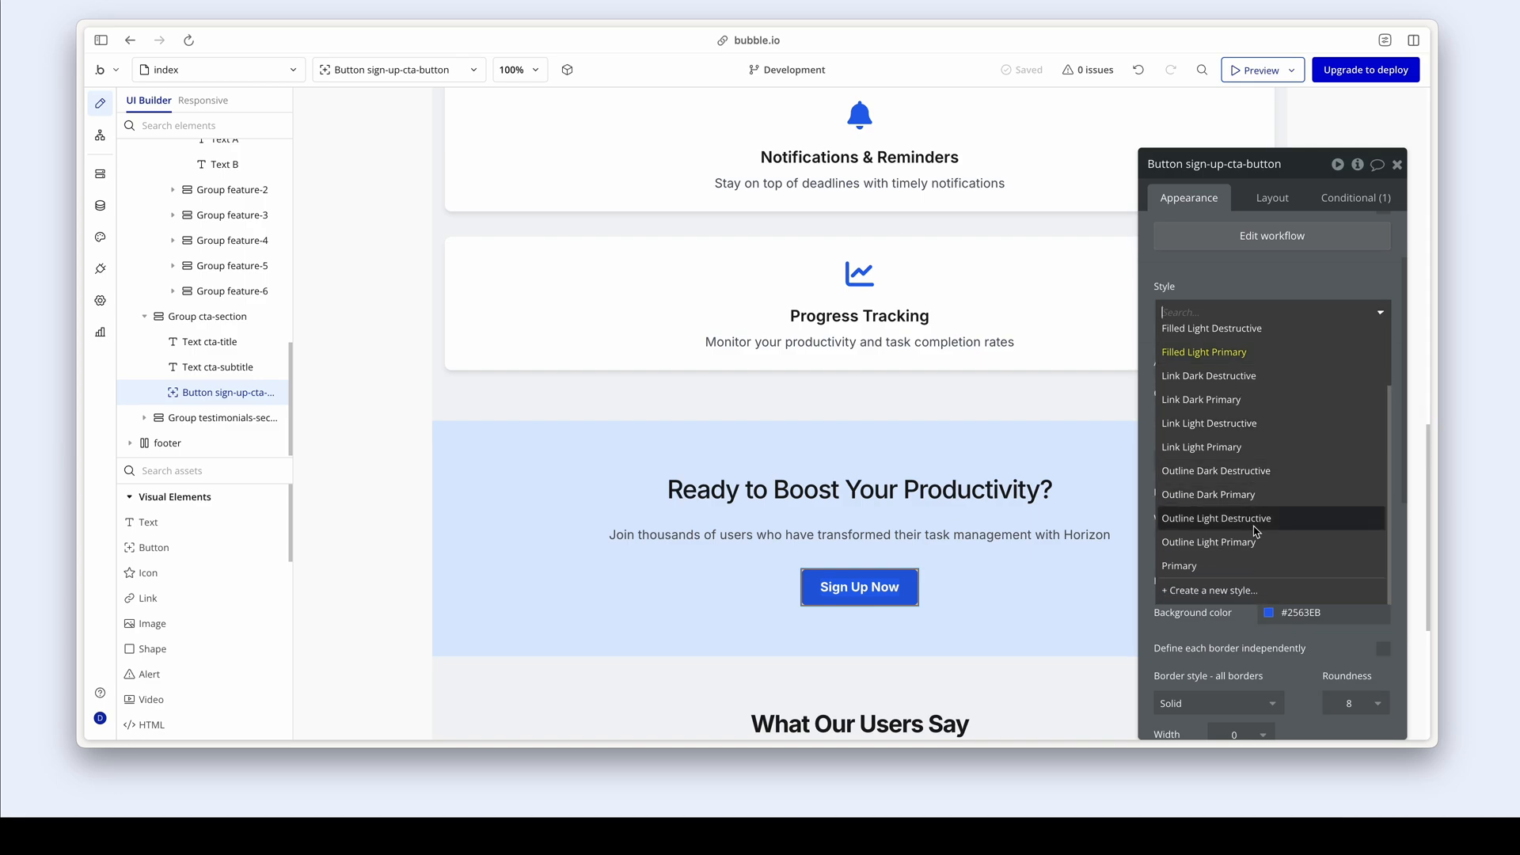
pyautogui.click(1179, 565)
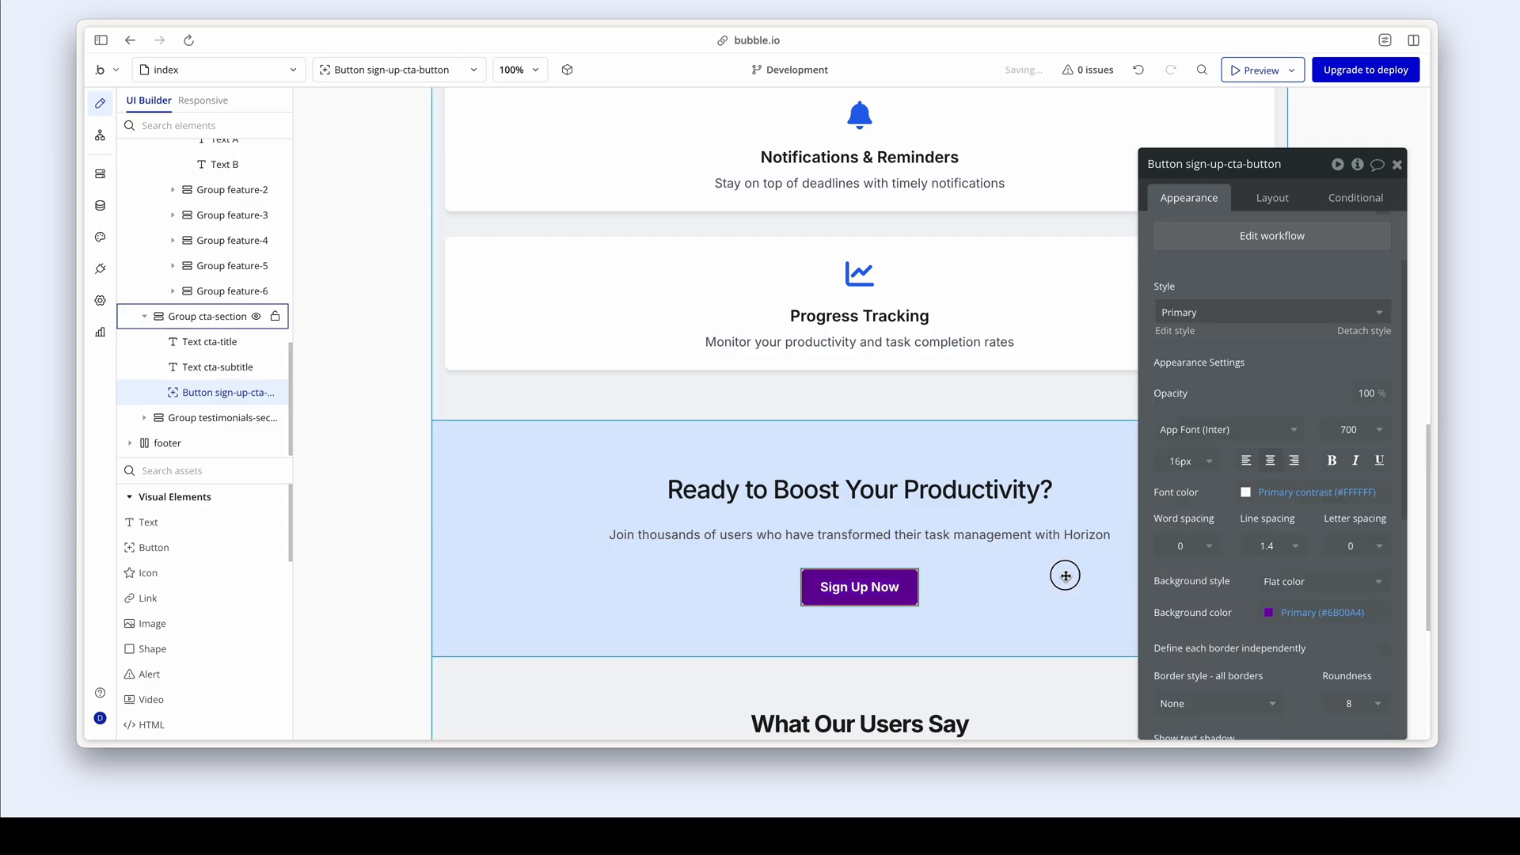
pyautogui.click(202, 315)
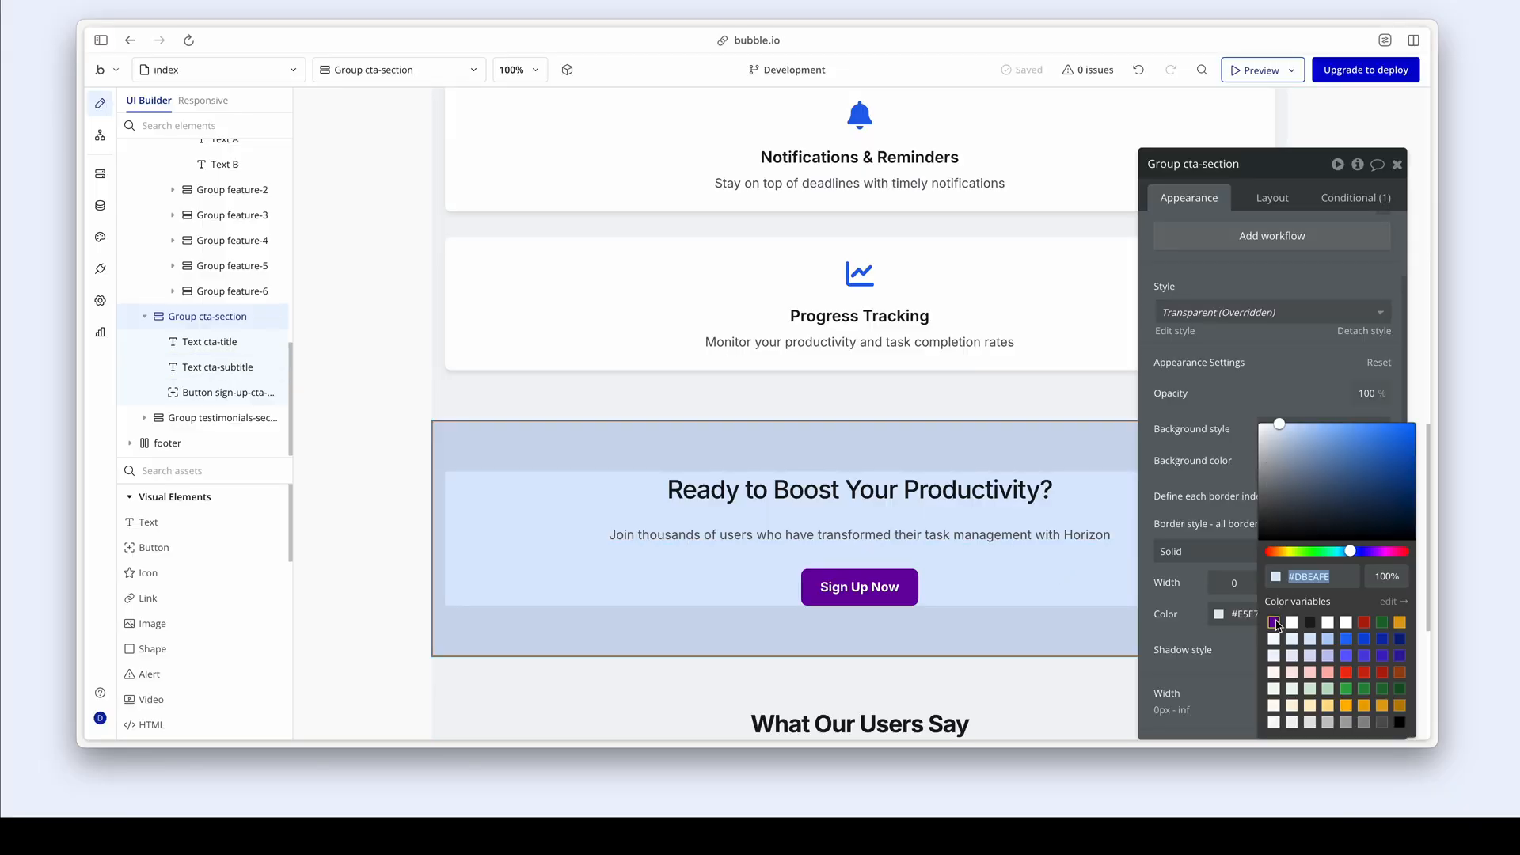
# - Pick a purple colour variable for the cta-section background
pyautogui.click(1273, 622)
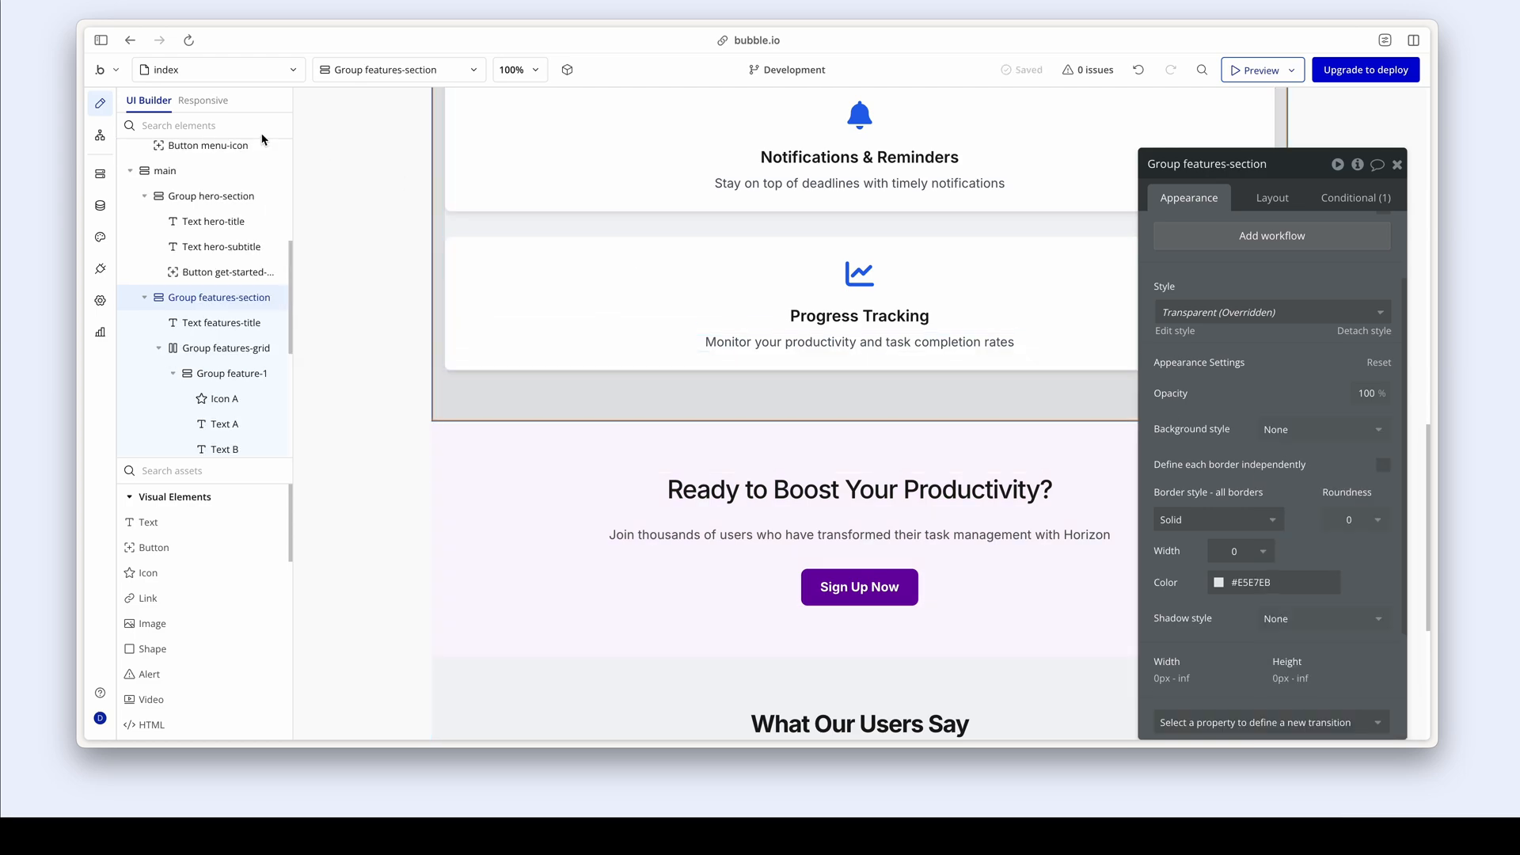
# - Open the login popup and apply the Standard style to its email input
pyautogui.click(217, 69)
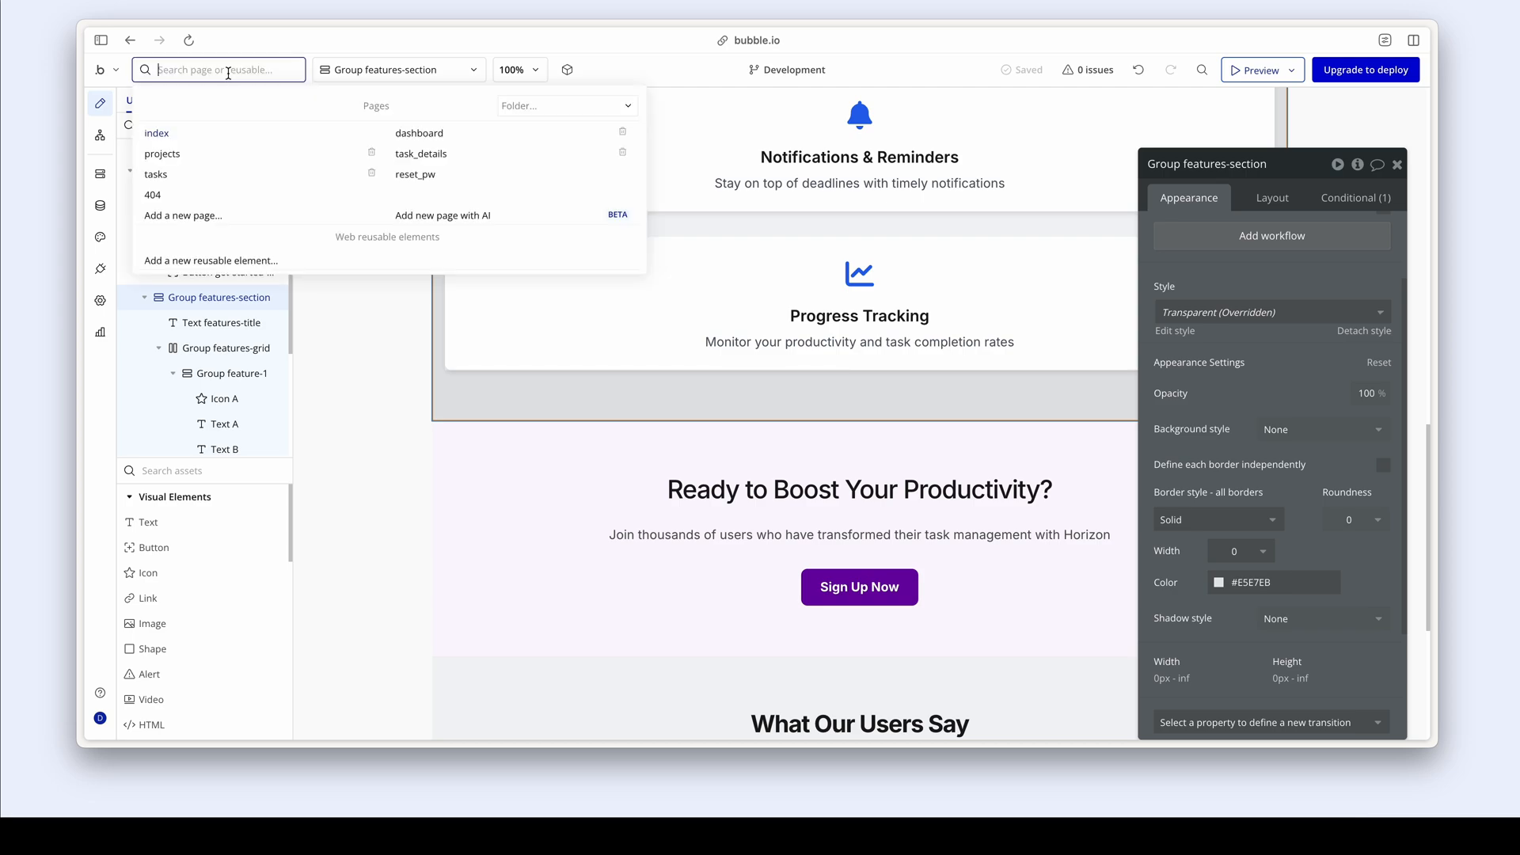
pyautogui.click(156, 133)
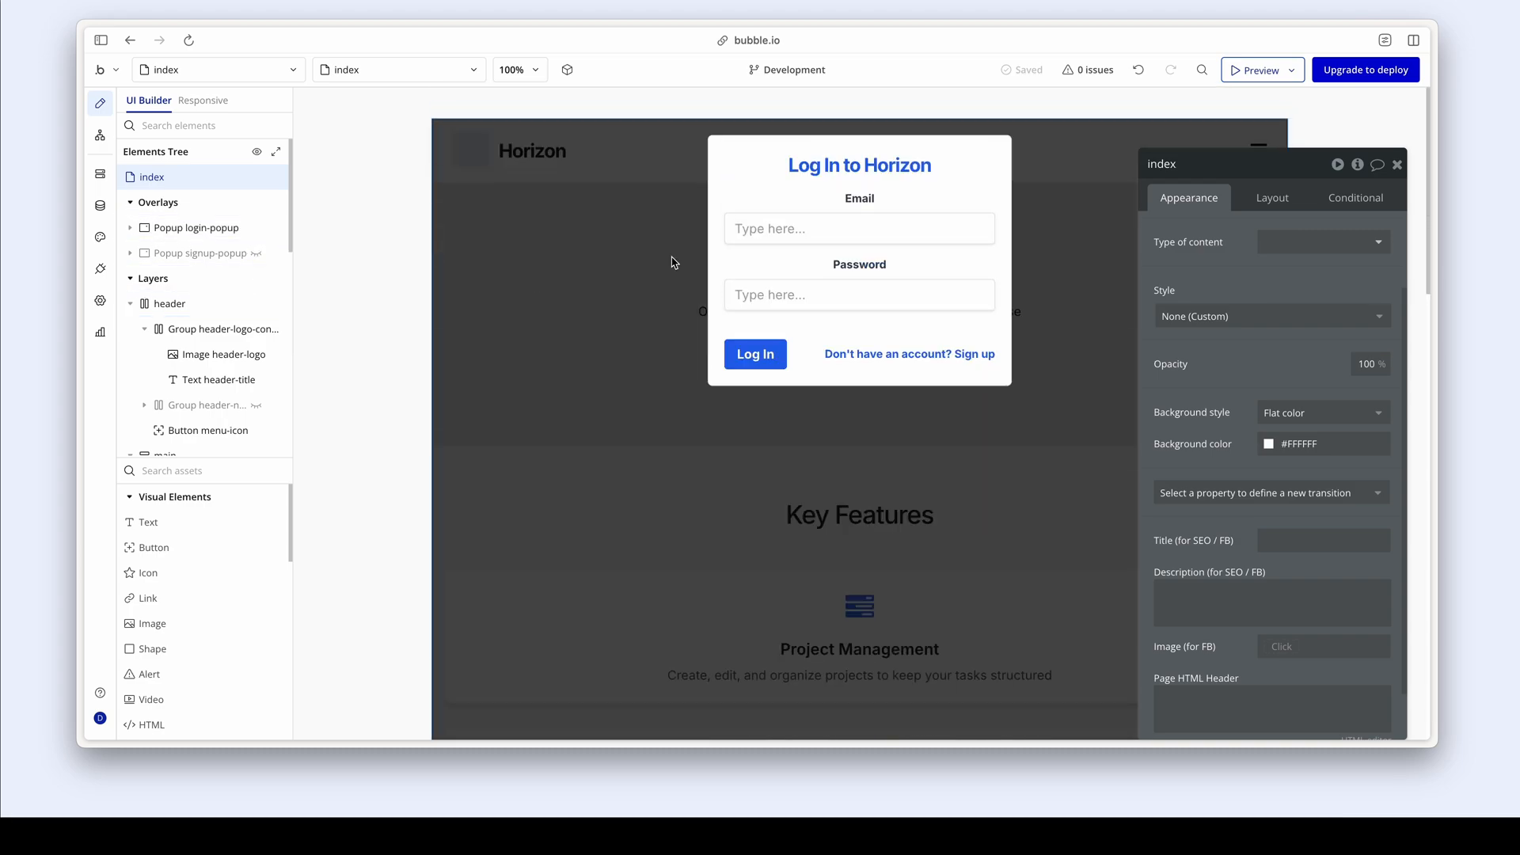
pyautogui.click(858, 229)
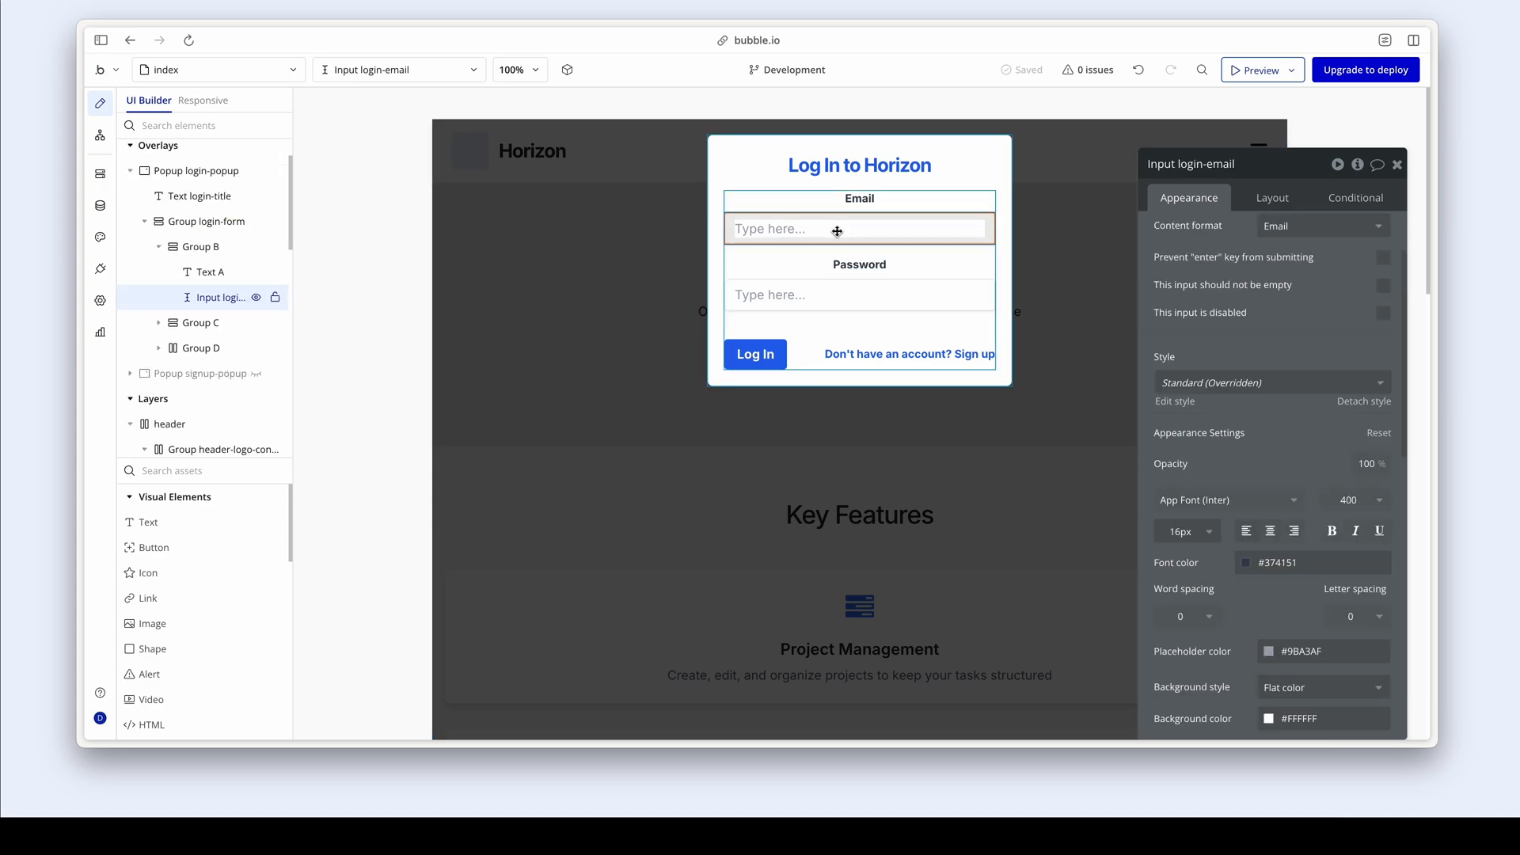
pyautogui.click(1270, 381)
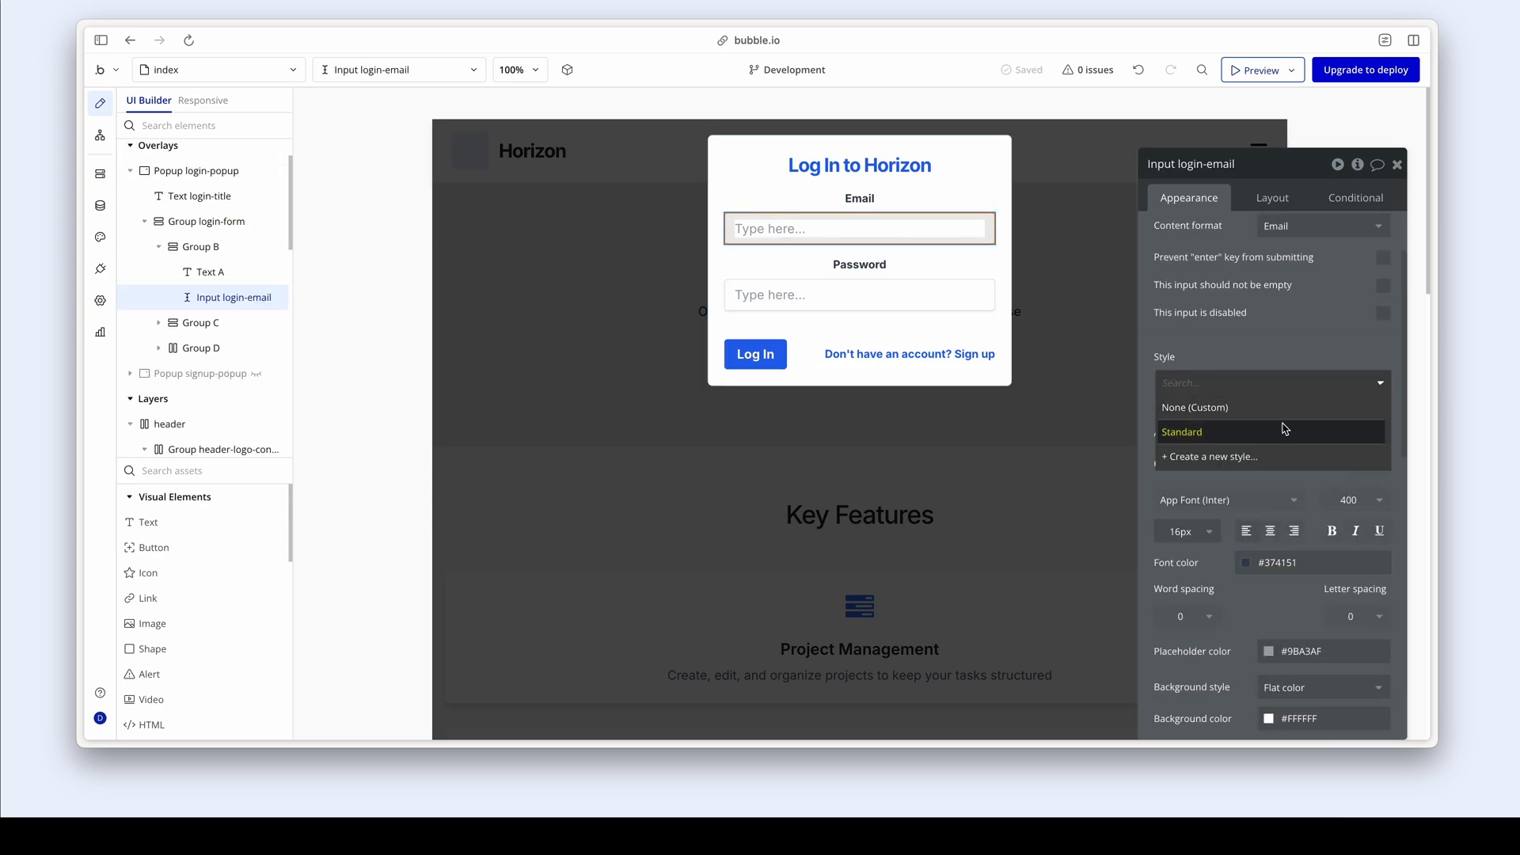
pyautogui.click(1182, 432)
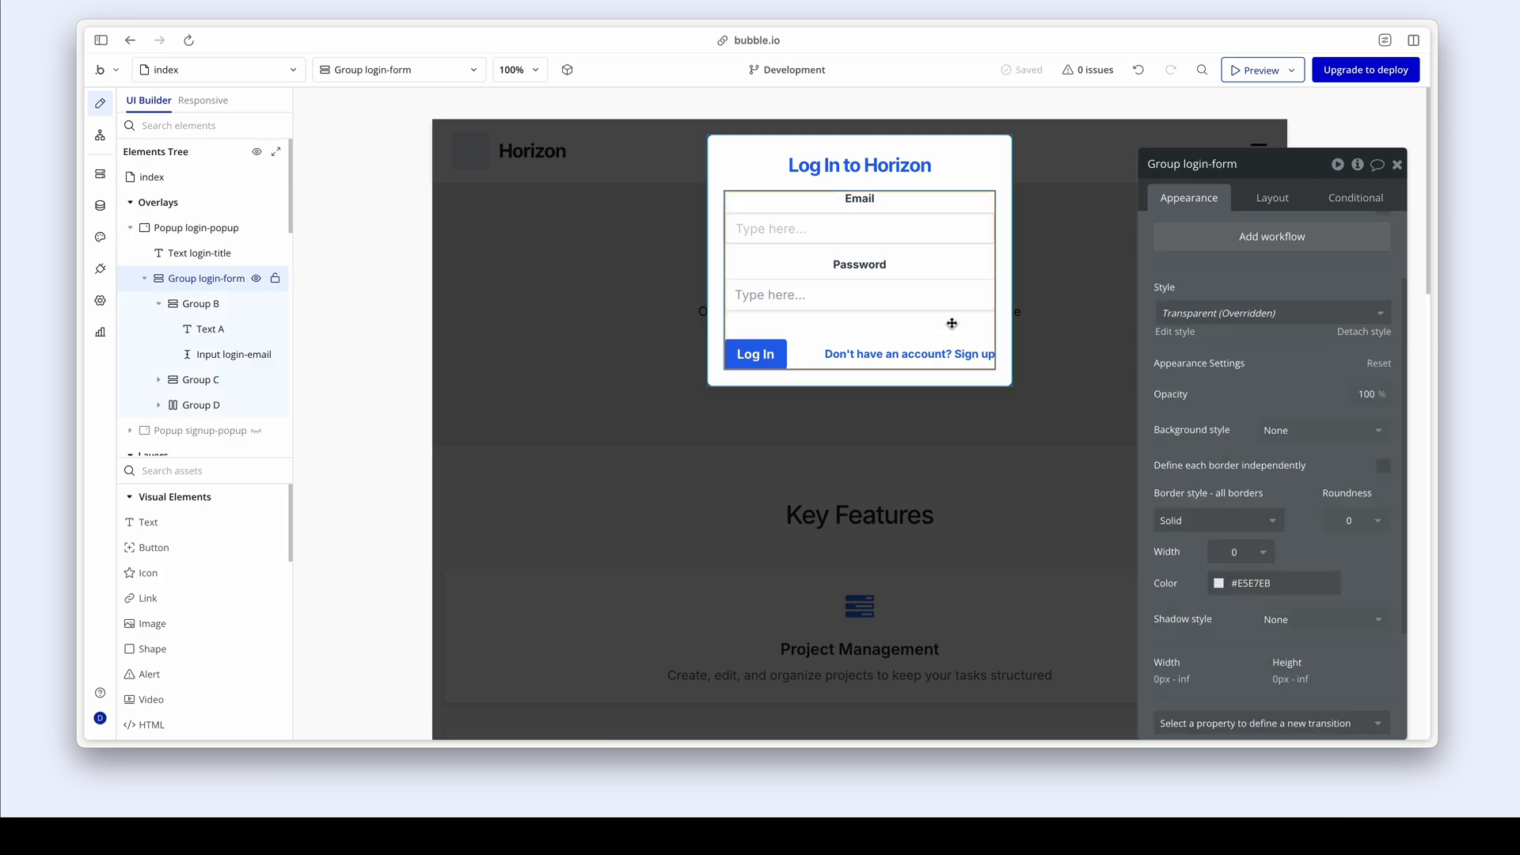
# - Give the email input a mid-gray placeholder colour and adjust its letter spacing
pyautogui.click(859, 229)
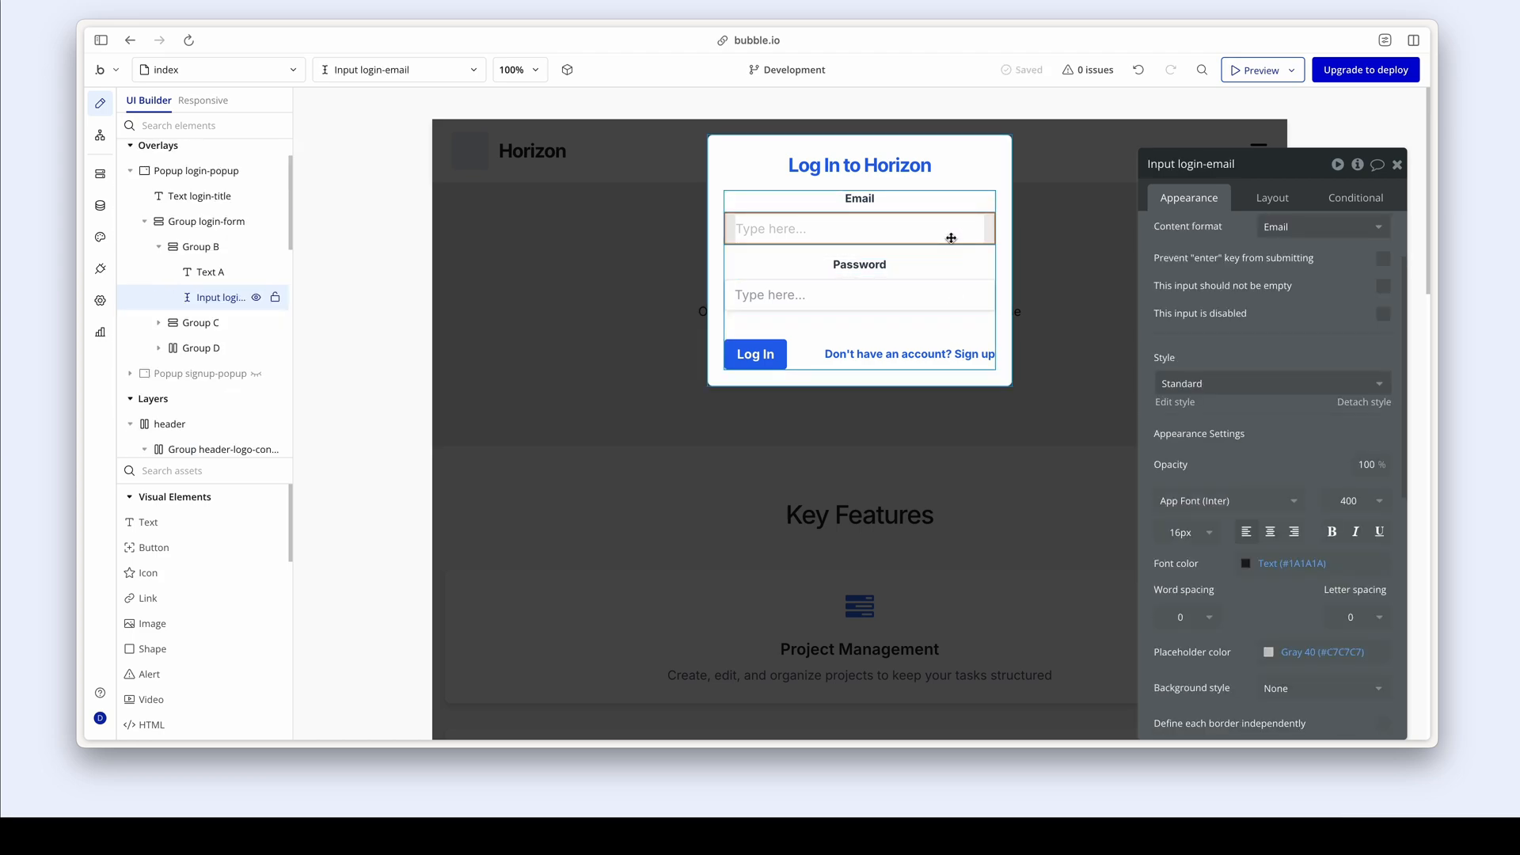
pyautogui.scroll(-3)
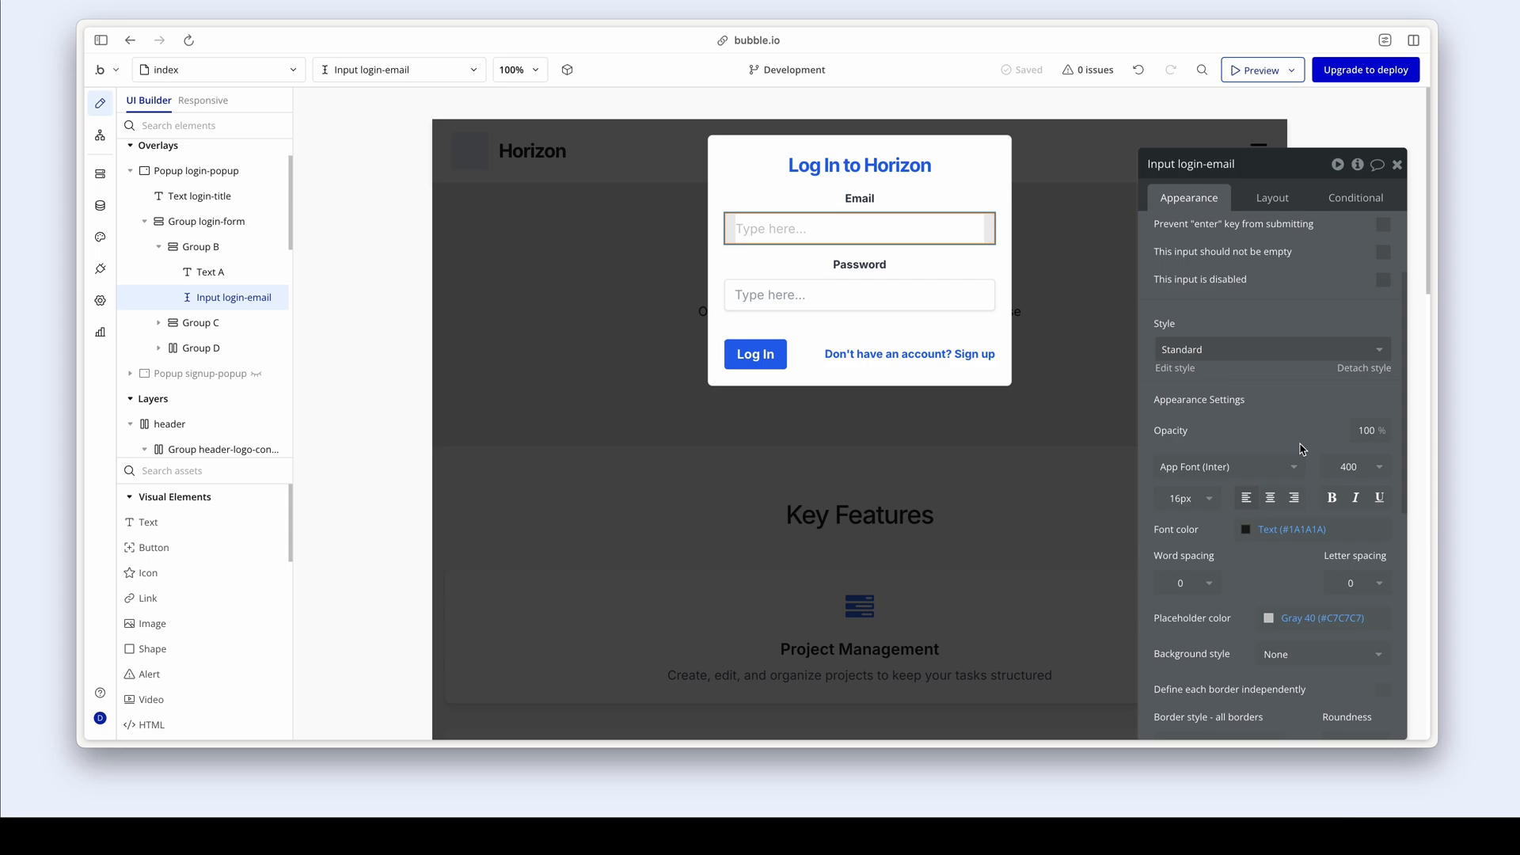
pyautogui.scroll(-3)
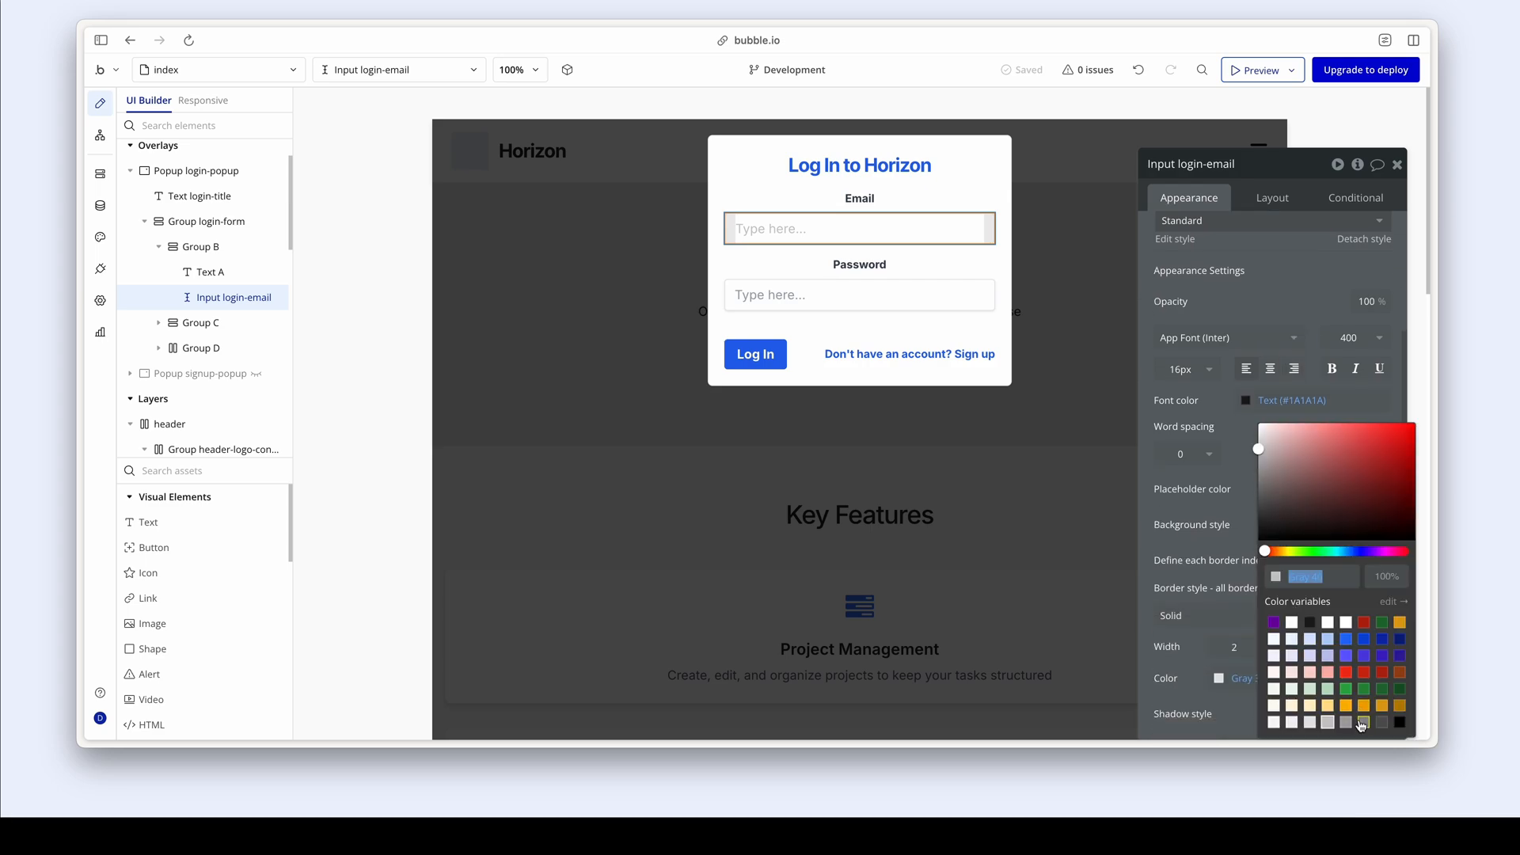
pyautogui.click(1362, 723)
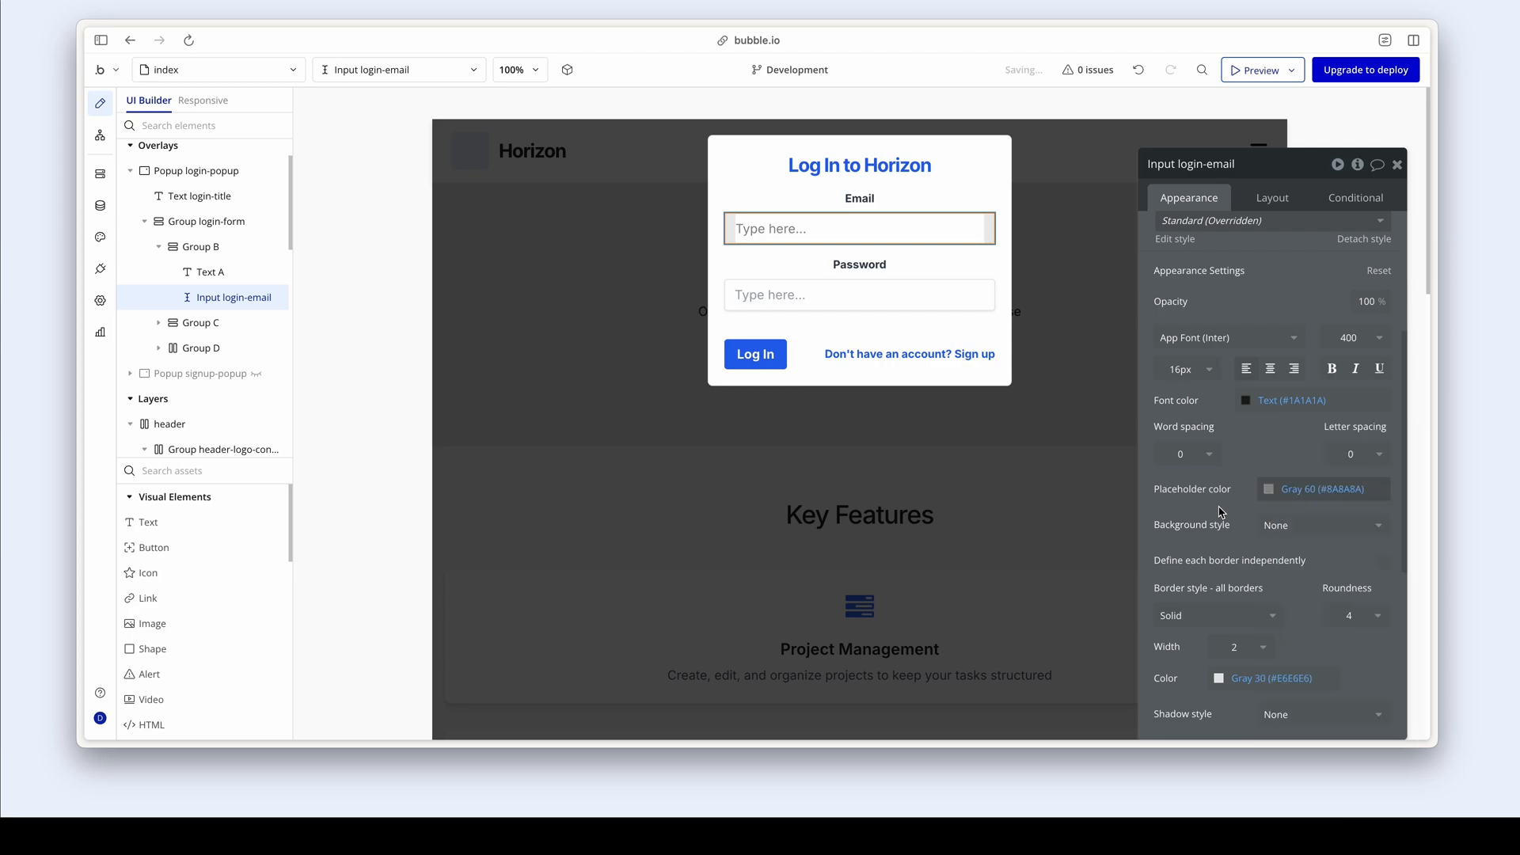
pyautogui.scroll(3)
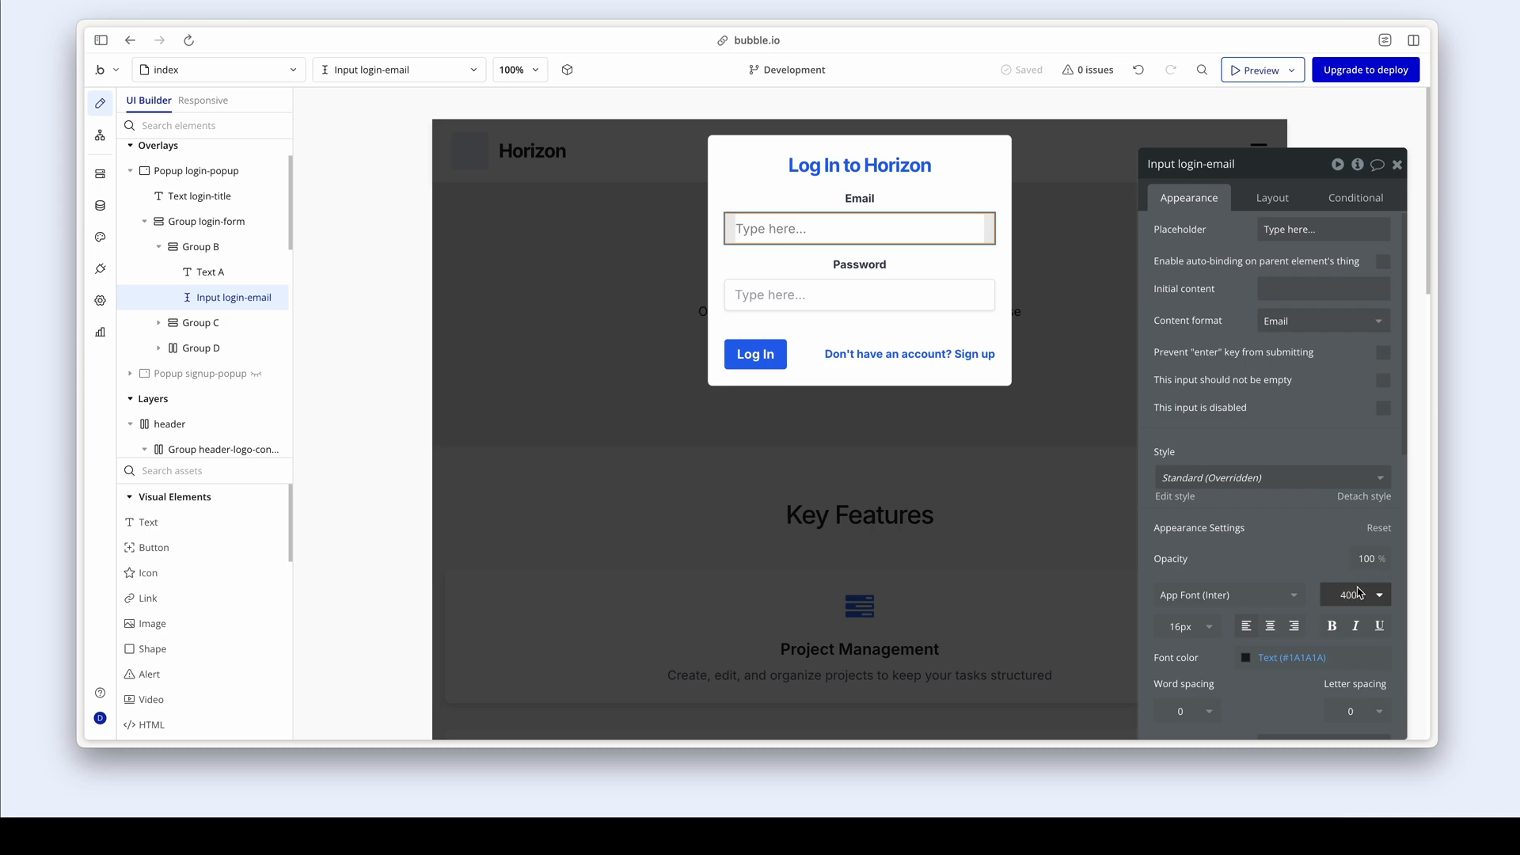
pyautogui.click(1348, 594)
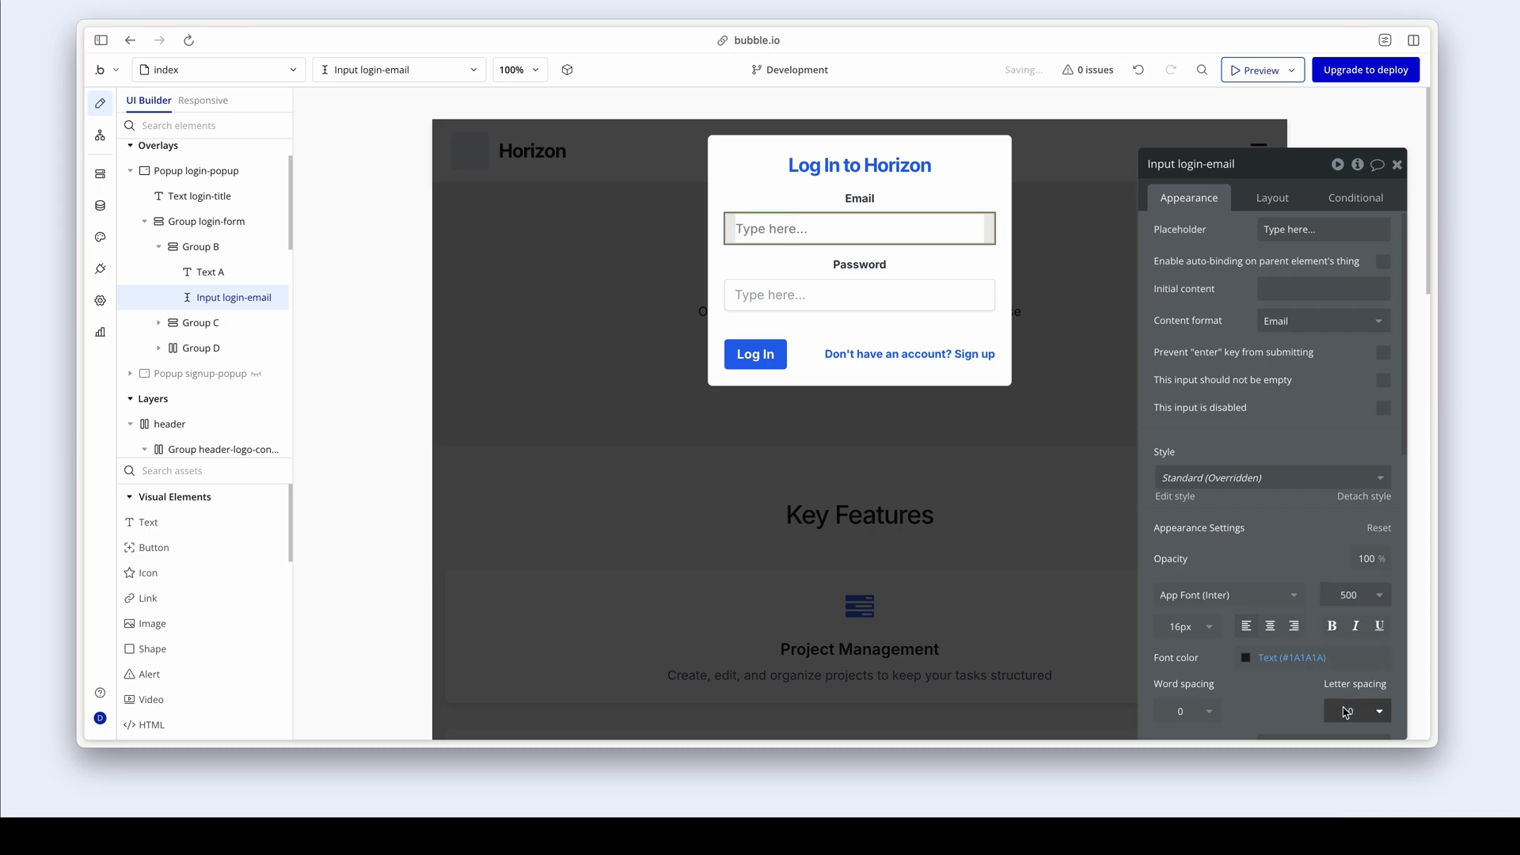
pyautogui.scroll(-3)
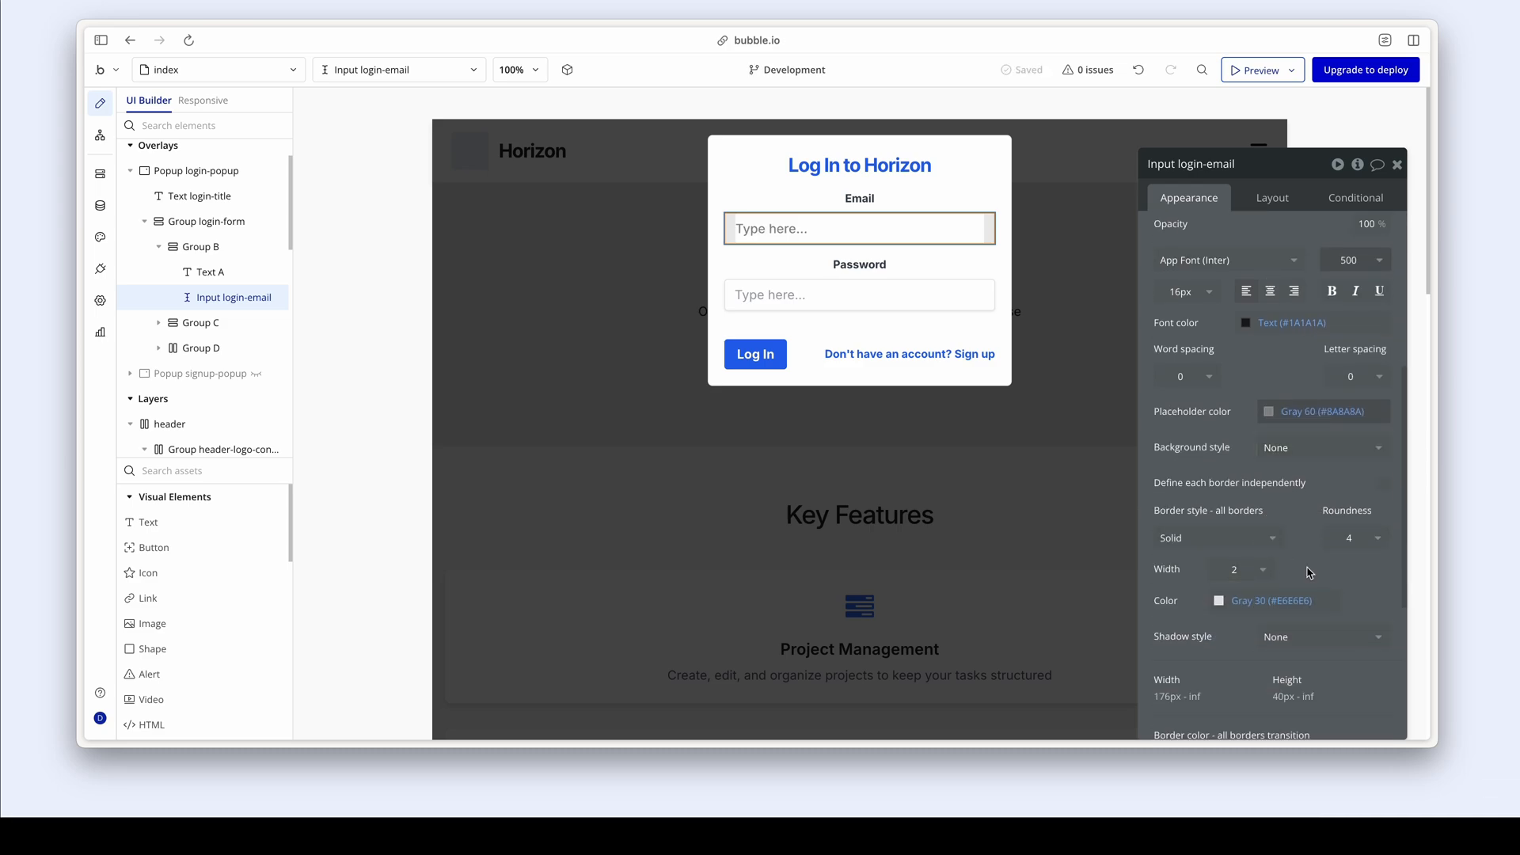
# - Round the email input's corners to 8 and set its border width to 1px
pyautogui.click(1356, 537)
pyautogui.write('8')
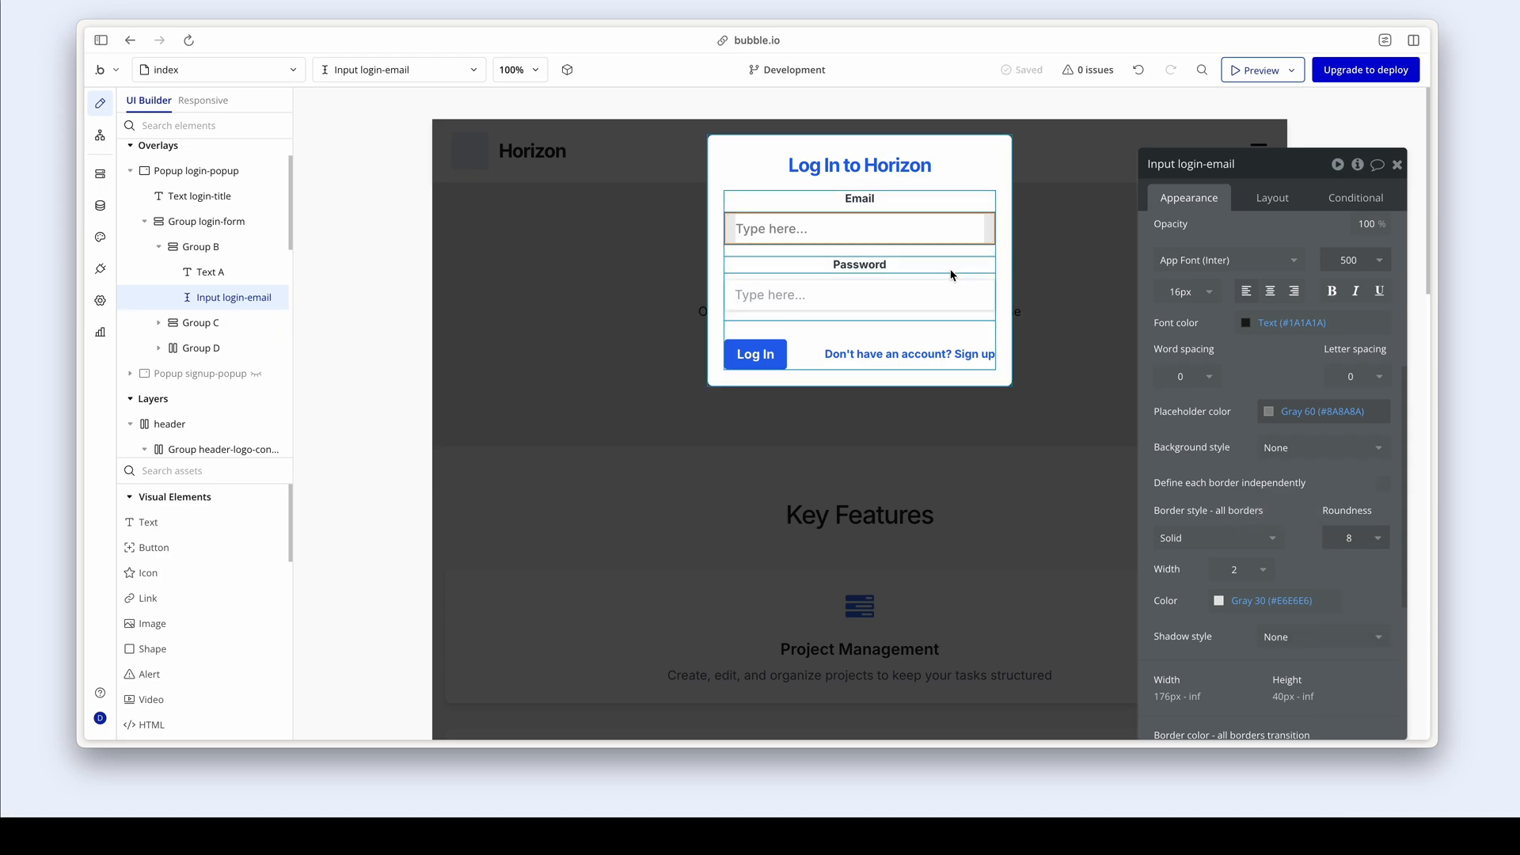
pyautogui.click(858, 265)
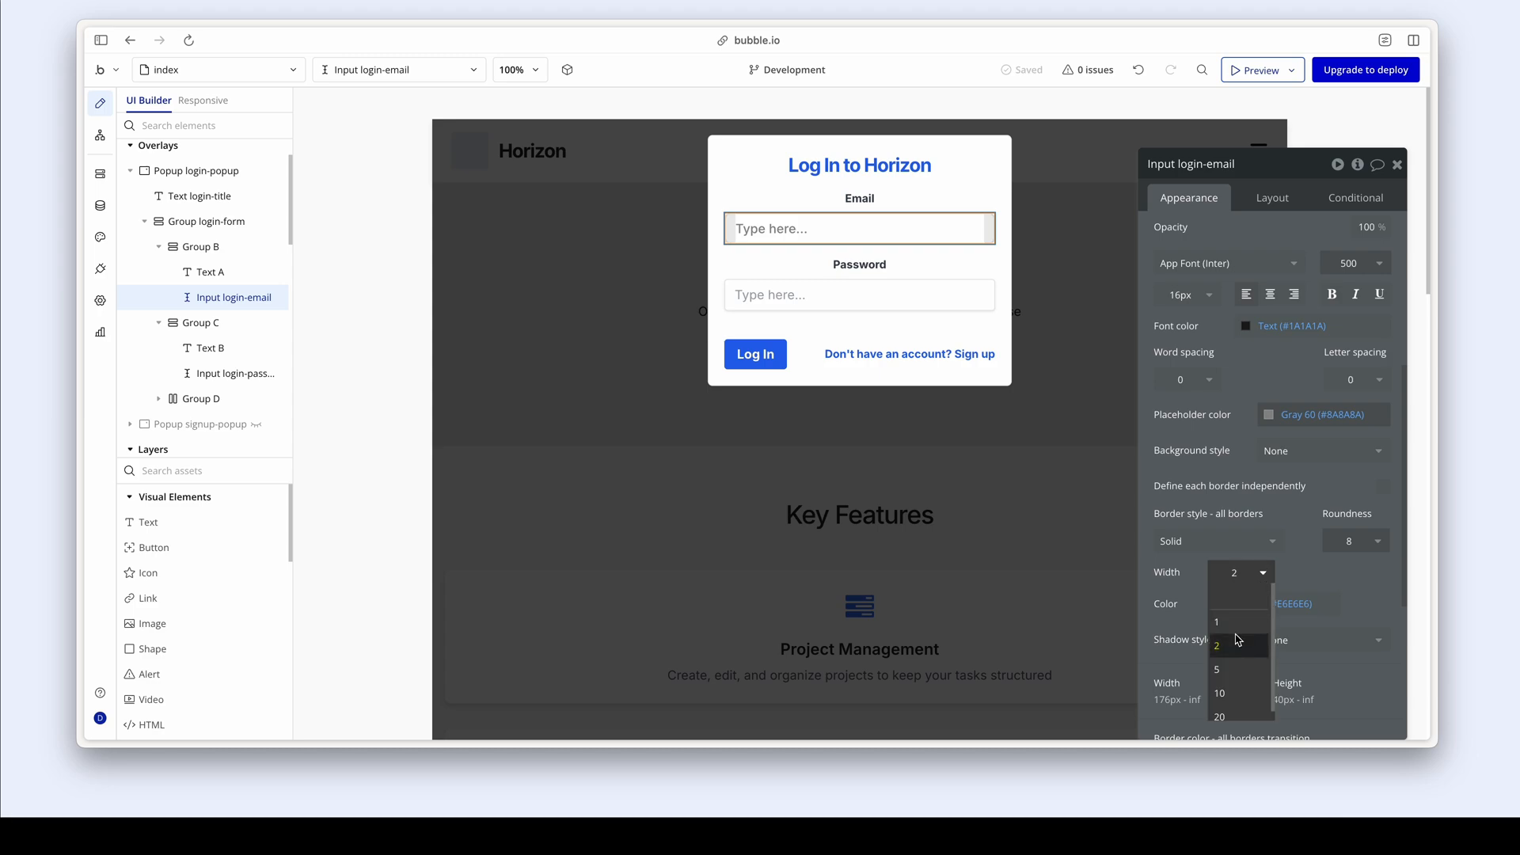
pyautogui.click(1216, 622)
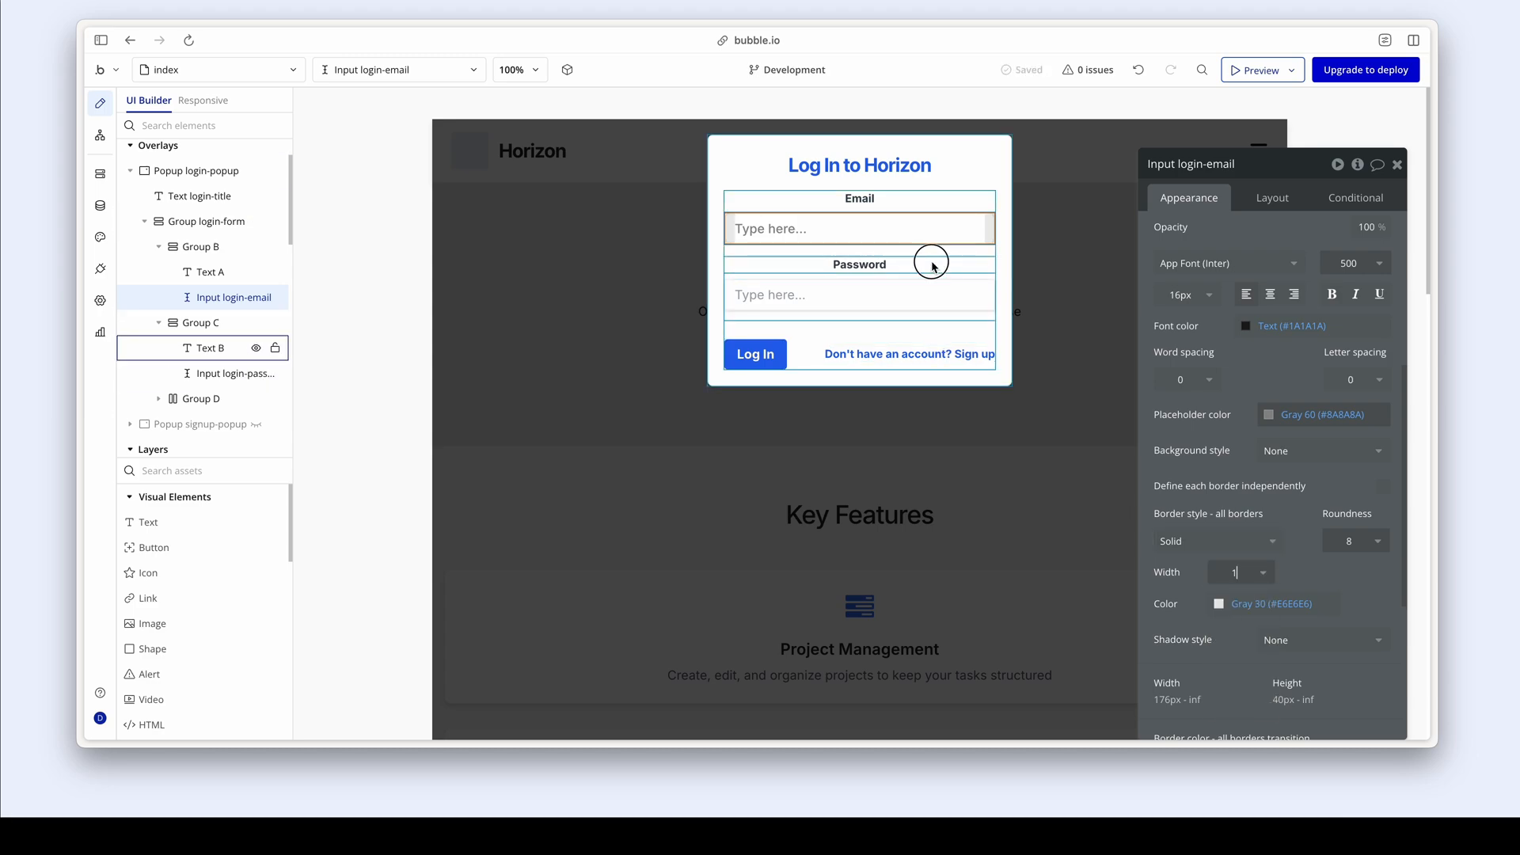
pyautogui.click(859, 264)
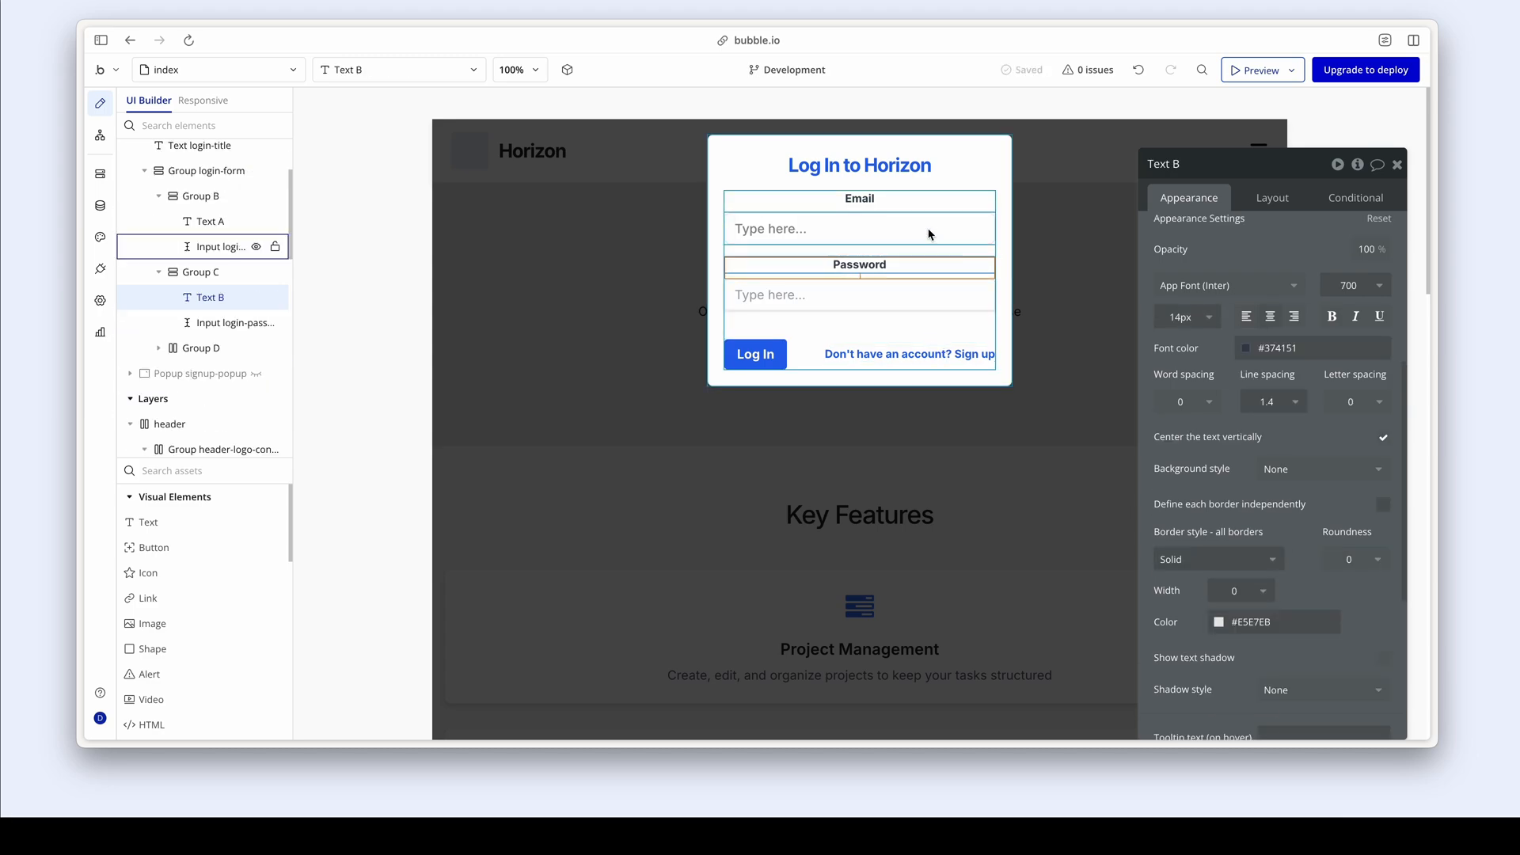
pyautogui.click(857, 228)
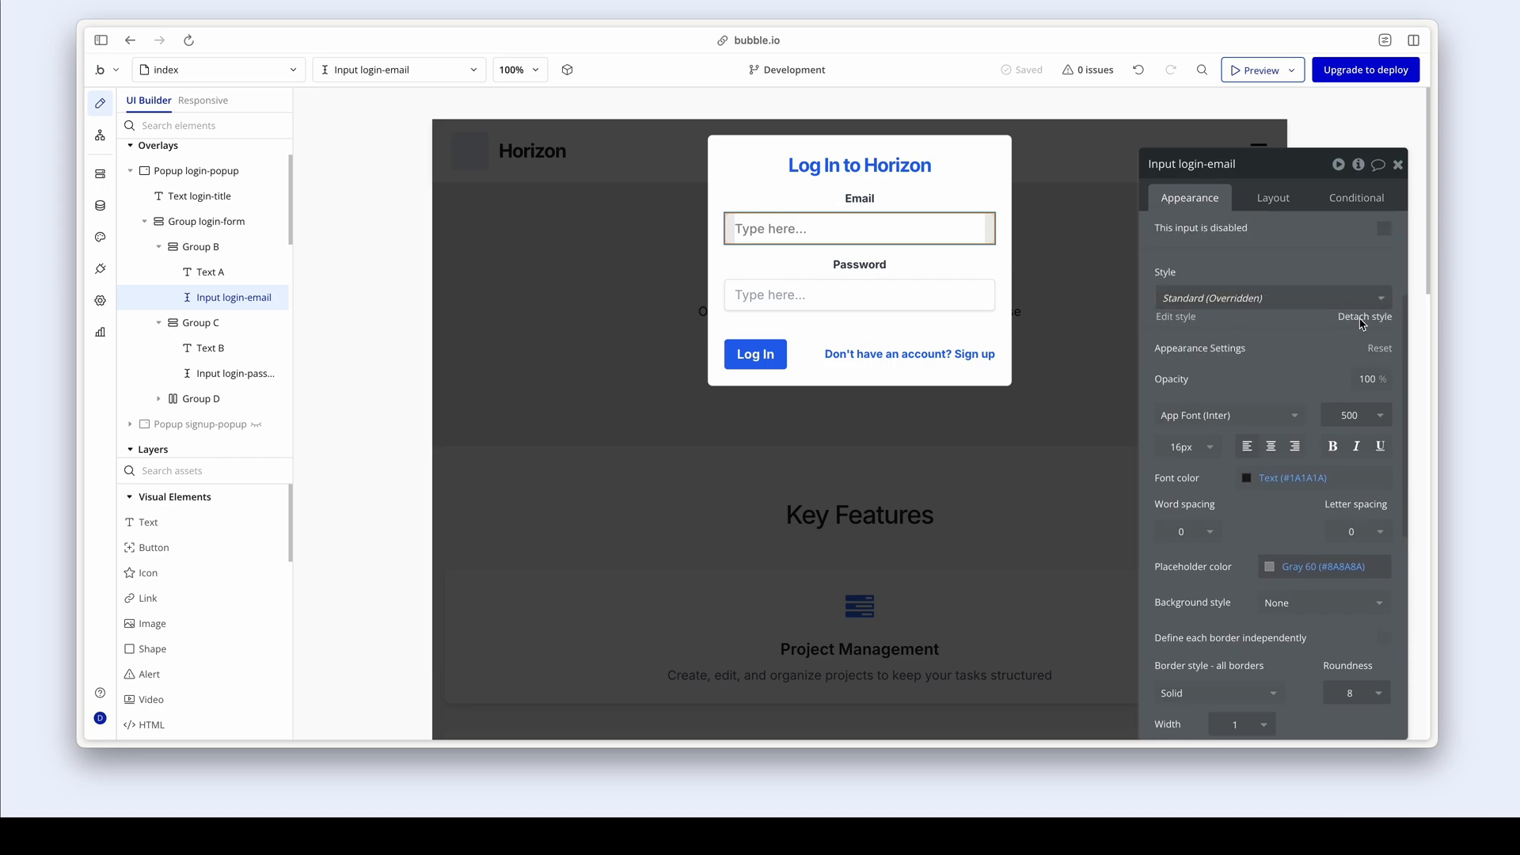
pyautogui.moveTo(1182, 325)
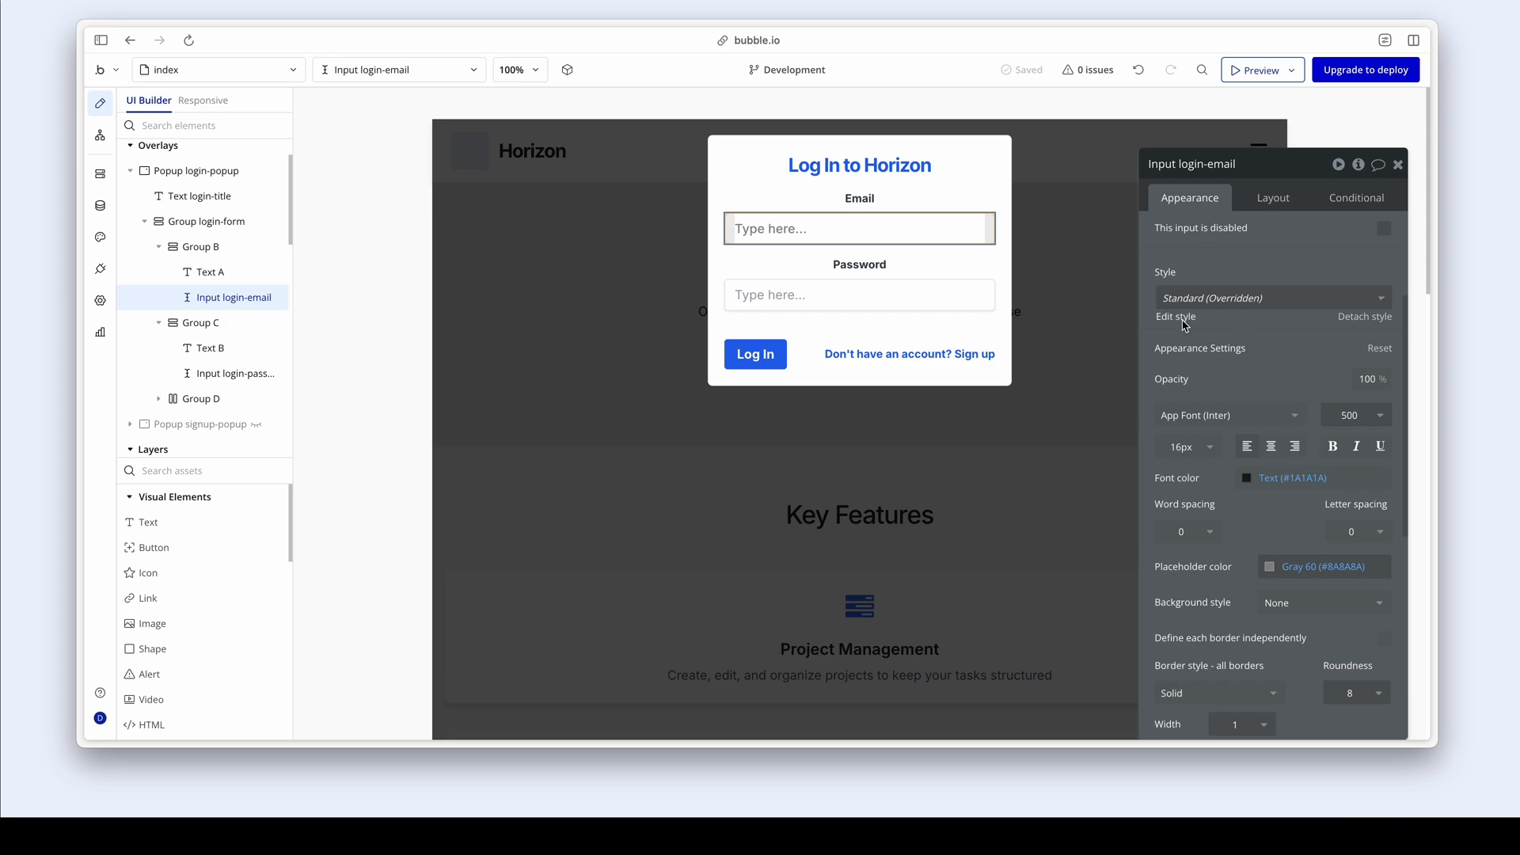
pyautogui.moveTo(1318, 329)
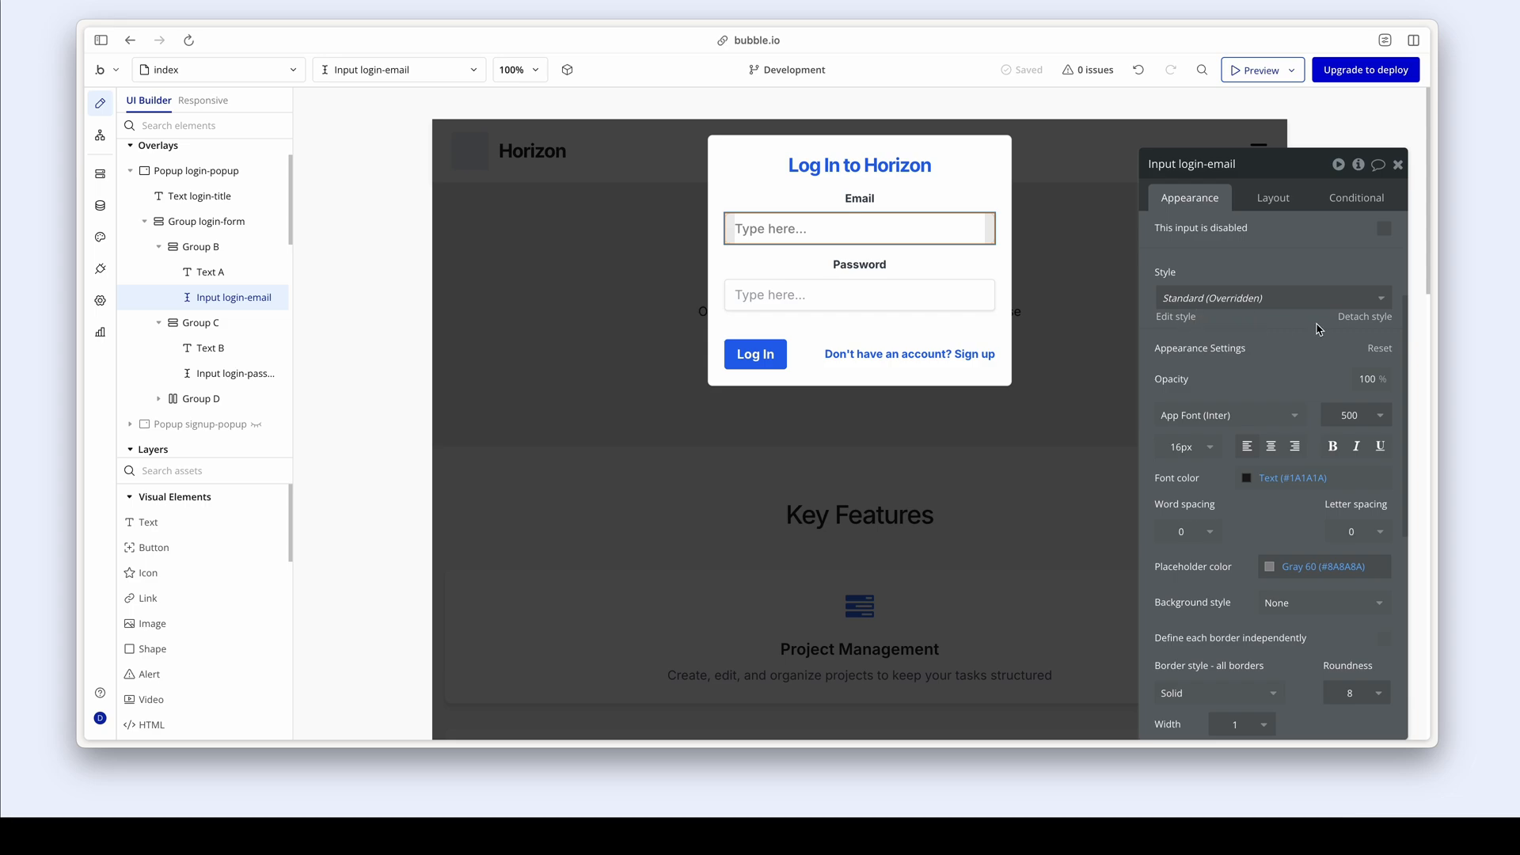
pyautogui.moveTo(1236, 327)
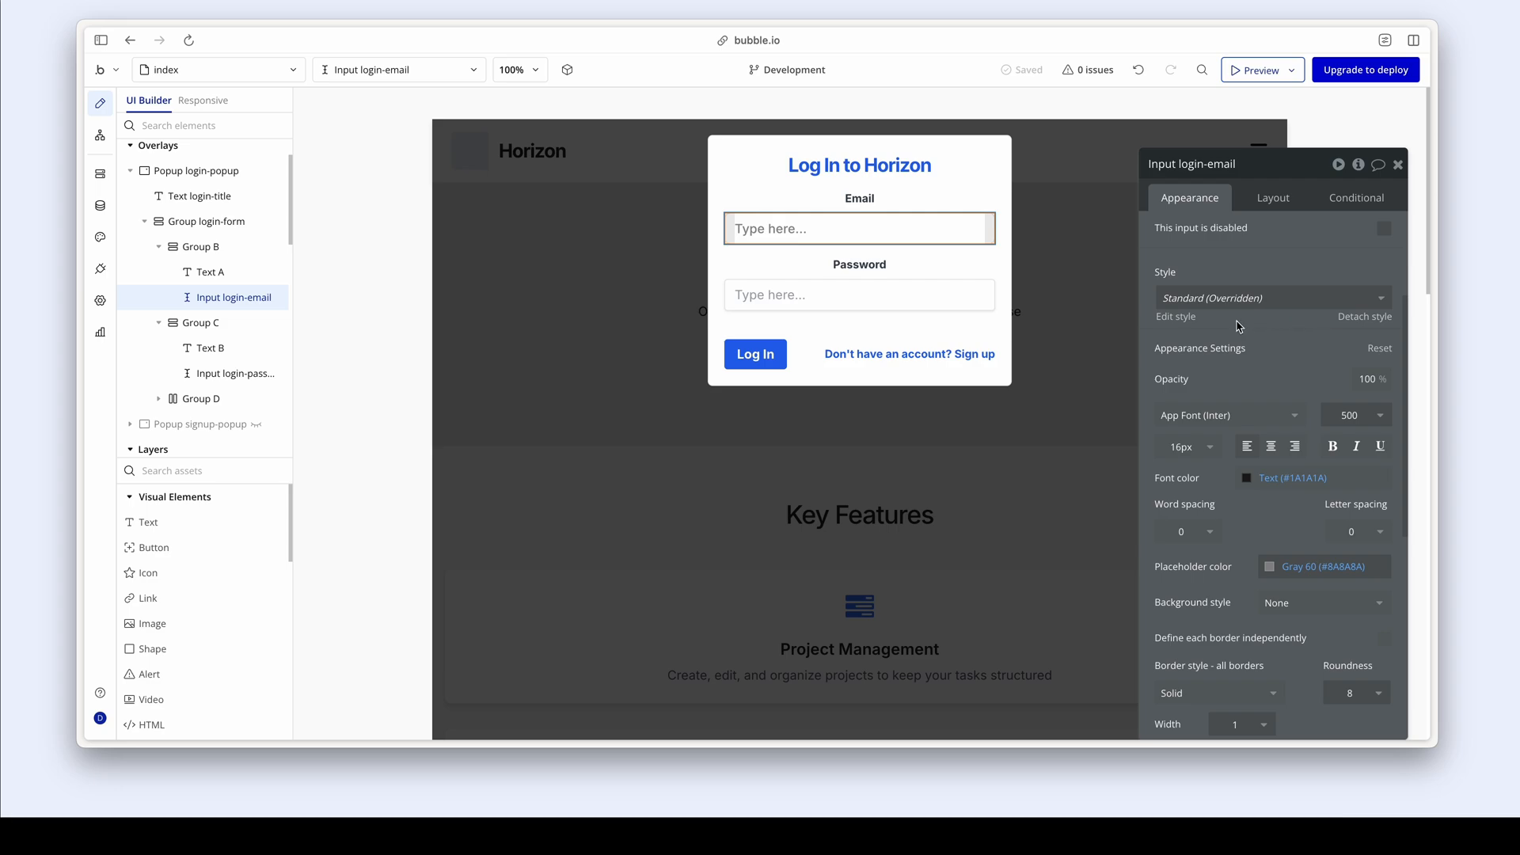
# - Open the Standard input style from the email input's Edit style link
pyautogui.click(1174, 317)
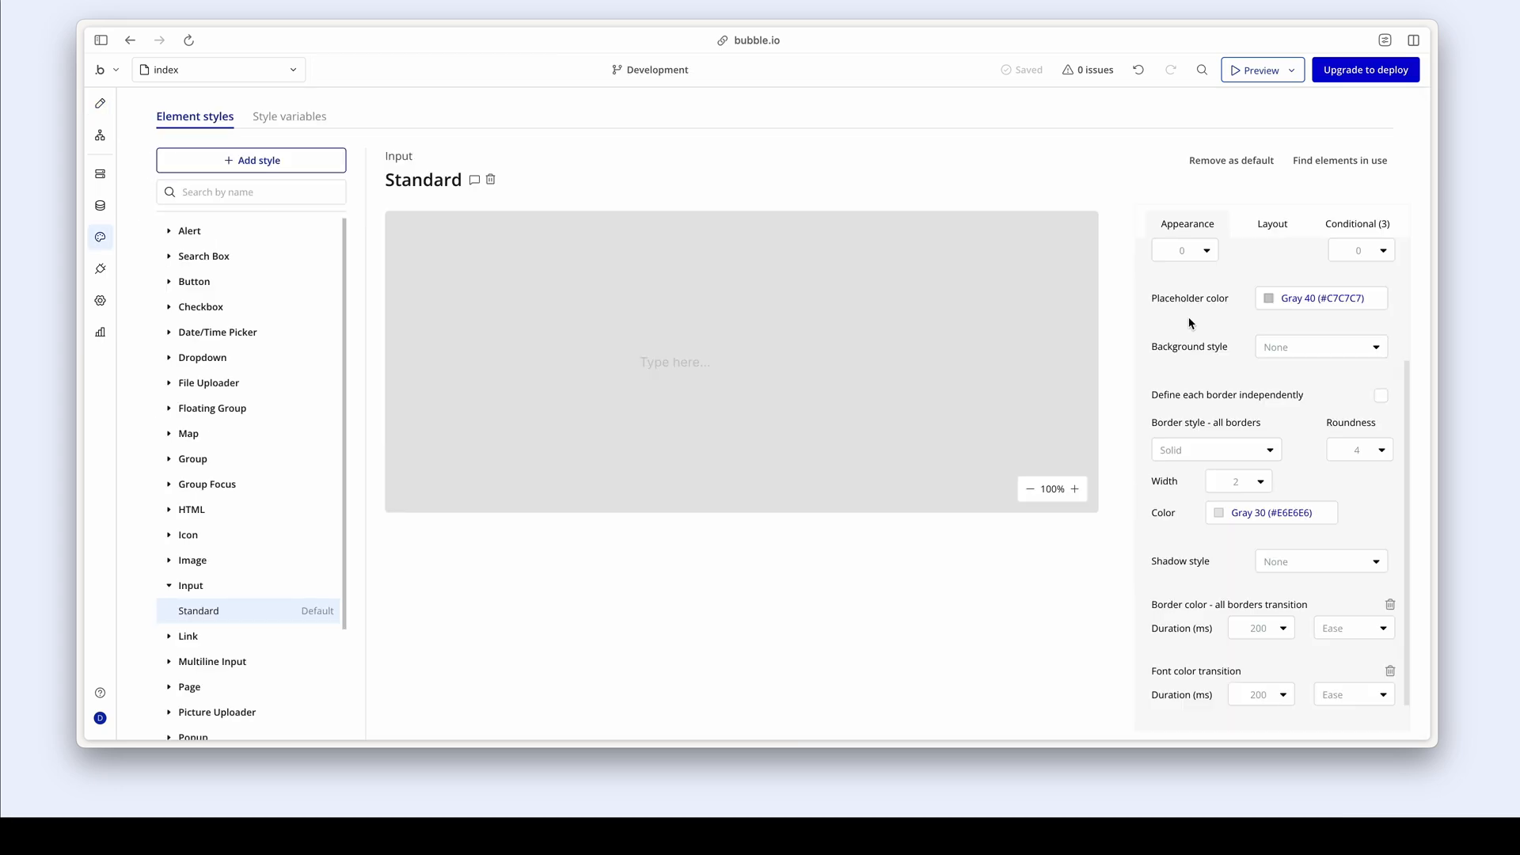
# - Set Standard style to font weight 500, Gray 50 placeholder, roundness 8, 1px border
pyautogui.scroll(3)
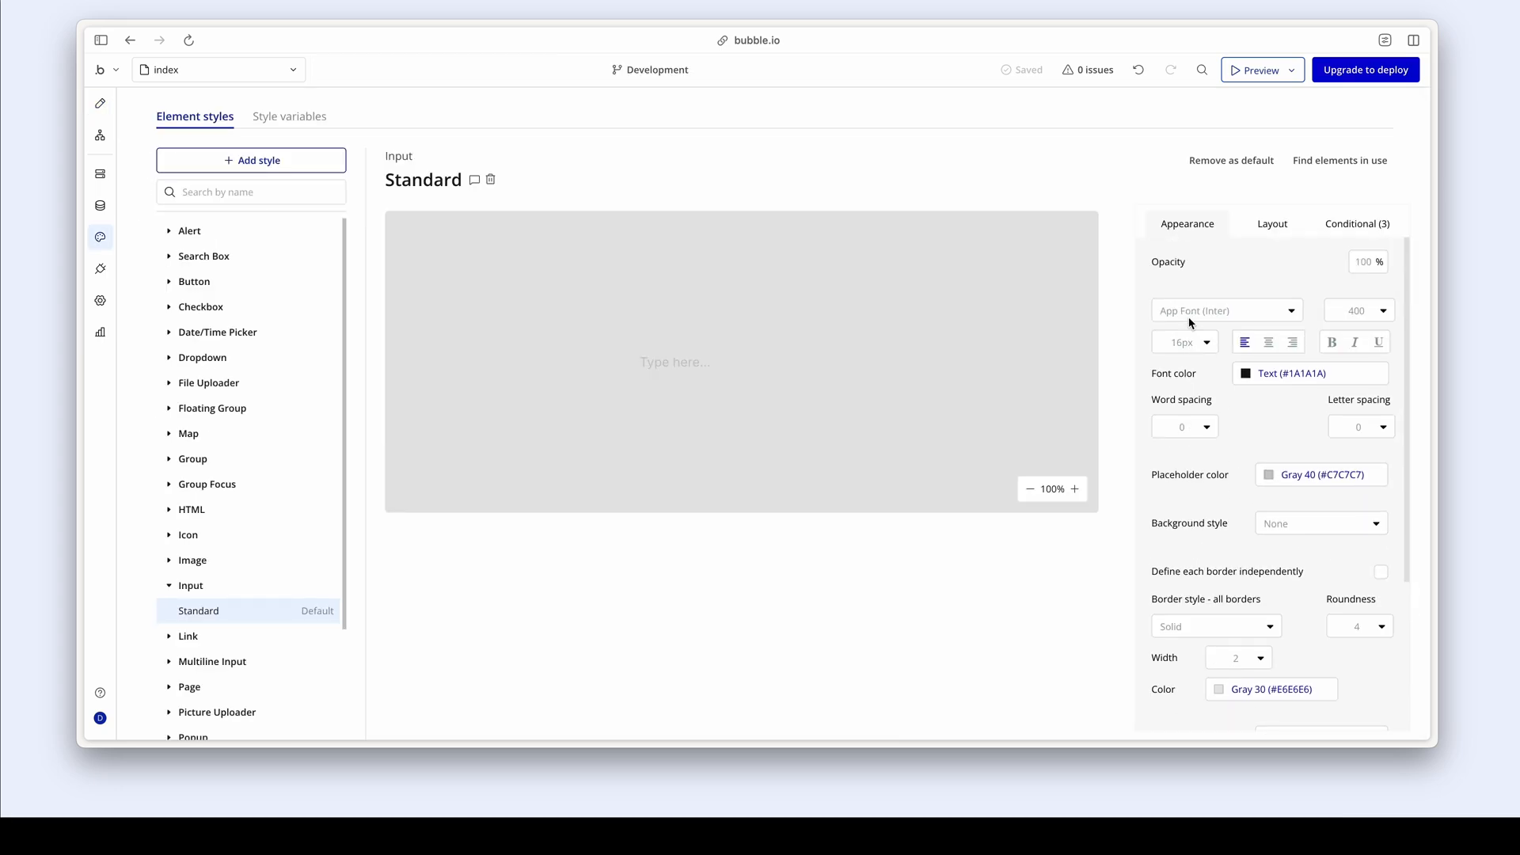
pyautogui.click(1359, 310)
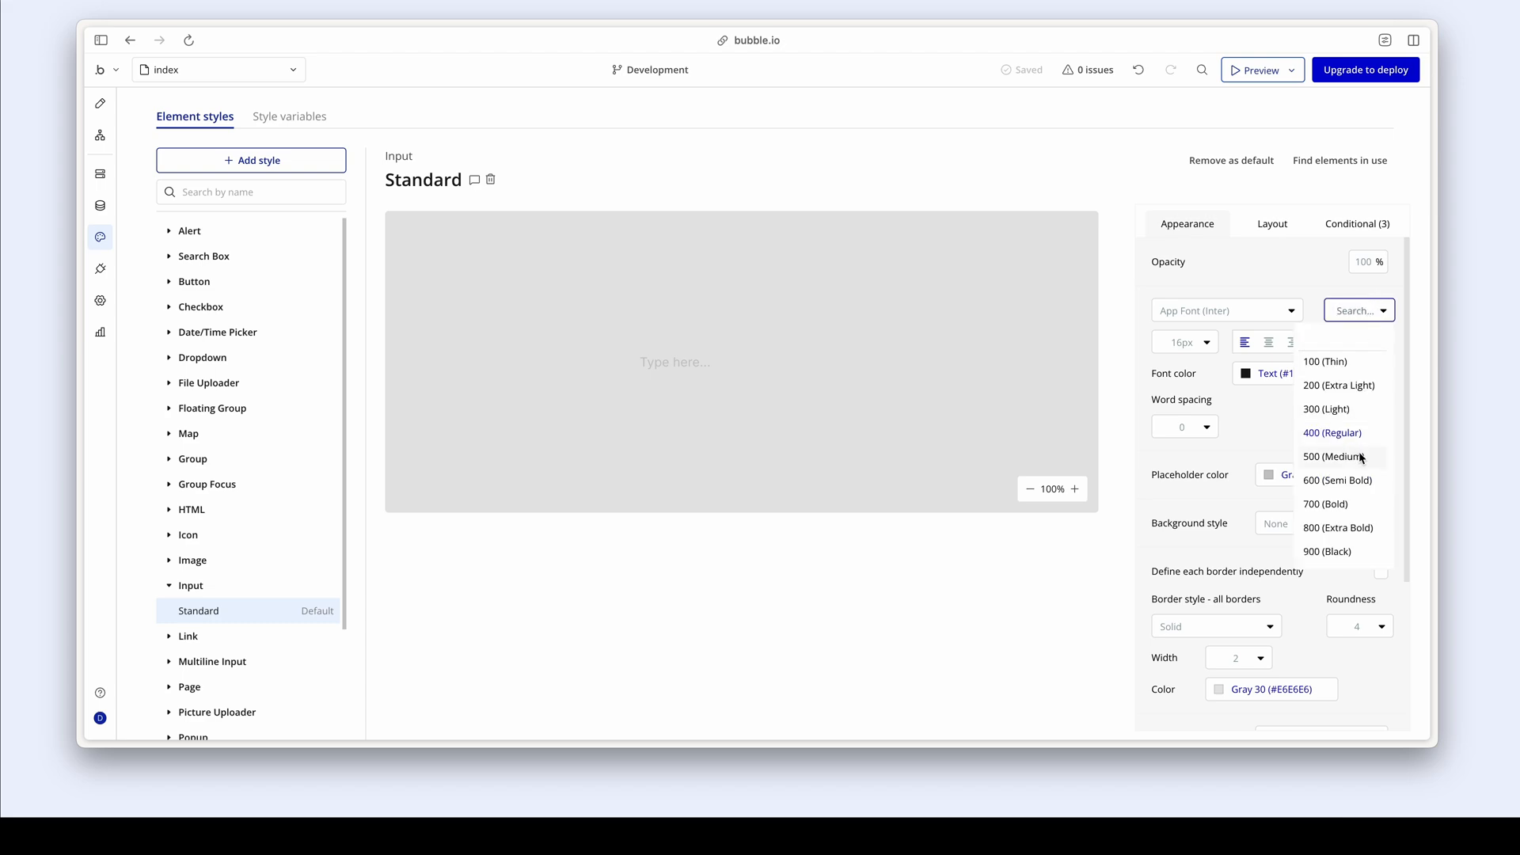
pyautogui.click(1337, 457)
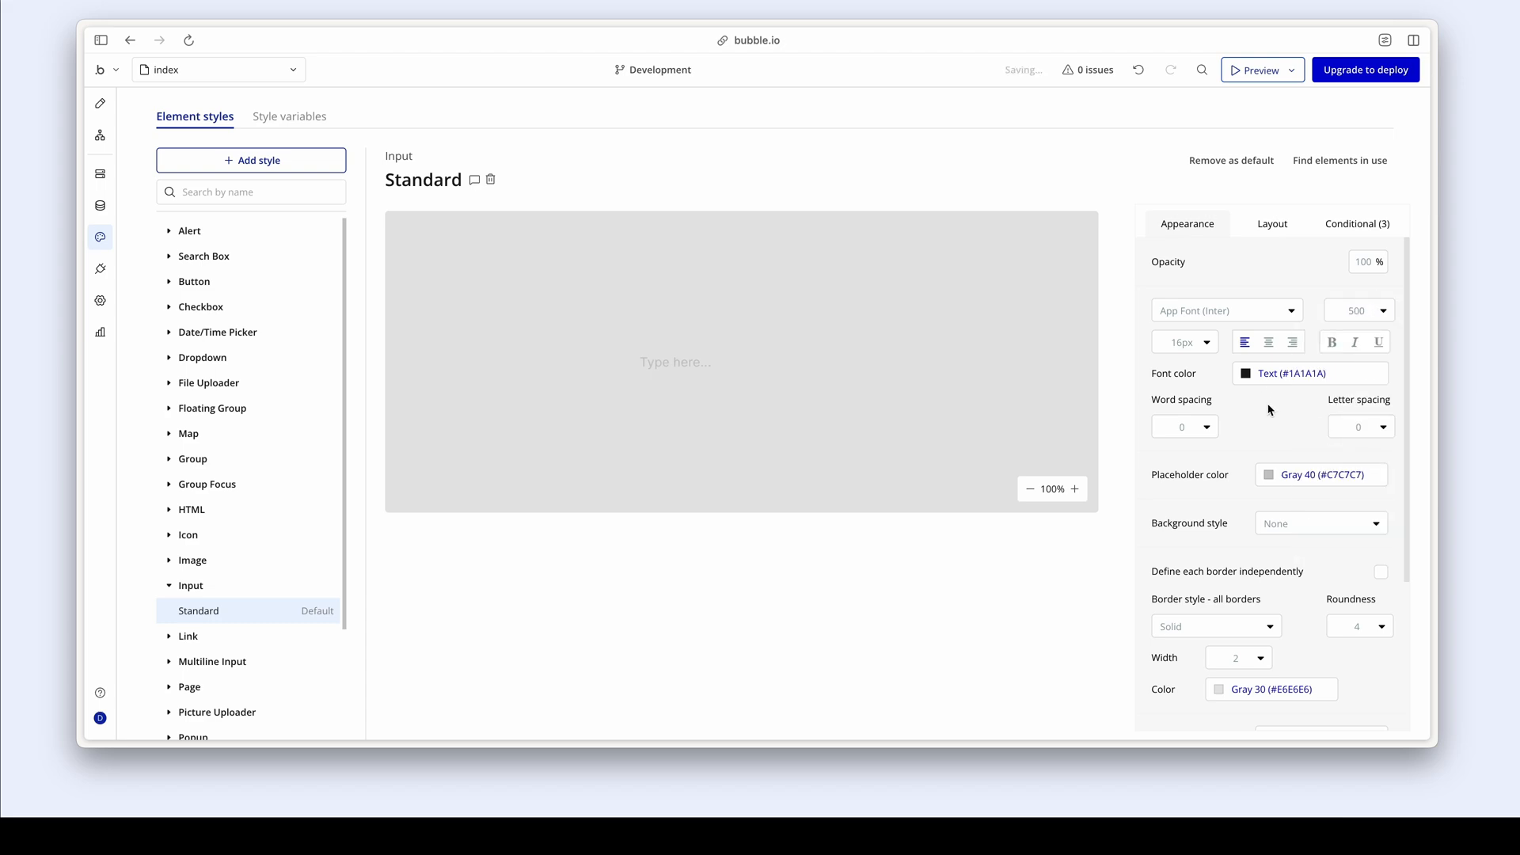
pyautogui.click(1320, 474)
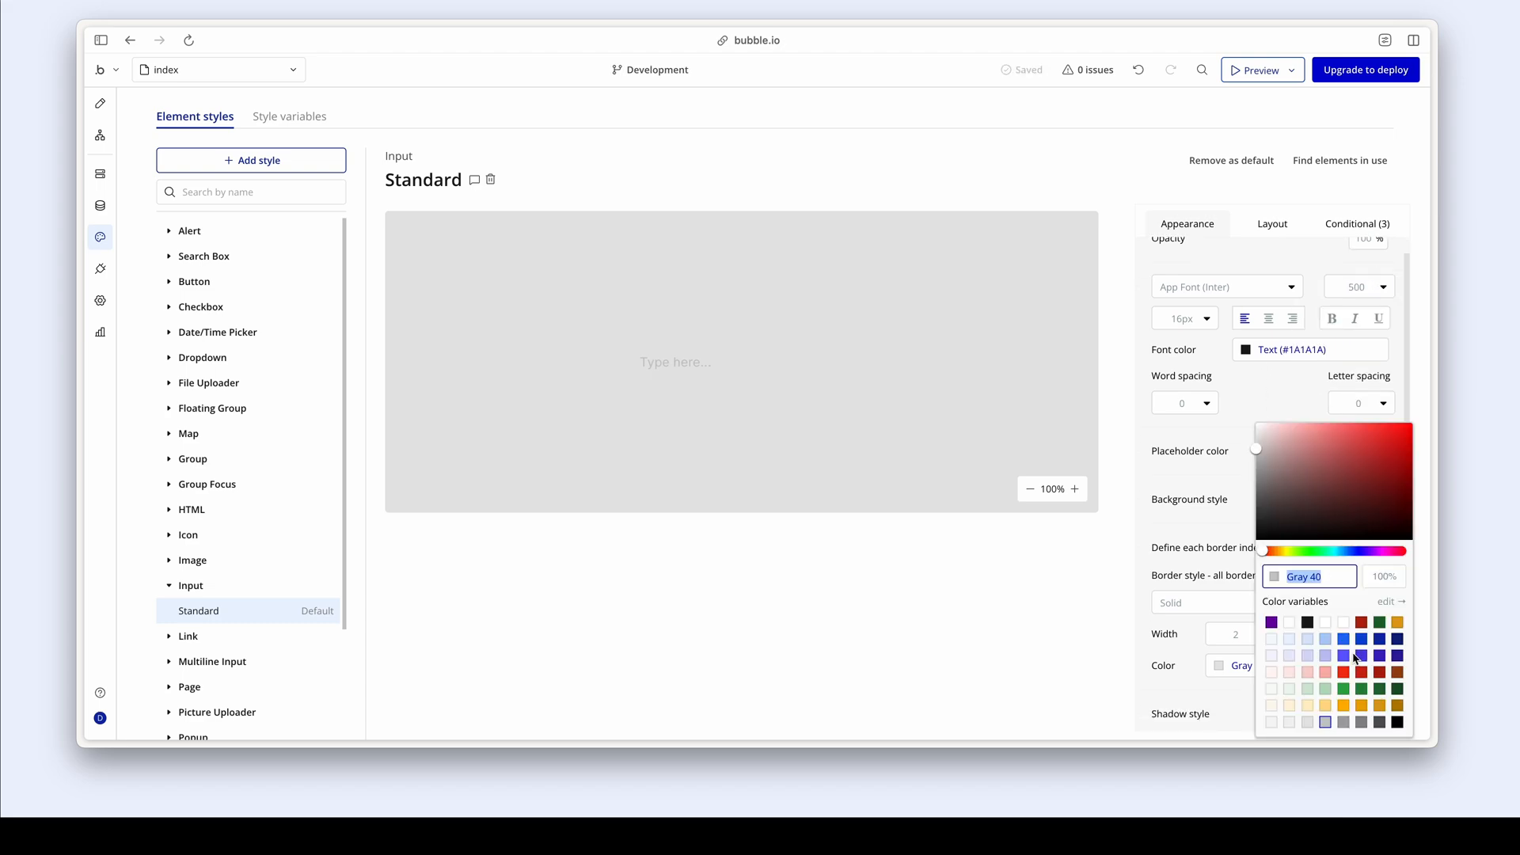
pyautogui.click(1324, 721)
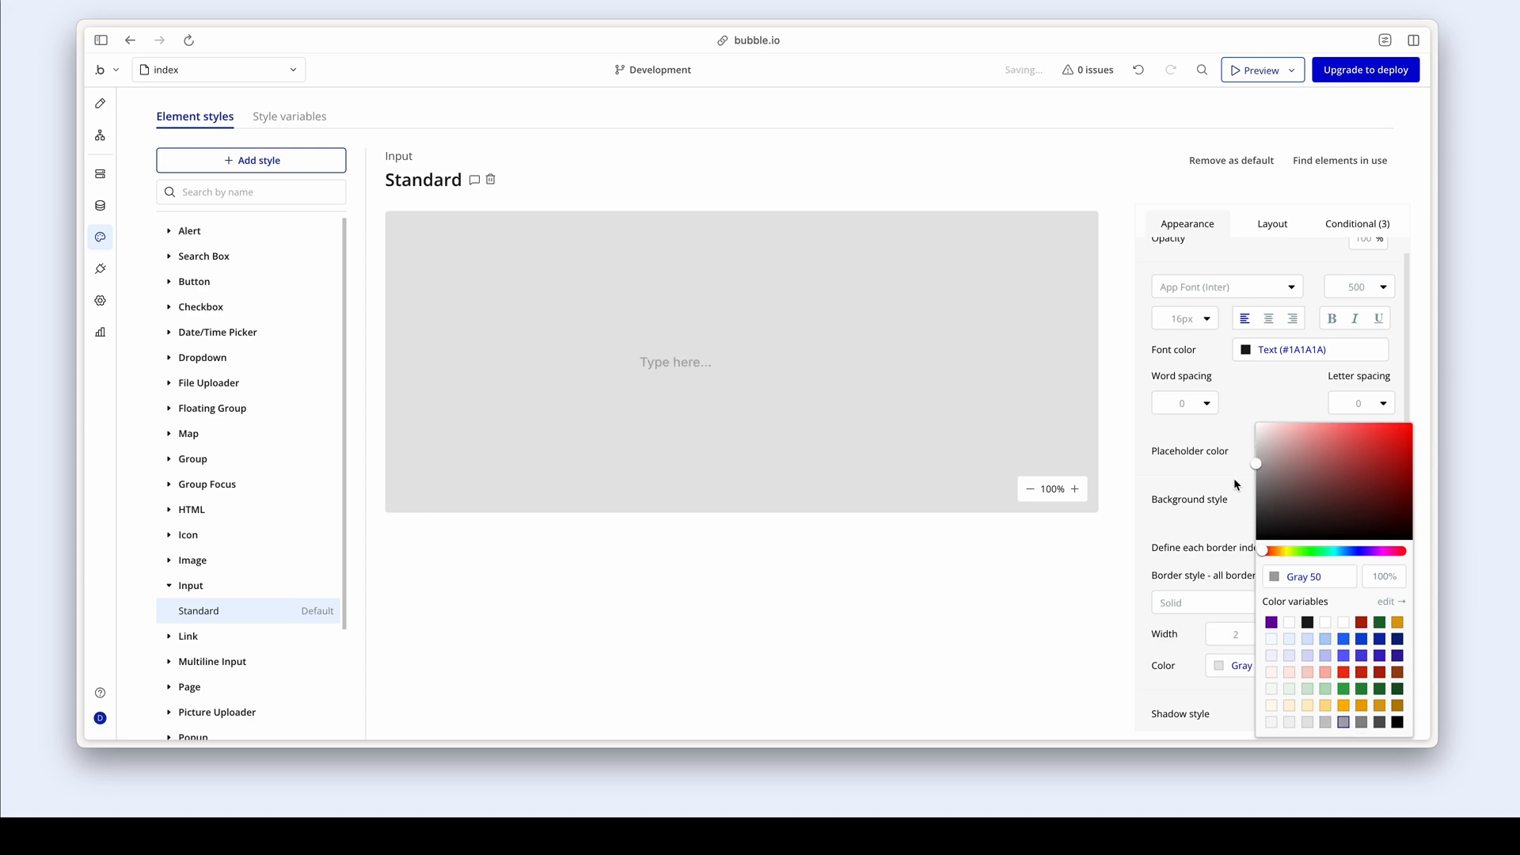
pyautogui.click(1368, 469)
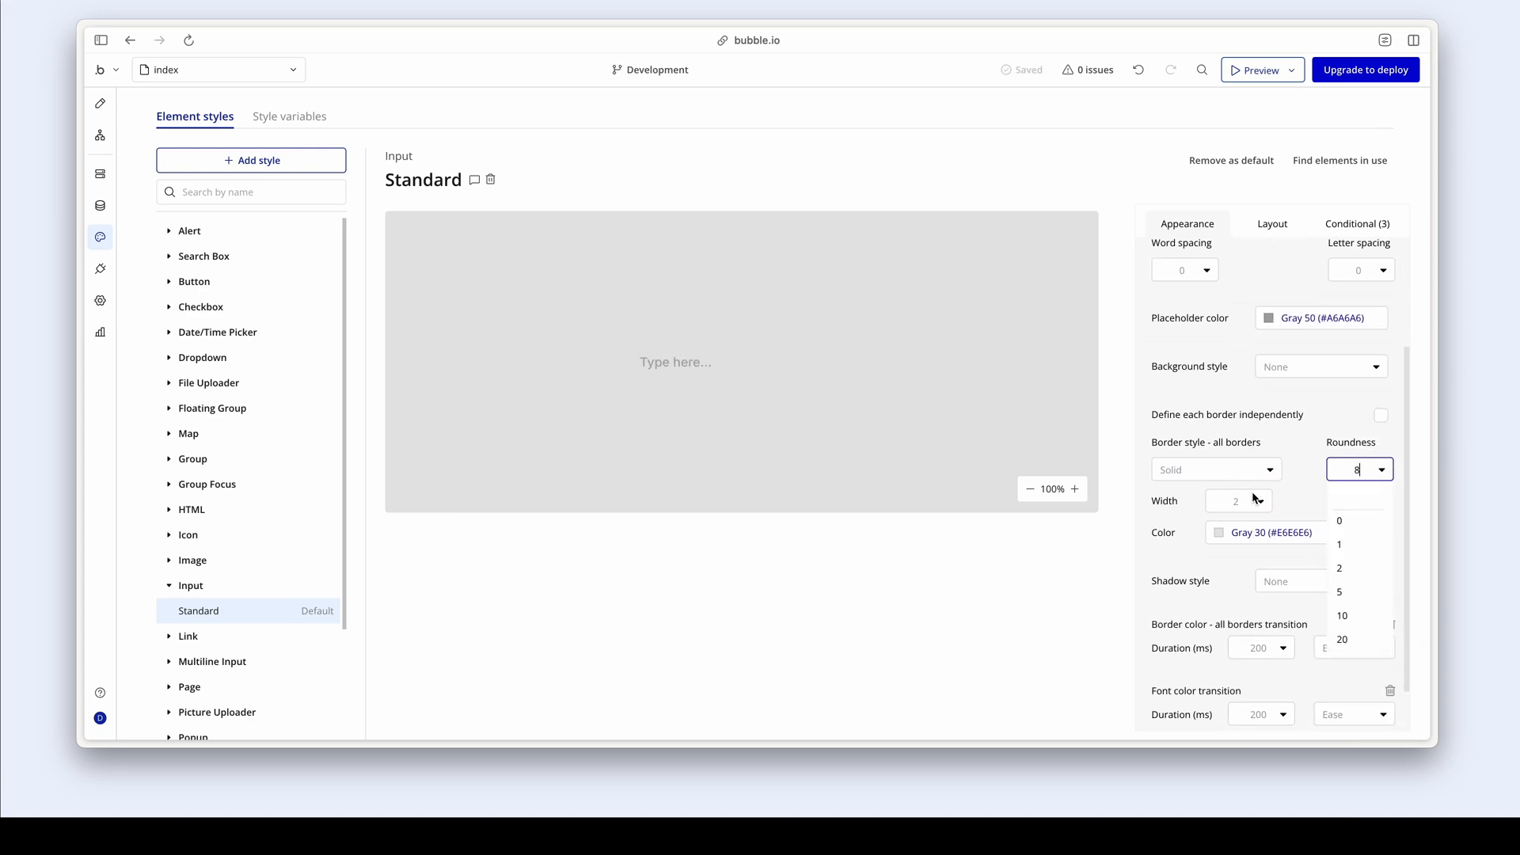
pyautogui.click(1339, 544)
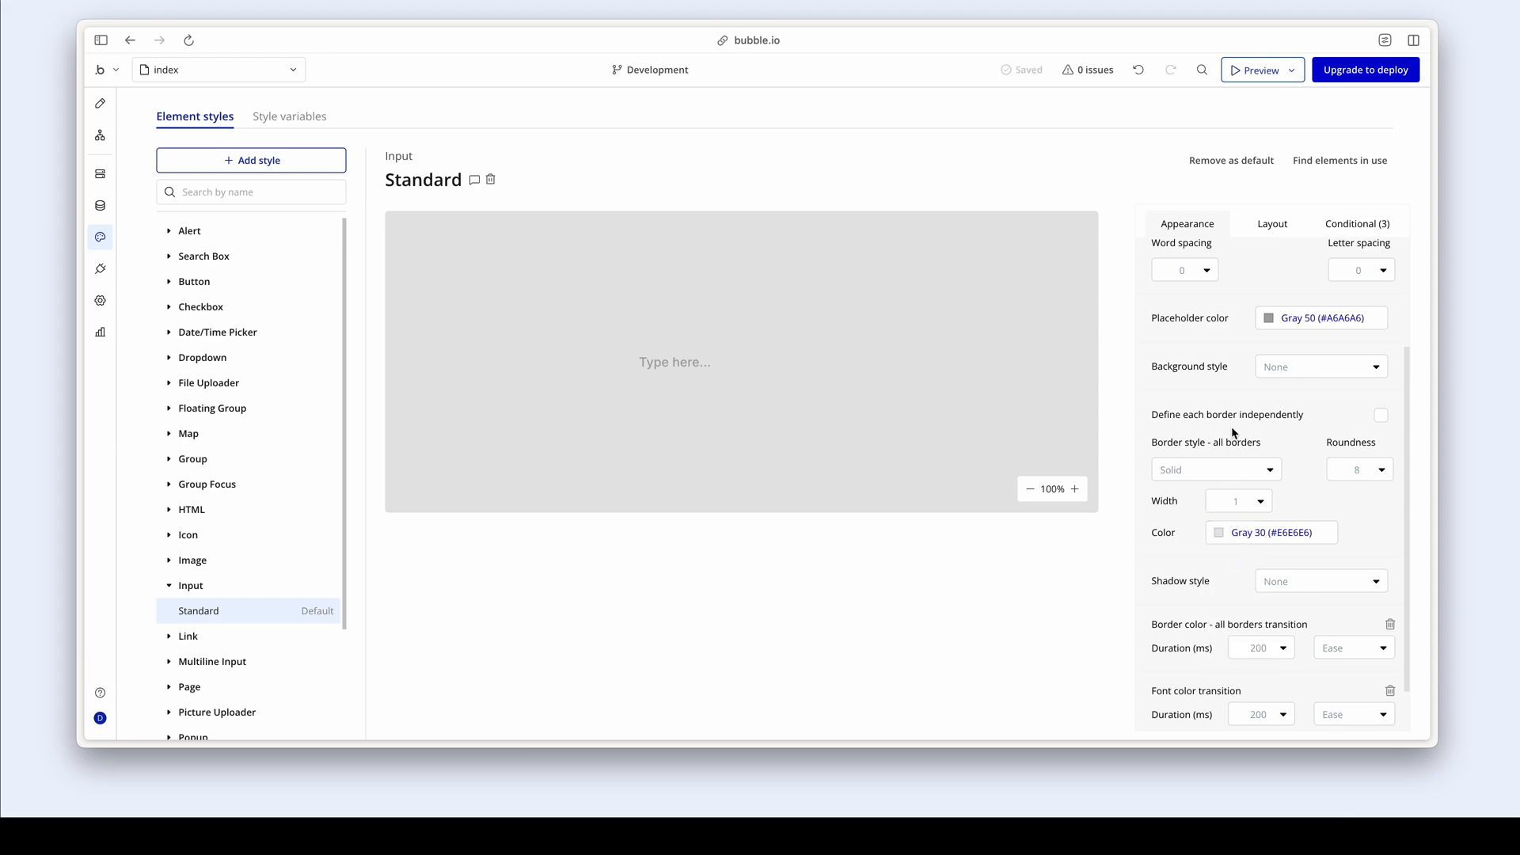
pyautogui.moveTo(120, 114)
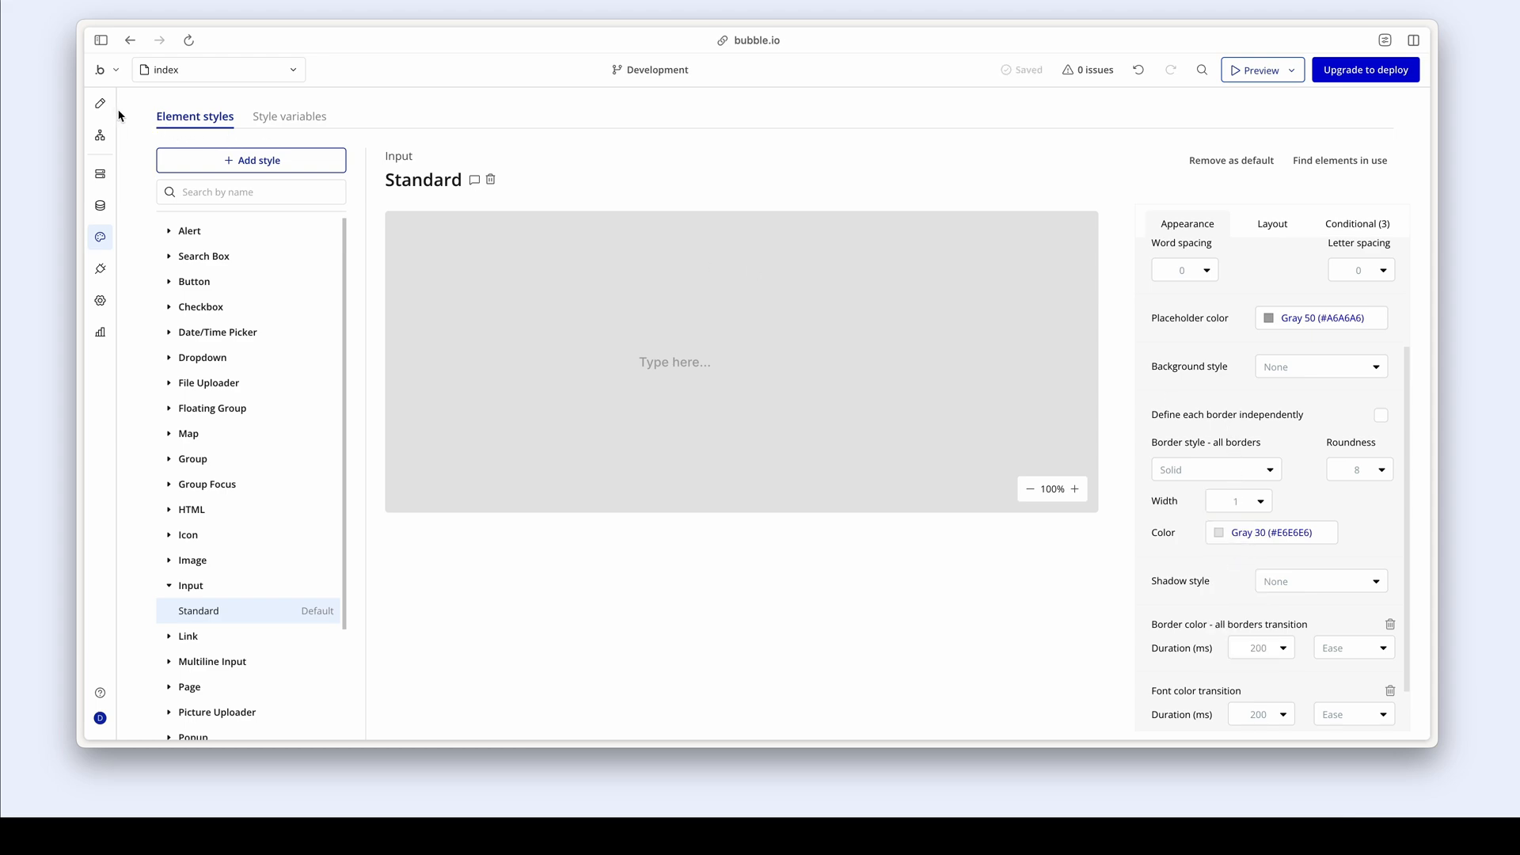
pyautogui.click(99, 103)
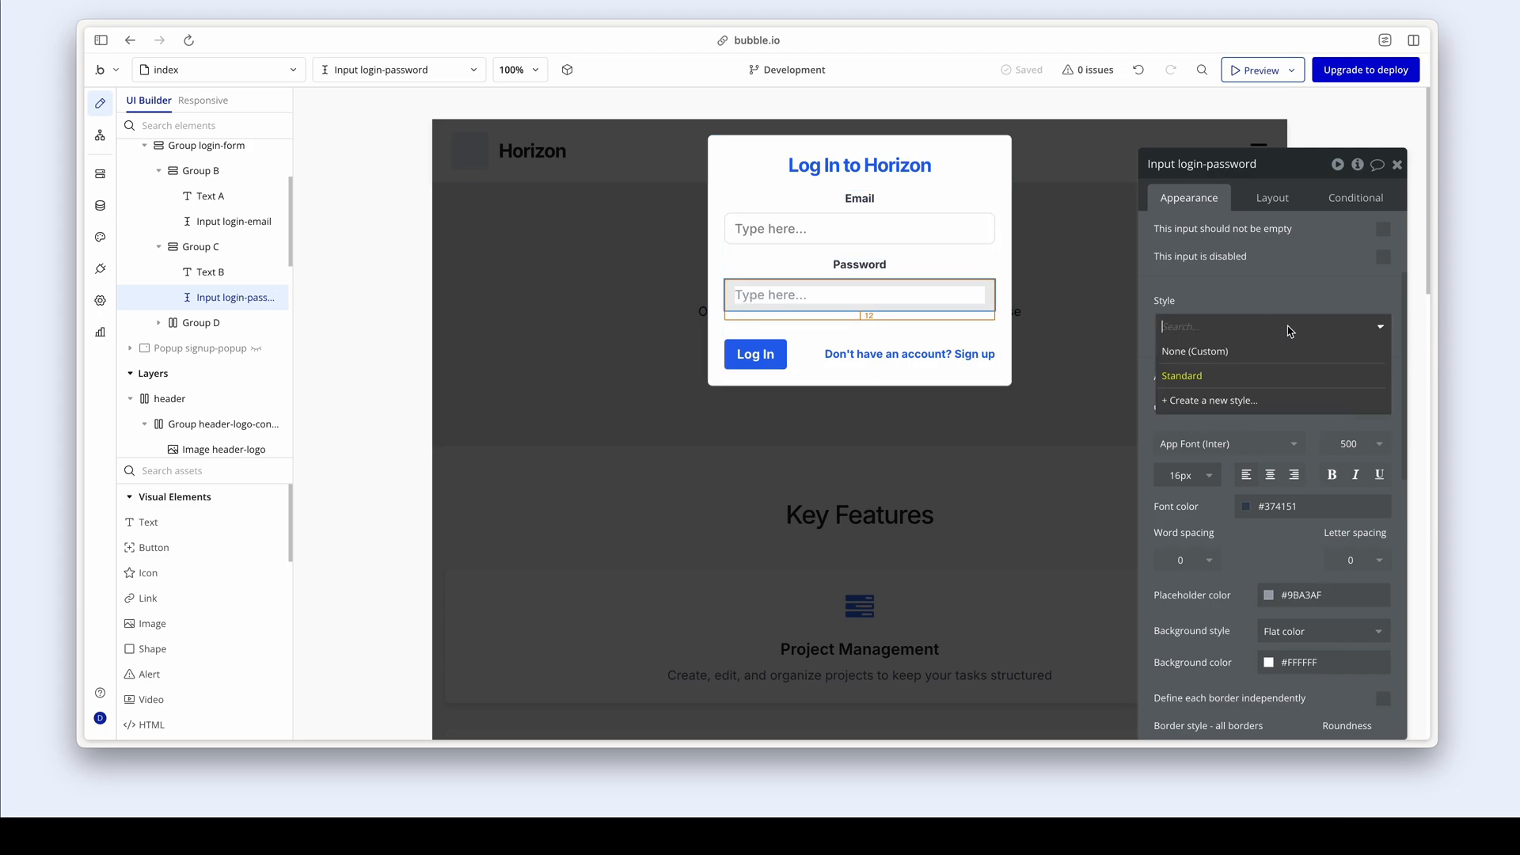
# - Style the login-password input with the Standard input style
pyautogui.click(1182, 376)
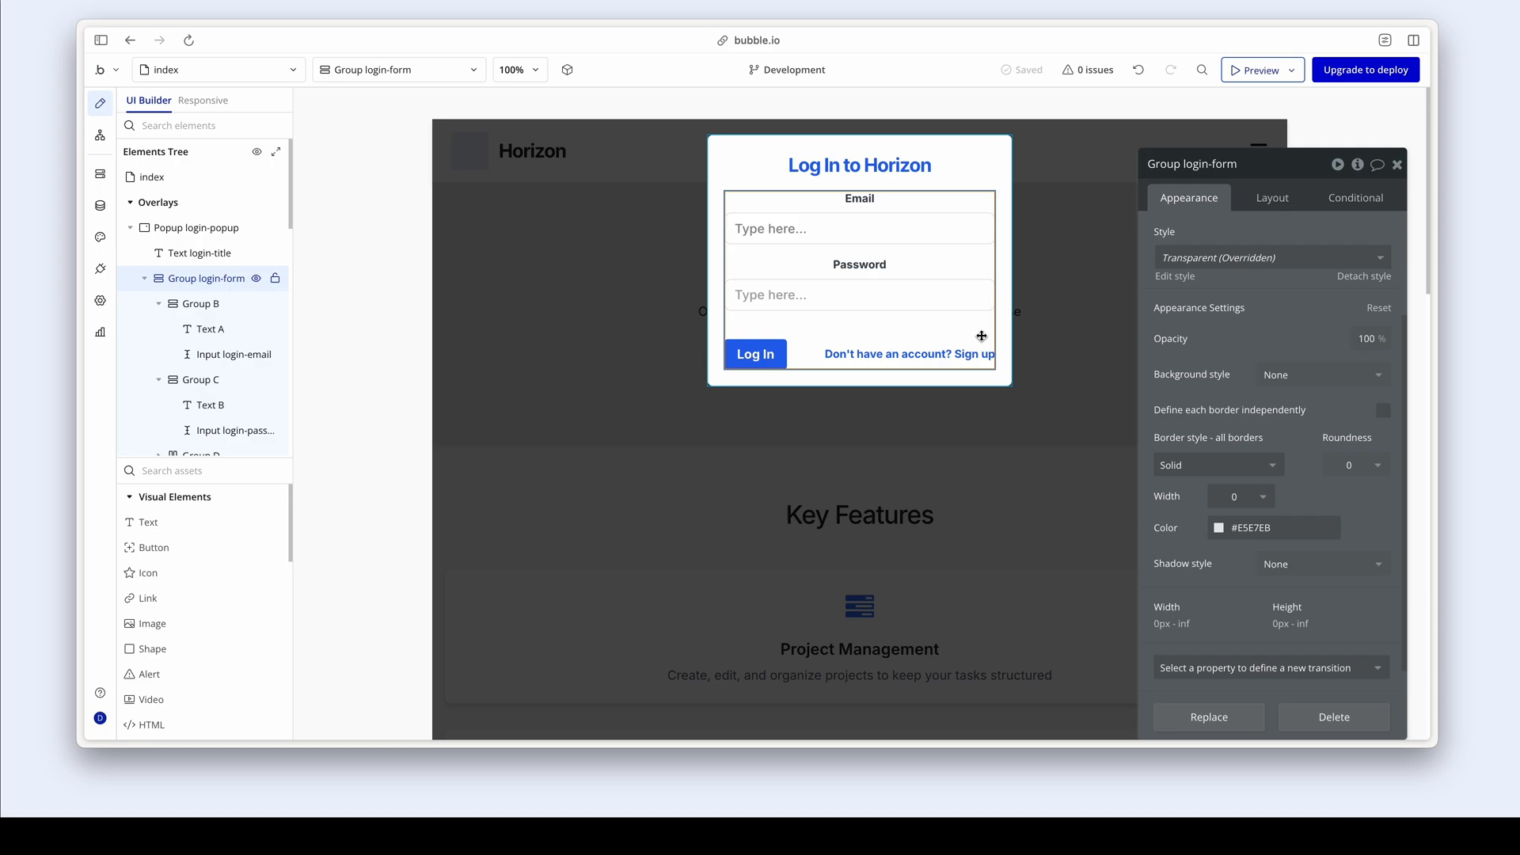
# - Give the login title Heading 2 and the Log In button the purple Primary style
pyautogui.click(858, 164)
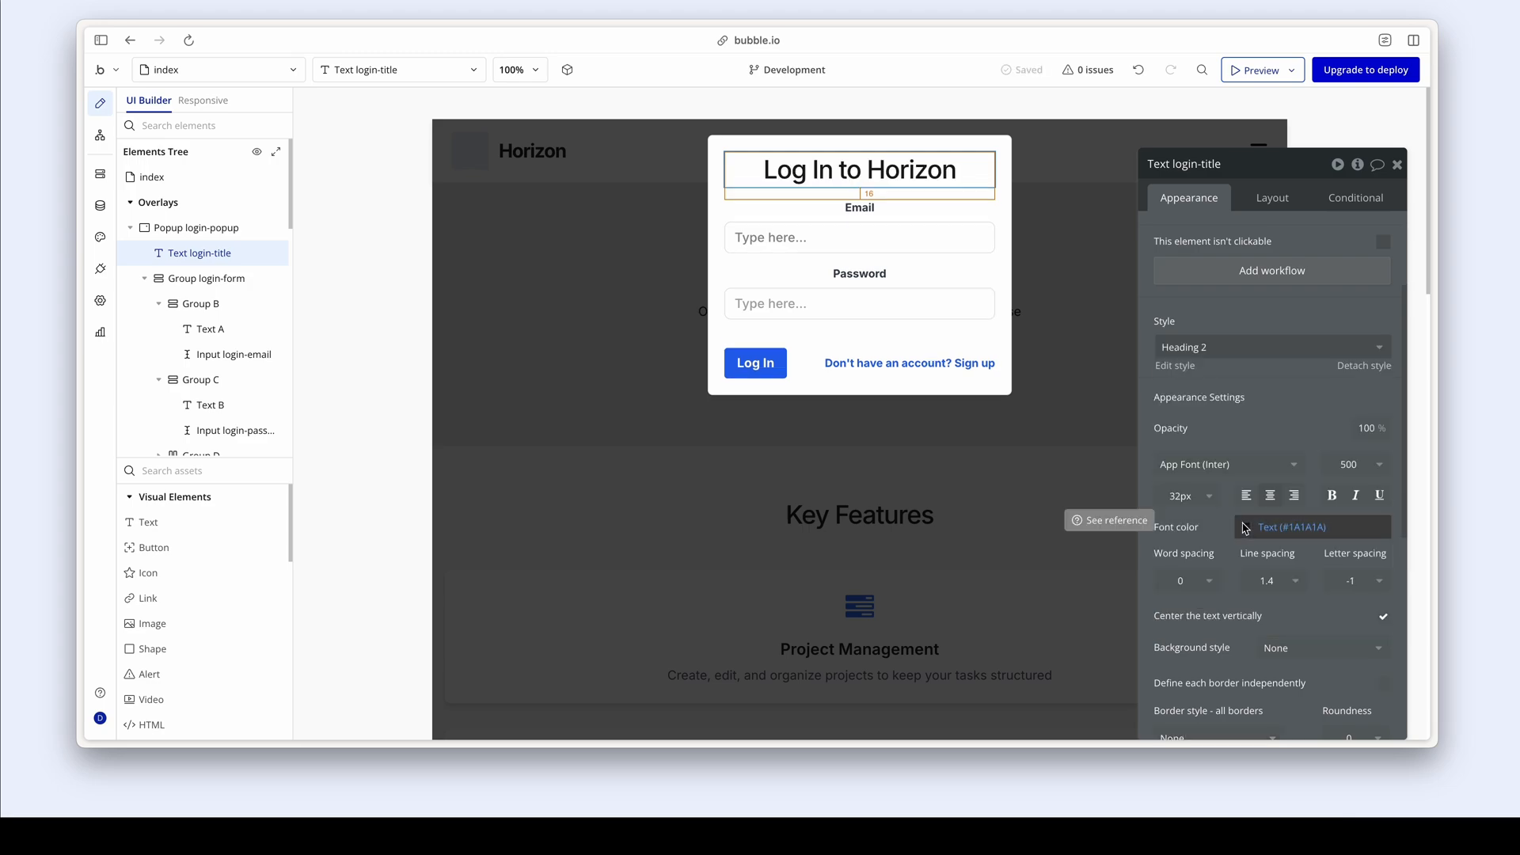
pyautogui.click(754, 362)
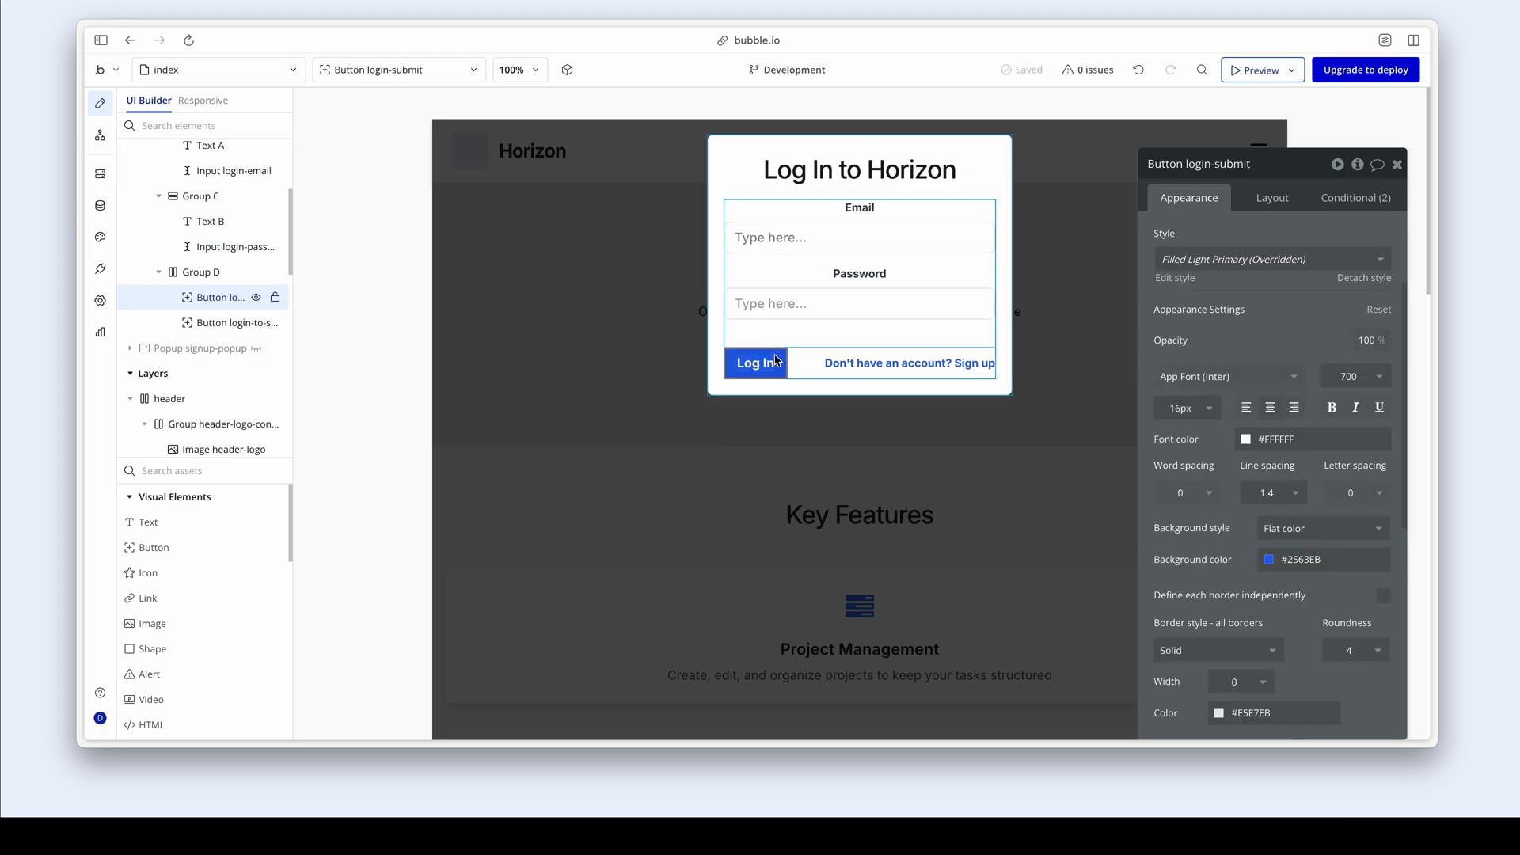
pyautogui.click(1270, 258)
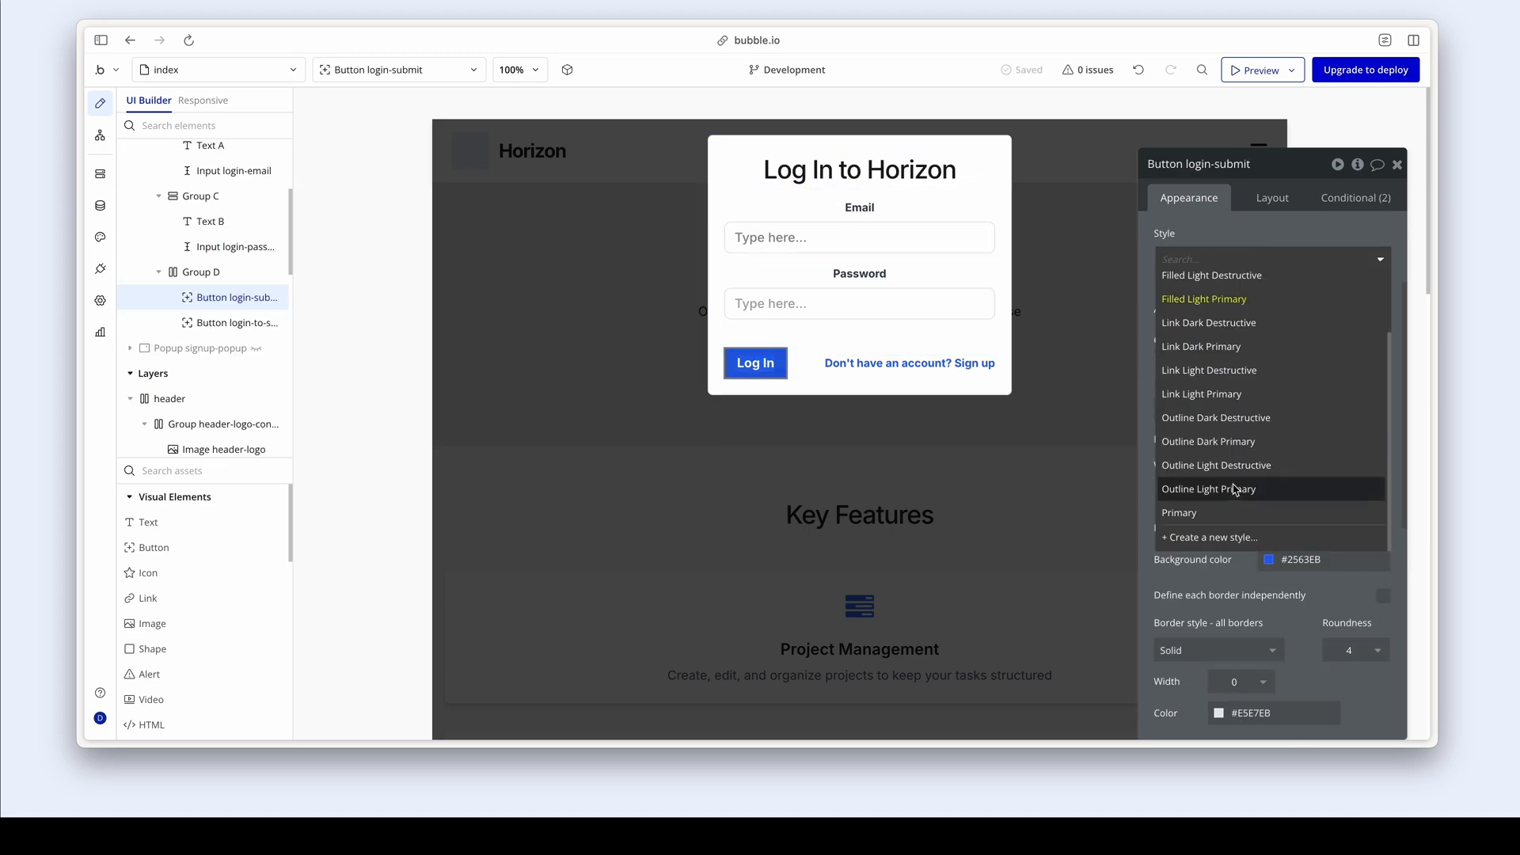
pyautogui.click(1179, 512)
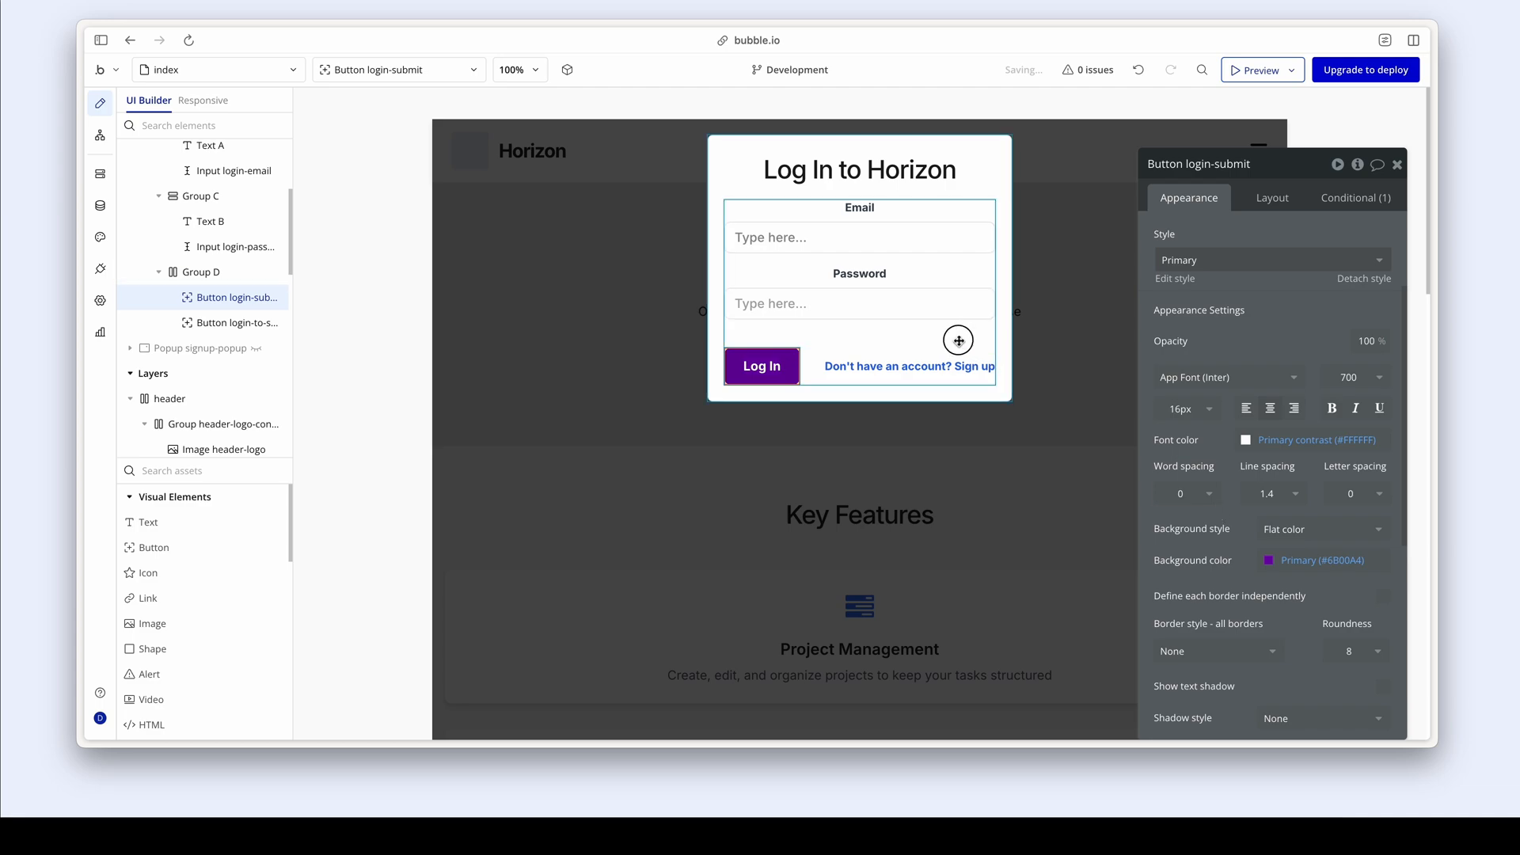